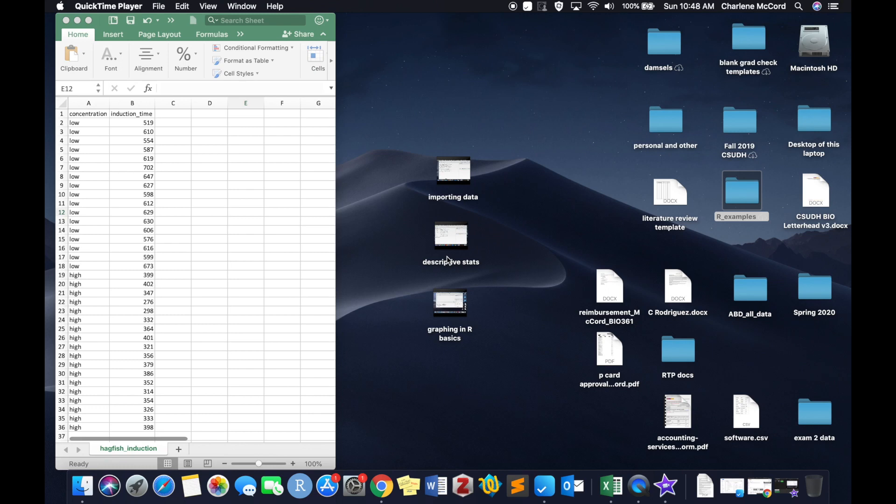
pyautogui.moveTo(414, 228)
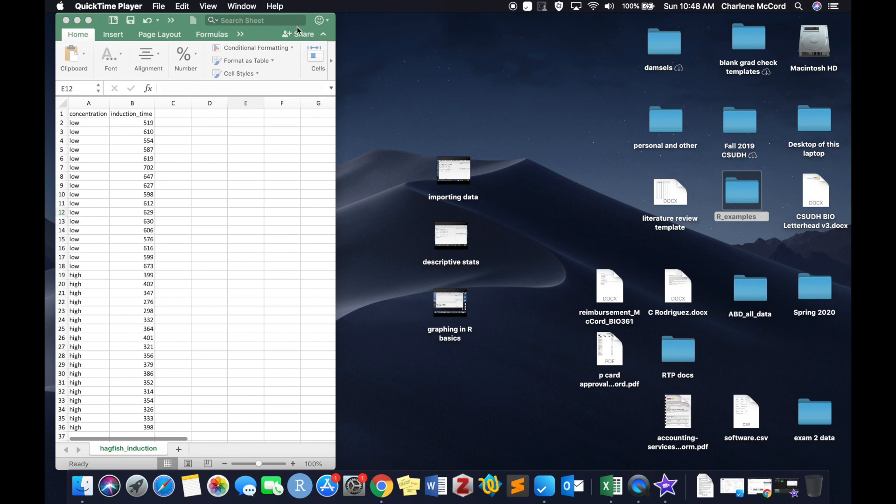
# Review the hagfish spreadsheet's induction_time and concentration columns, noting low and high rows.
pyautogui.click(246, 212)
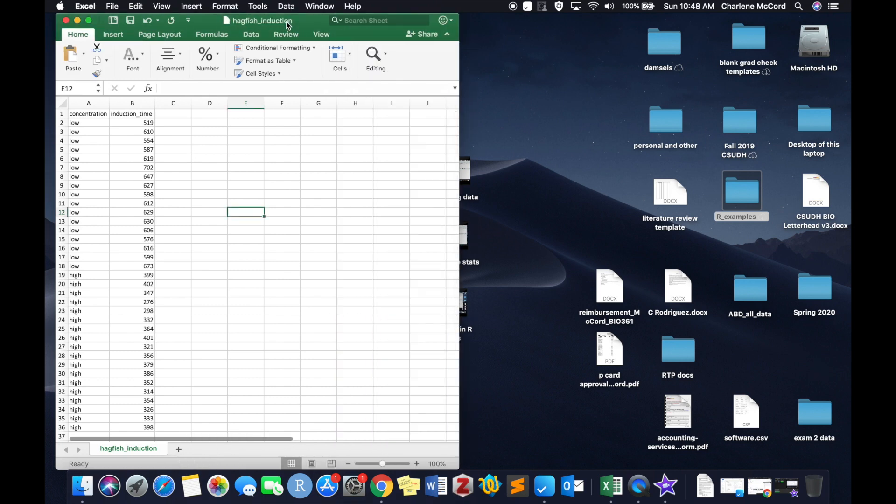
pyautogui.click(131, 103)
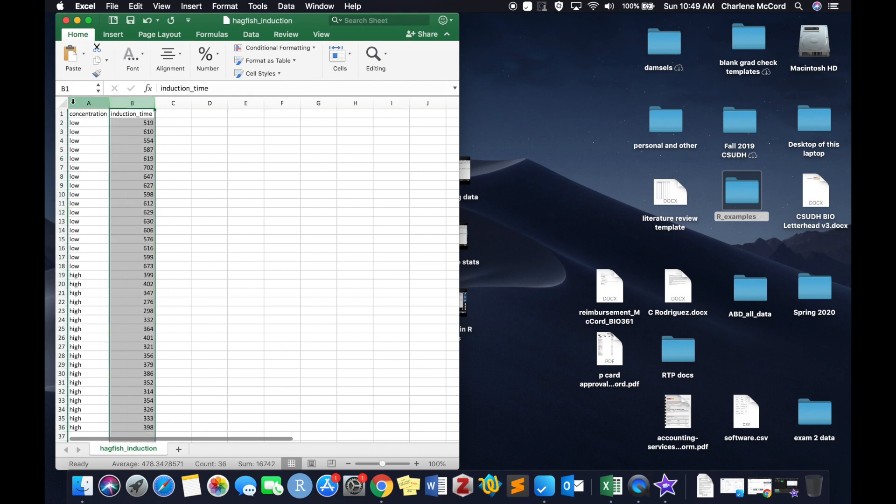
pyautogui.click(89, 113)
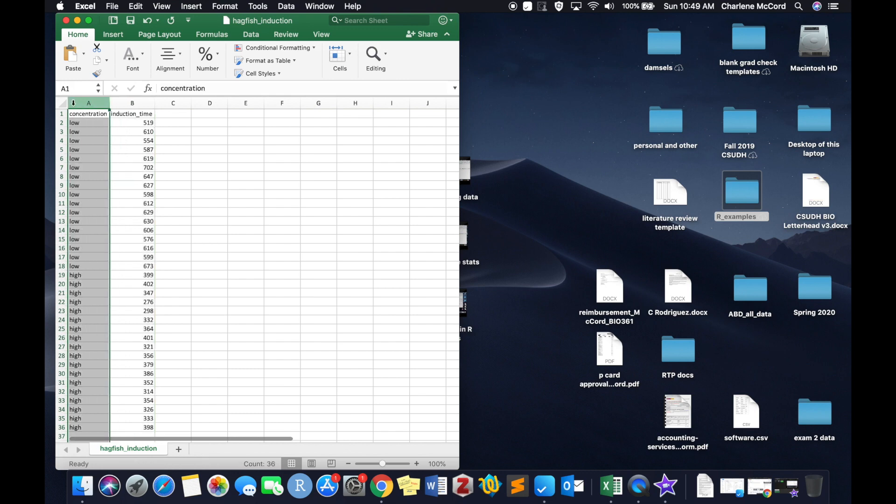
pyautogui.click(89, 158)
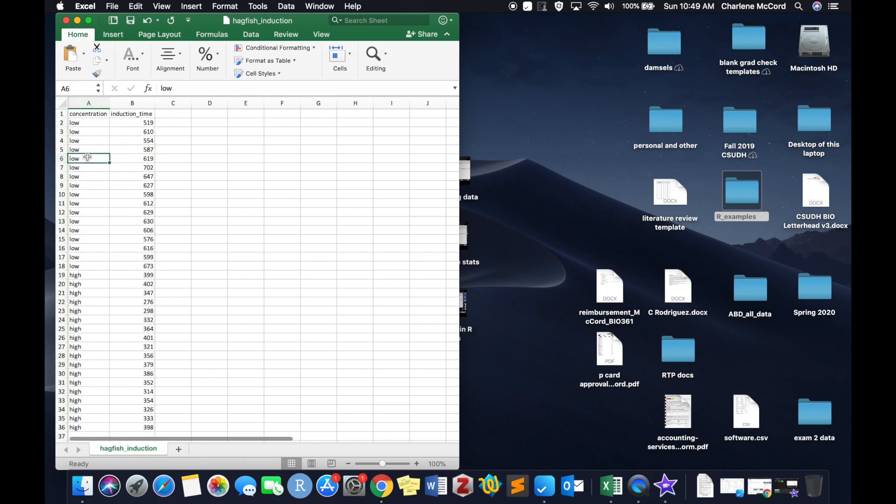
pyautogui.click(88, 292)
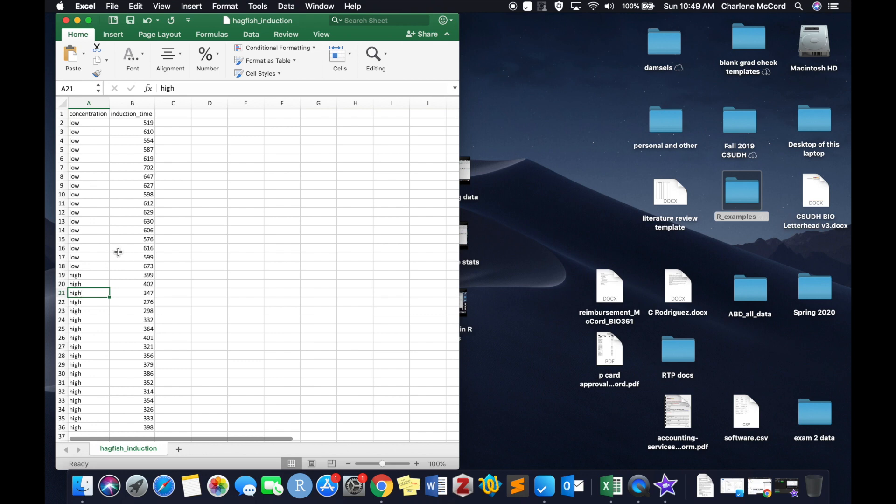
pyautogui.moveTo(140, 154)
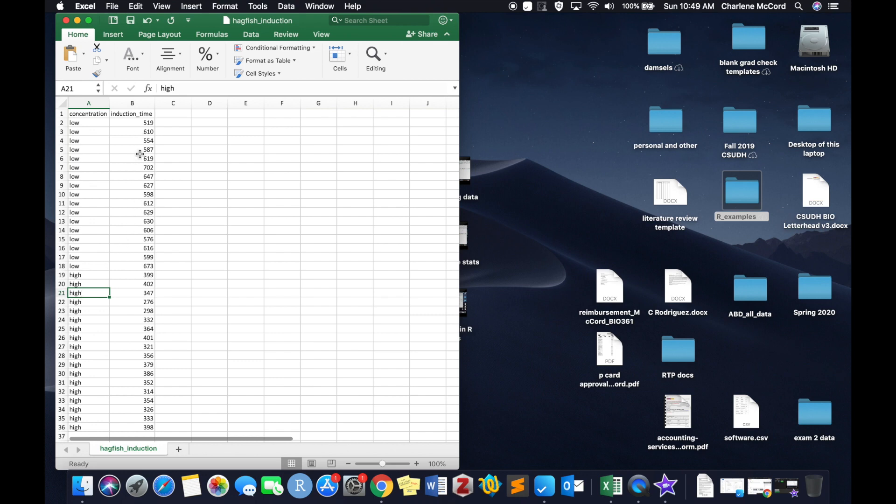
pyautogui.moveTo(121, 301)
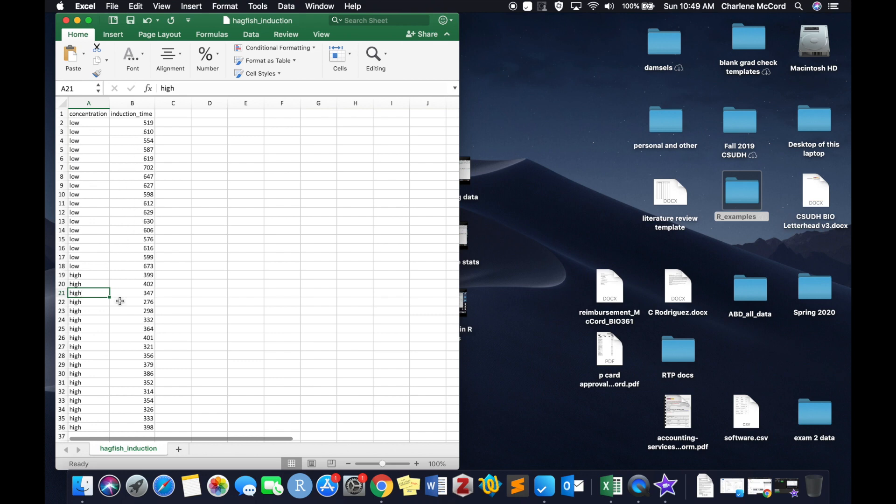
pyautogui.moveTo(135, 364)
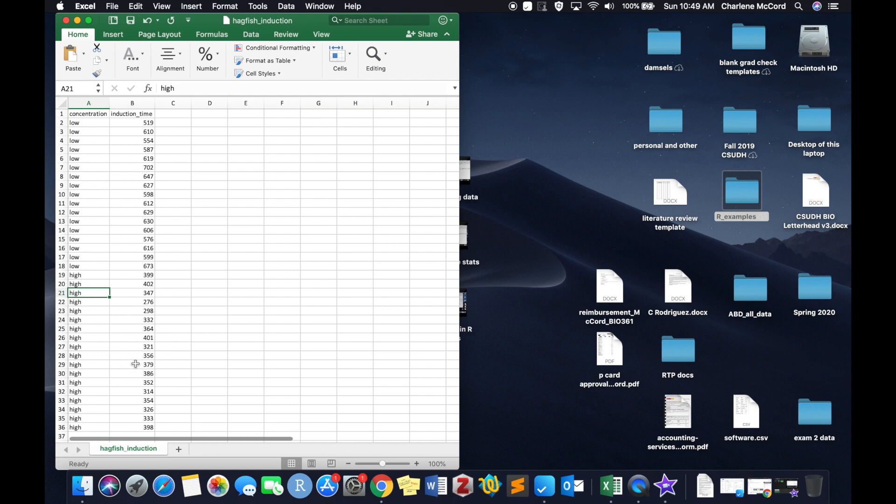
pyautogui.moveTo(176, 370)
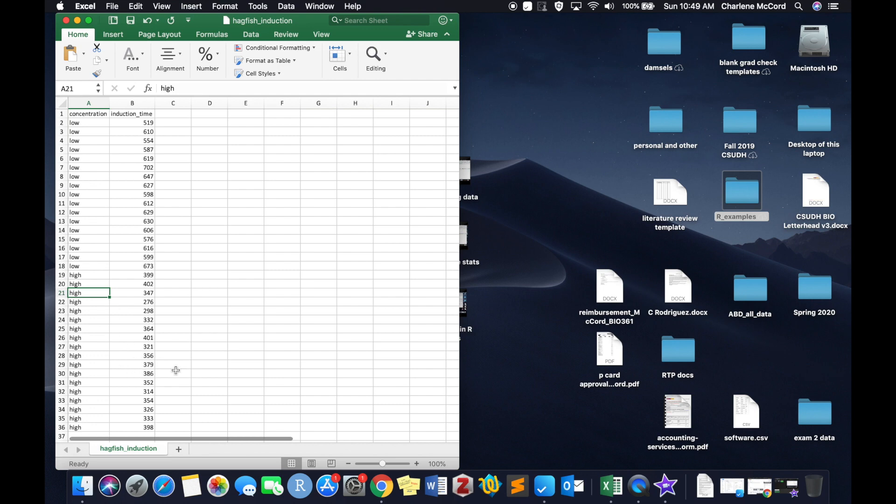
pyautogui.moveTo(300, 487)
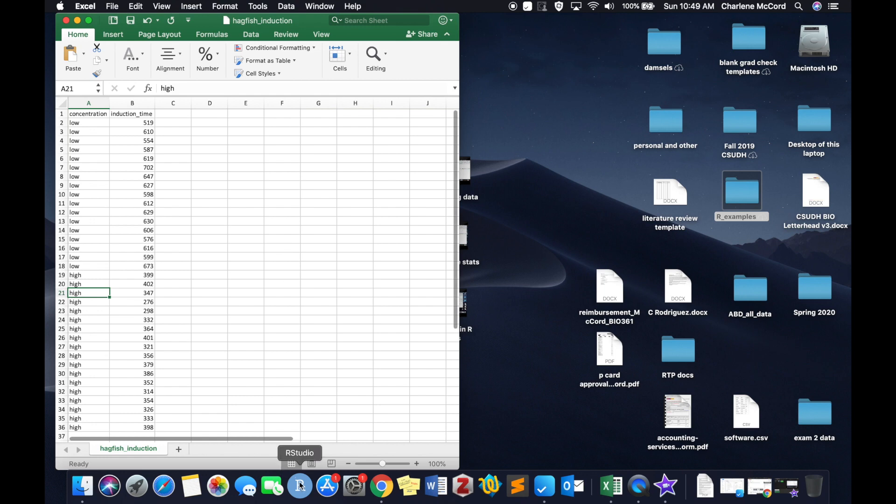
# Switch to RStudio and create a new blank R script.
pyautogui.click(299, 486)
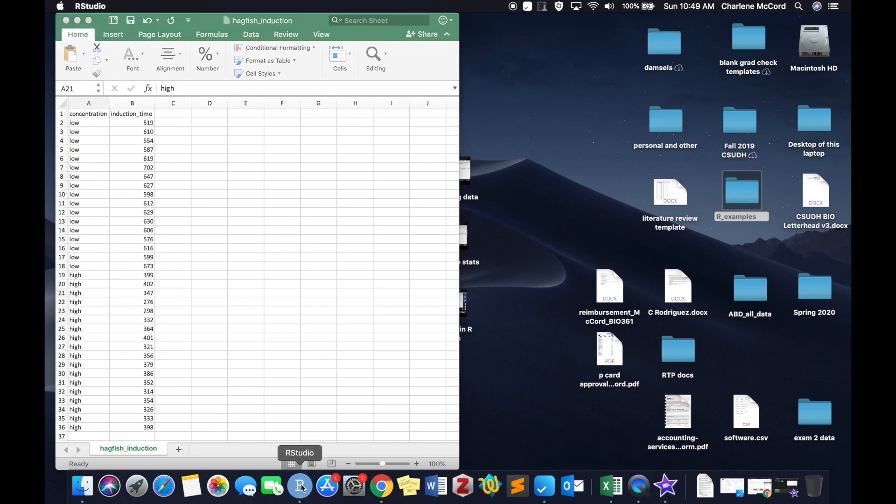
pyautogui.click(300, 487)
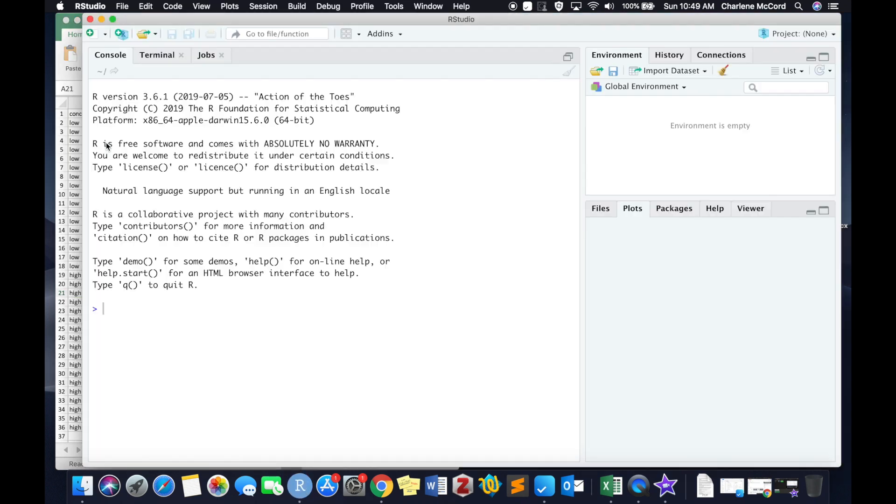
pyautogui.click(89, 33)
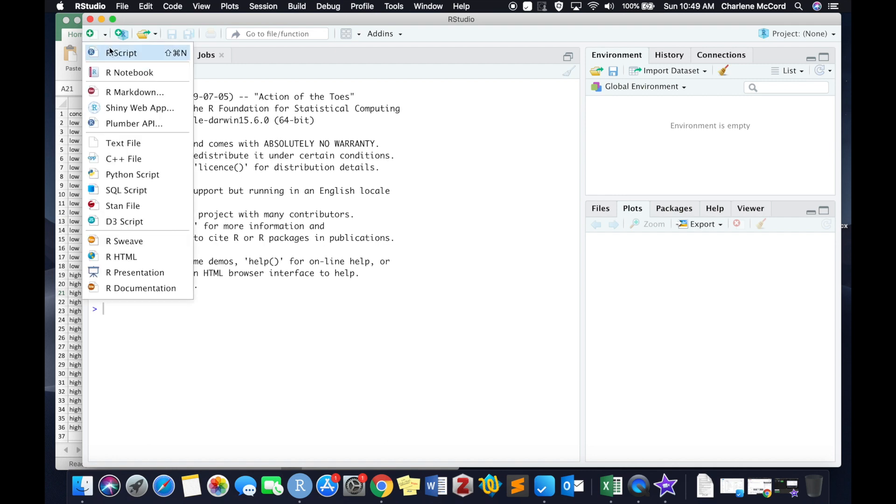
pyautogui.click(121, 52)
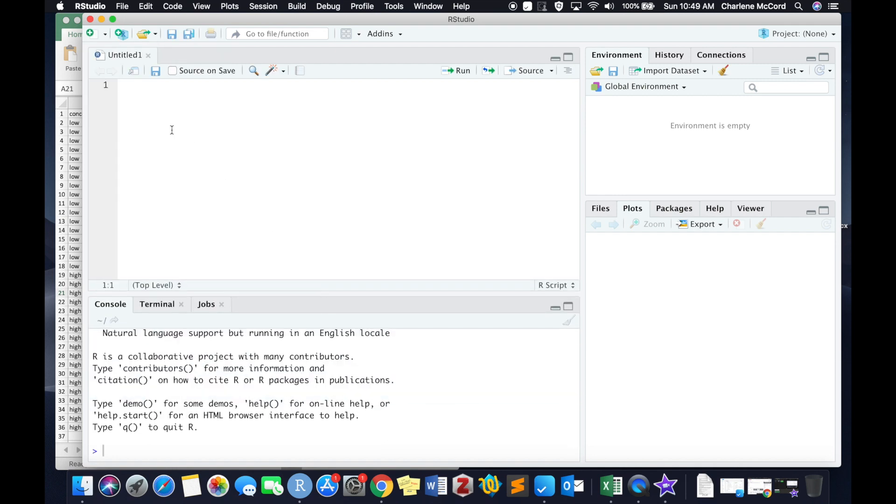
# Set the working directory to Desktop/R_examples via Session options.
pyautogui.click(263, 6)
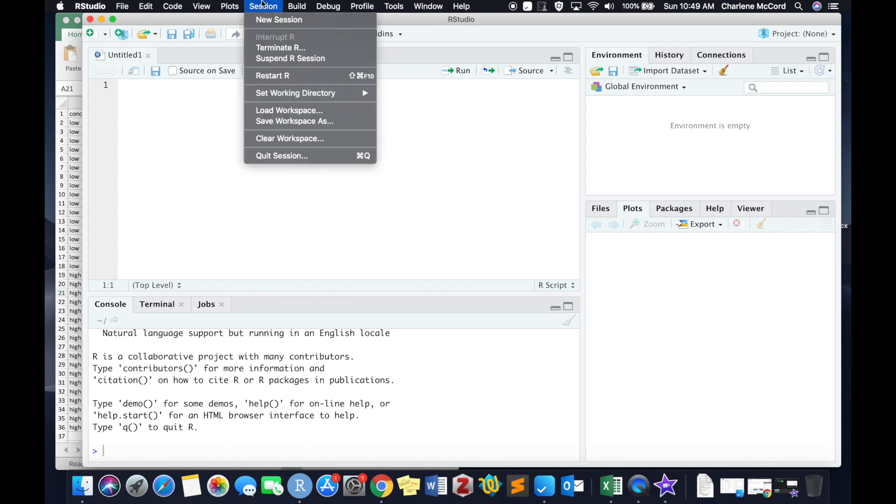
pyautogui.moveTo(296, 92)
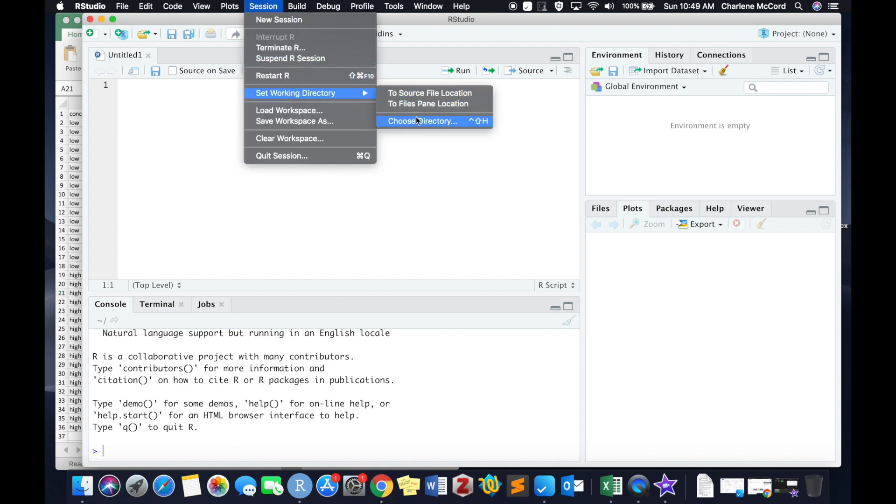
pyautogui.click(422, 120)
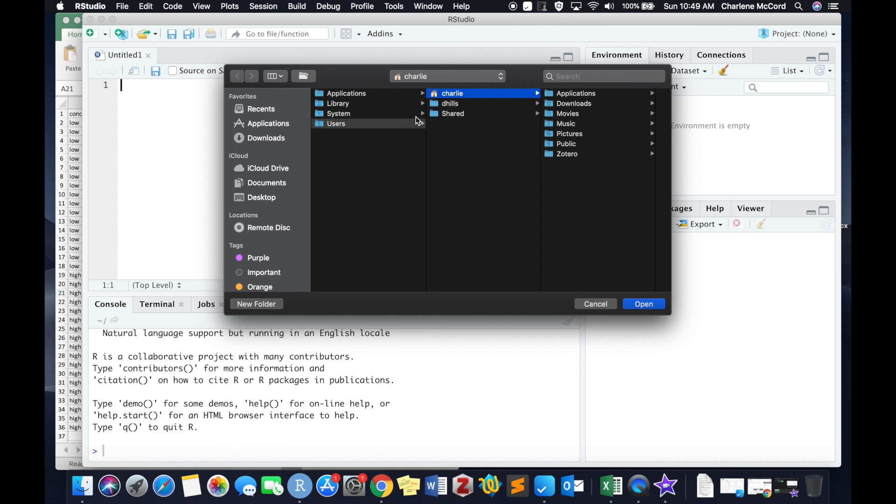
pyautogui.click(261, 197)
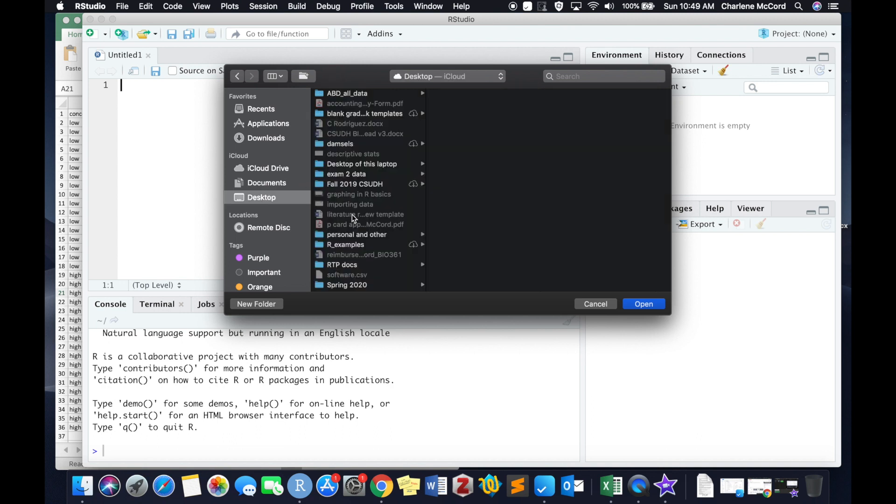
pyautogui.click(346, 243)
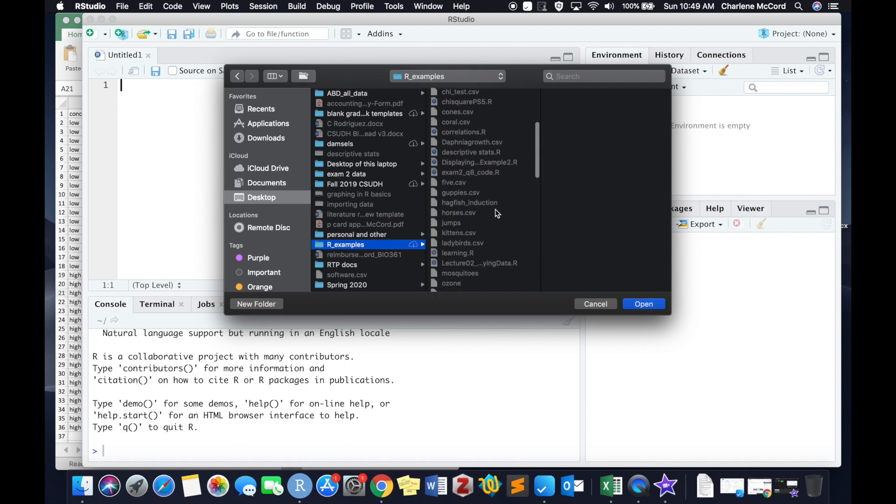
pyautogui.click(643, 303)
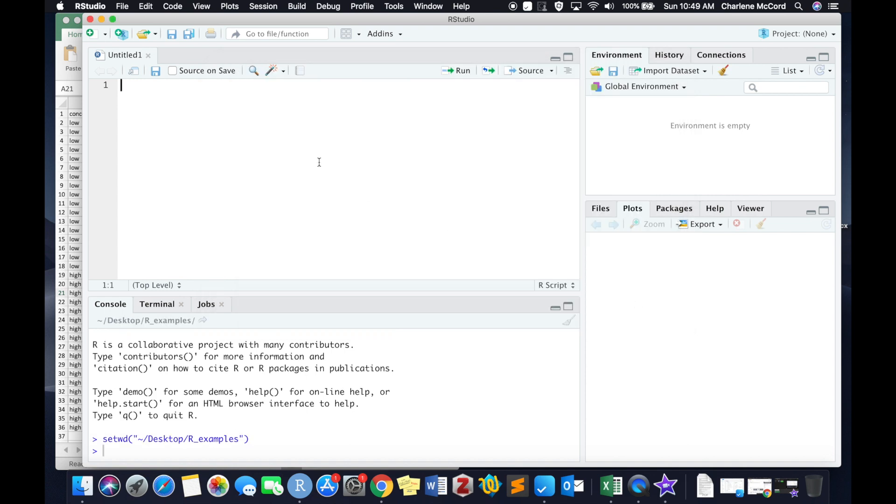
# Add comments about setting the working directory and importing your dataset.
pyautogui.write('#set working dir')
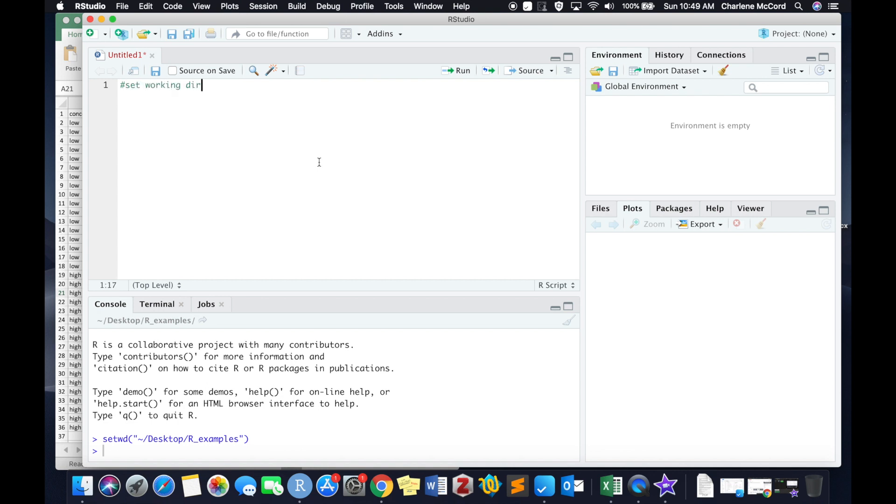
pyautogui.write('ectory')
pyautogui.write('#')
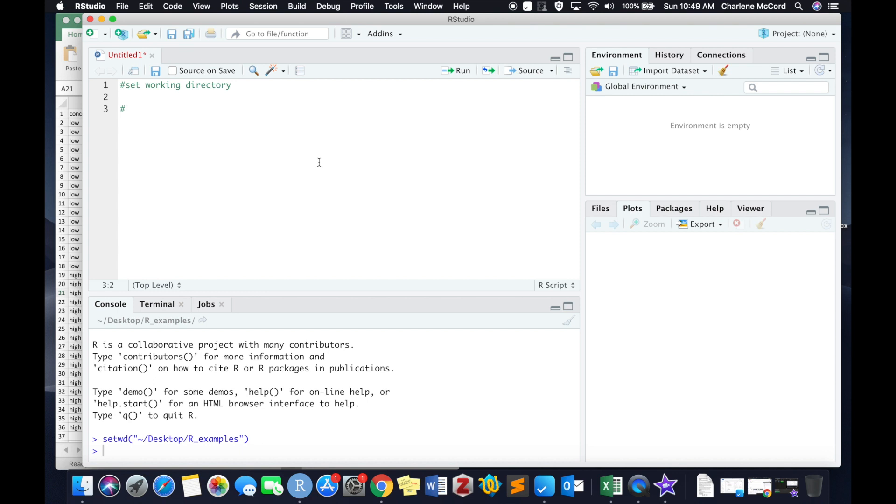
pyautogui.moveTo(453, 198)
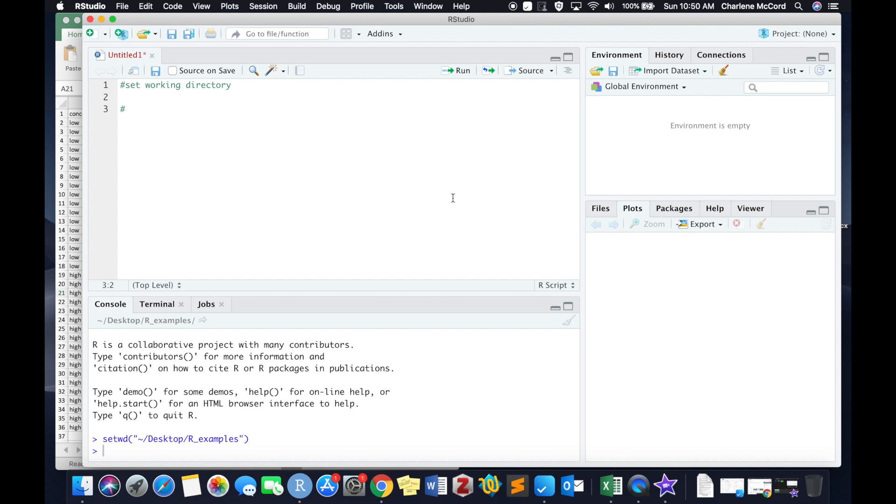
pyautogui.write('import')
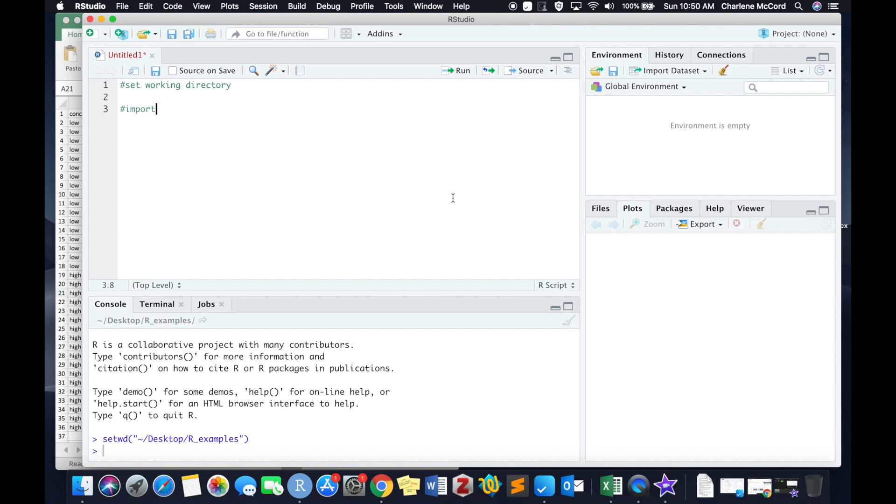
pyautogui.write('your dataset')
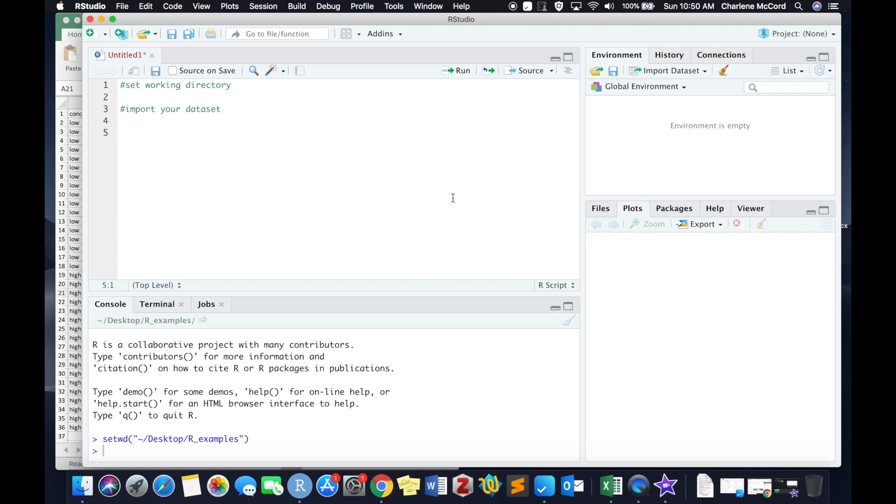
# Write anesthesia <- read.csv("hagfish_induction.csv", header = TRUE, sep = ",") on line 5.
pyautogui.write('an')
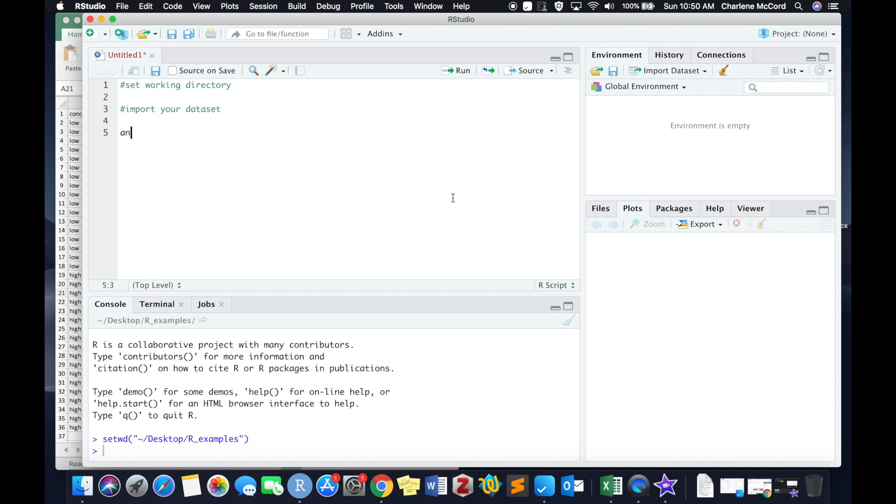
pyautogui.write('esthesia')
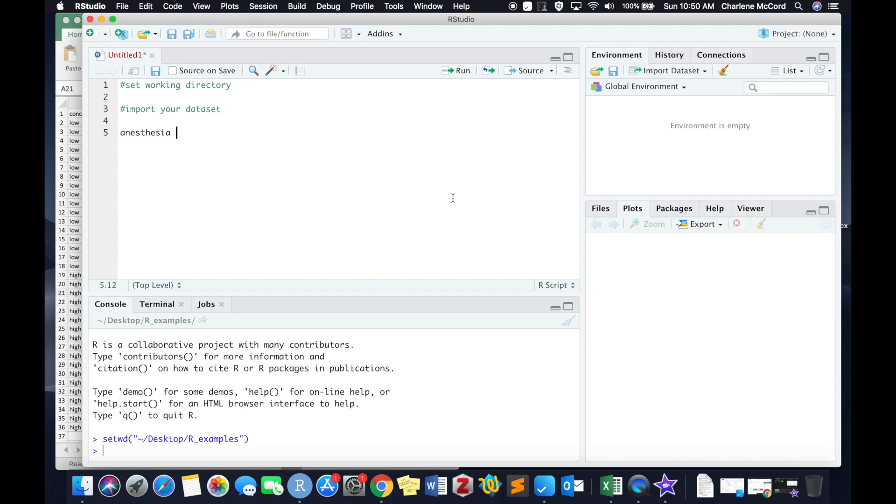
pyautogui.write('<-')
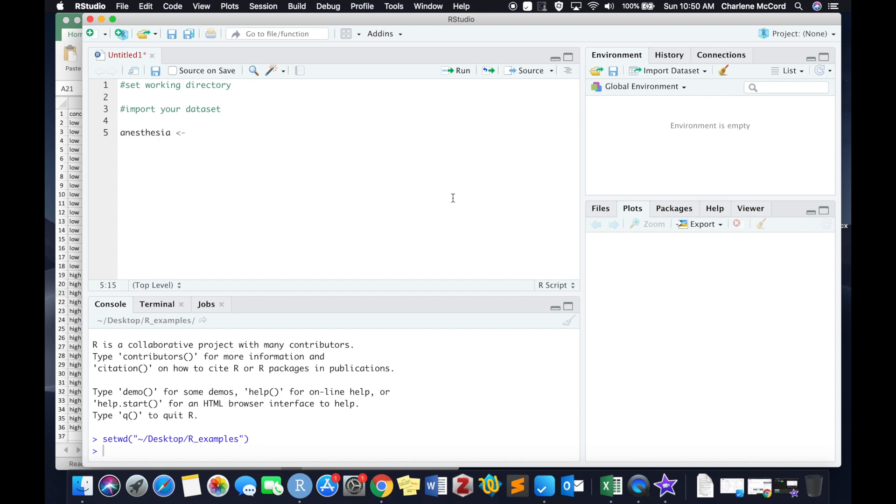
pyautogui.write('read.csv("')
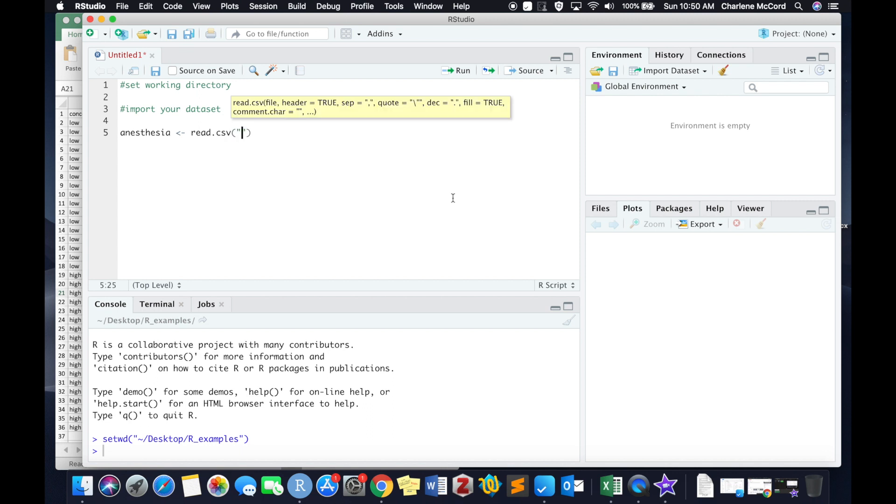
pyautogui.write('hagfish_')
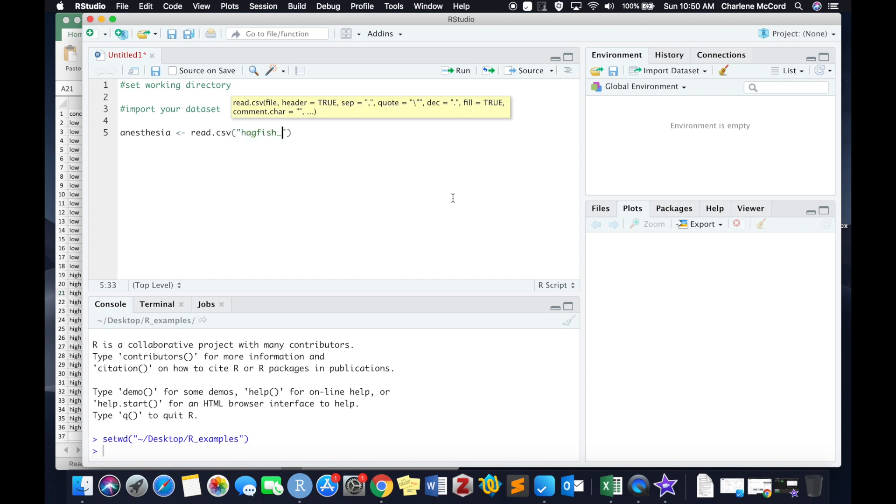
pyautogui.write('induction.c')
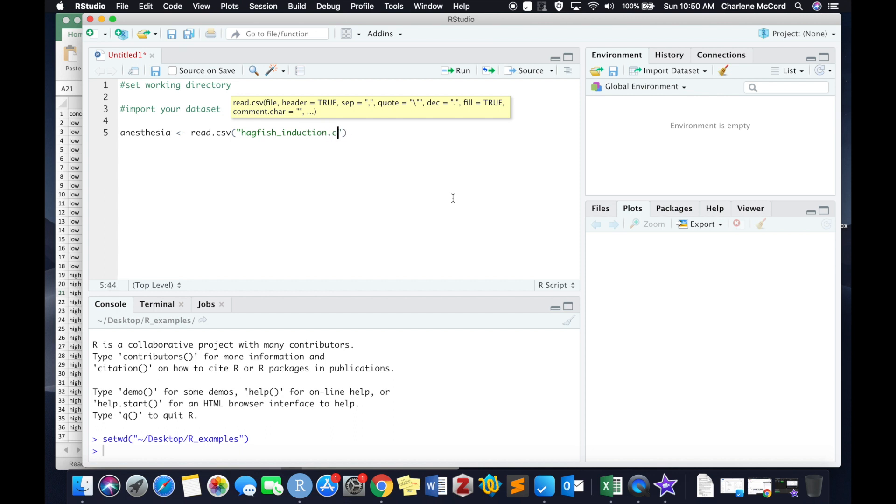
pyautogui.write('sv", header = TRUE, sep')
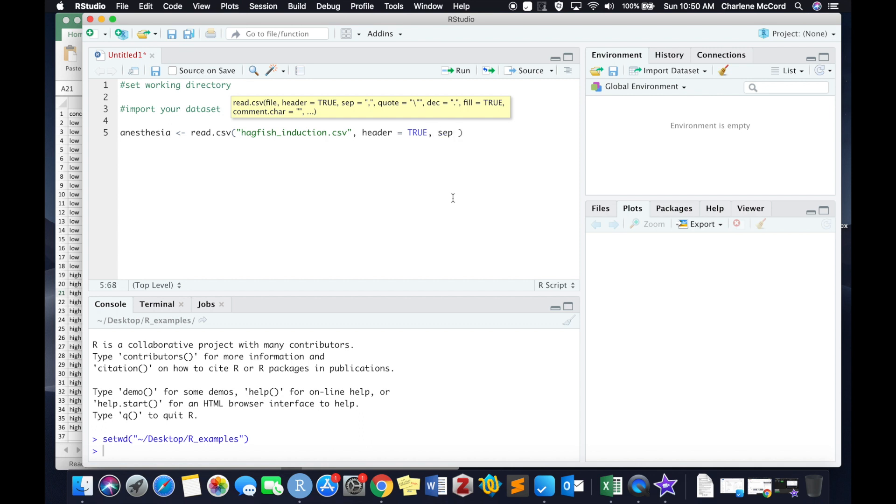
pyautogui.write("=''")
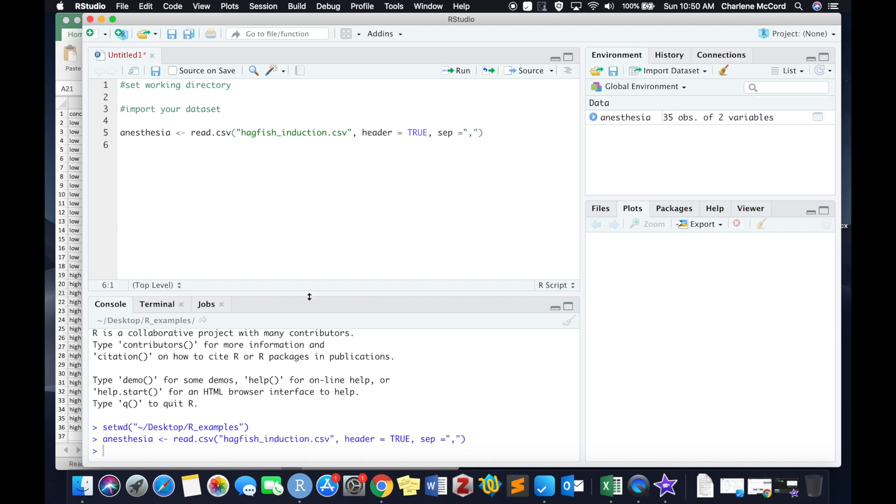
pyautogui.moveTo(661, 125)
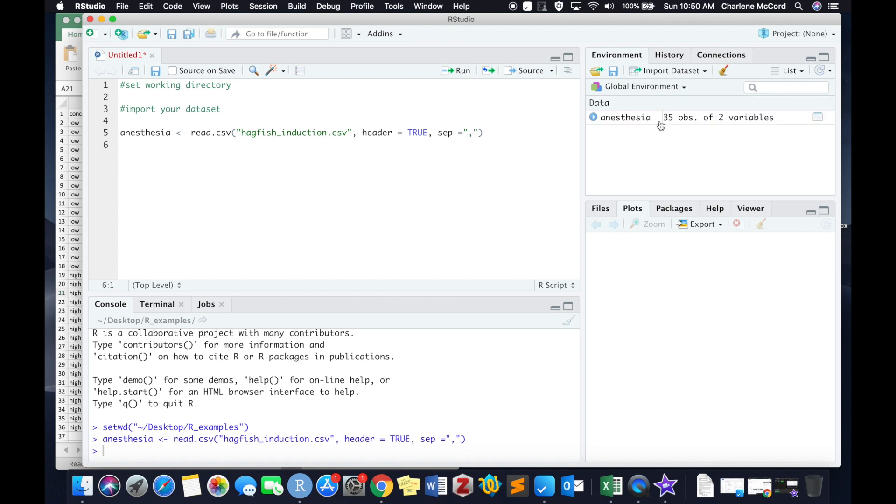
# Inspect the anesthesia data frame's concentration and induction_time rows, then return to the script.
pyautogui.click(626, 118)
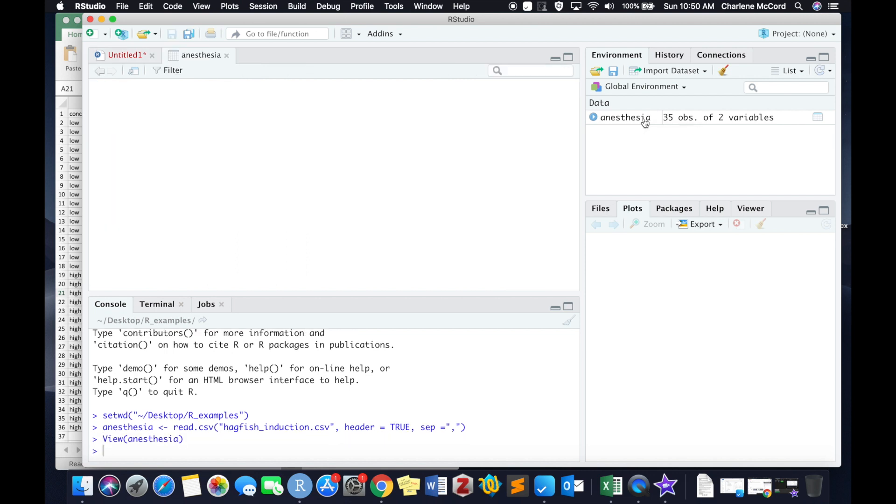
pyautogui.scroll(-3)
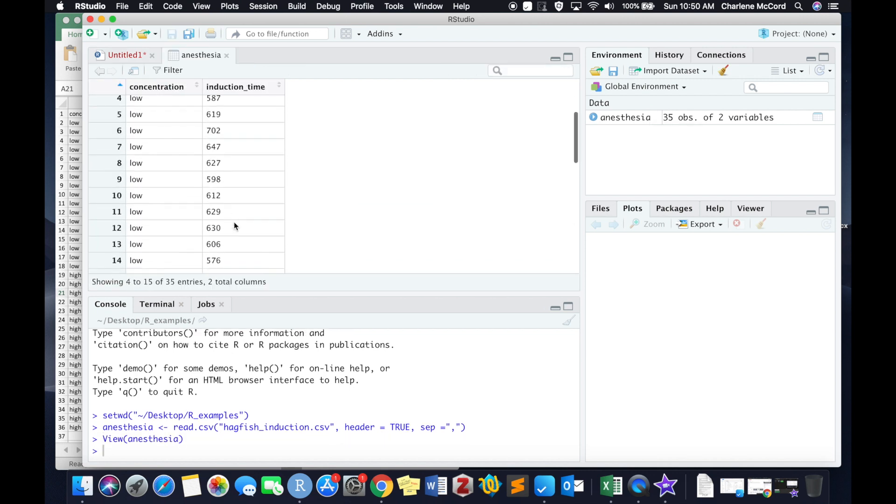
pyautogui.scroll(-3)
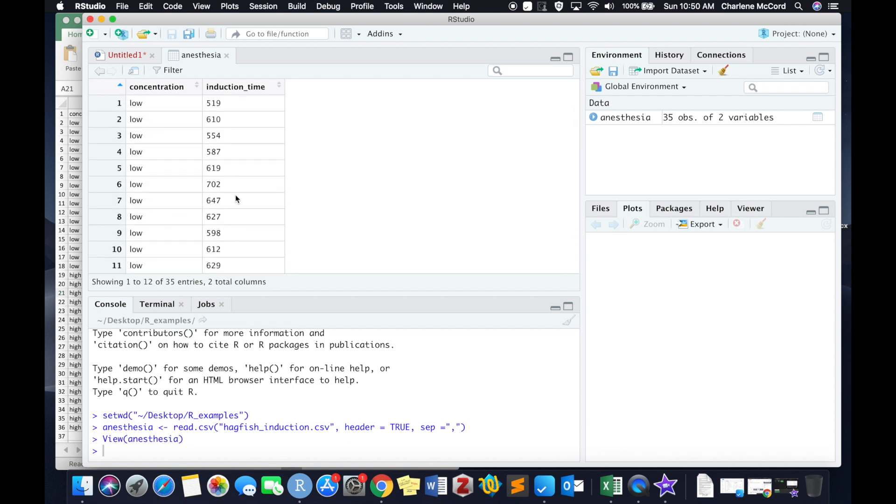
pyautogui.click(124, 55)
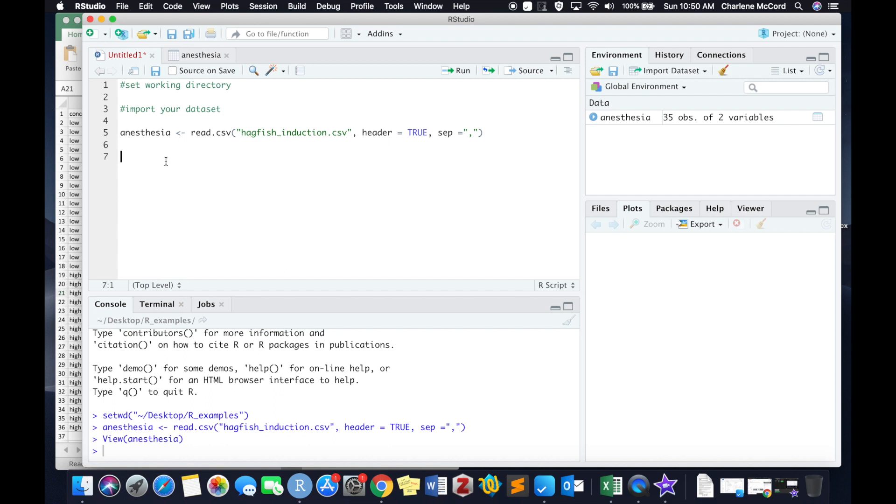
# Add a comment that ggplot2 is great for making graphs, then library(ggplot2), and run both lines.
pyautogui.write('#')
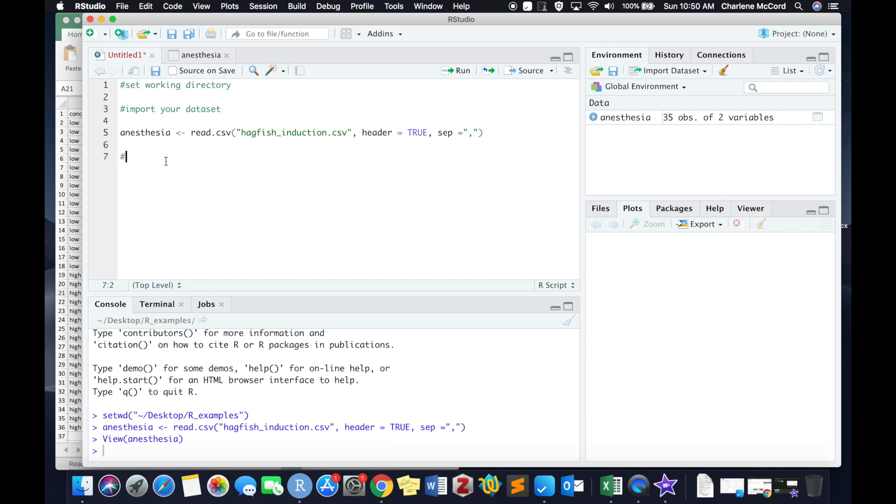
pyautogui.write('load')
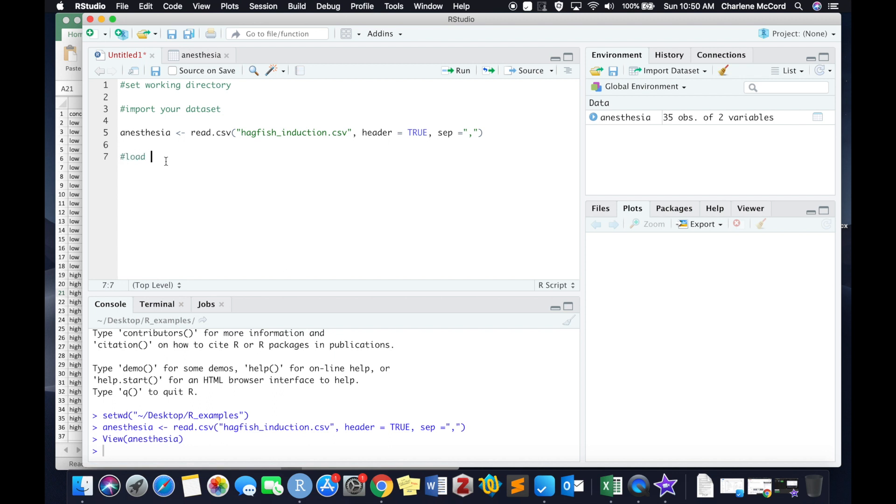
pyautogui.write('ggplot 2 - i')
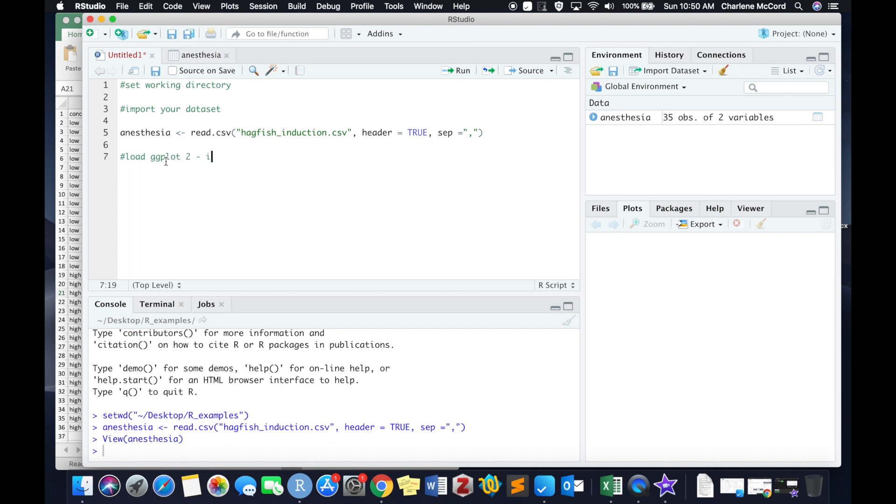
pyautogui.write("t's great for maki")
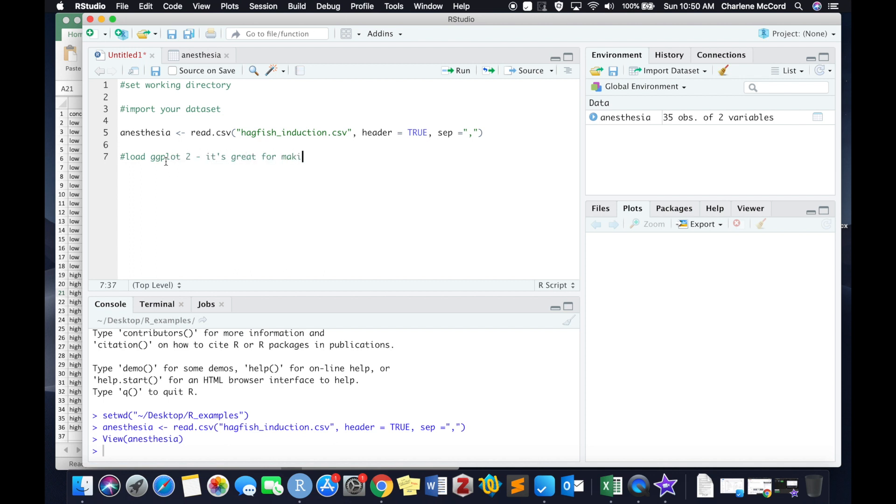
pyautogui.write('ng graphs')
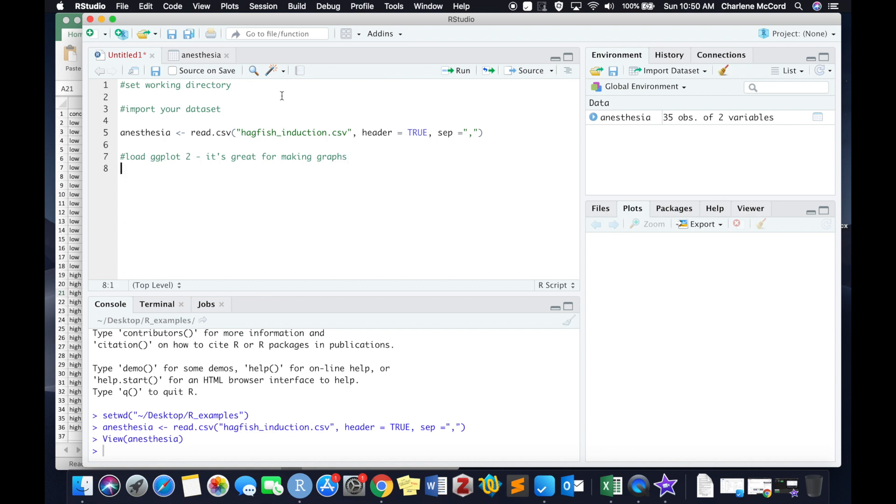
pyautogui.write('library')
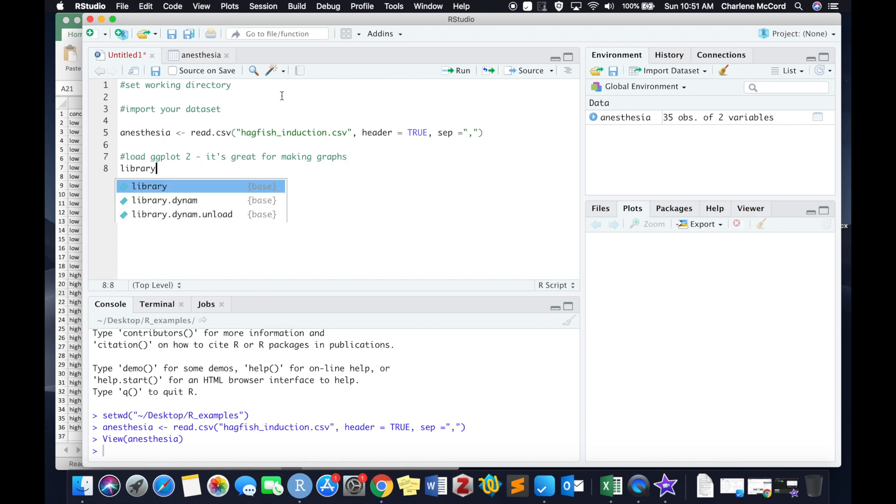
pyautogui.write('(g')
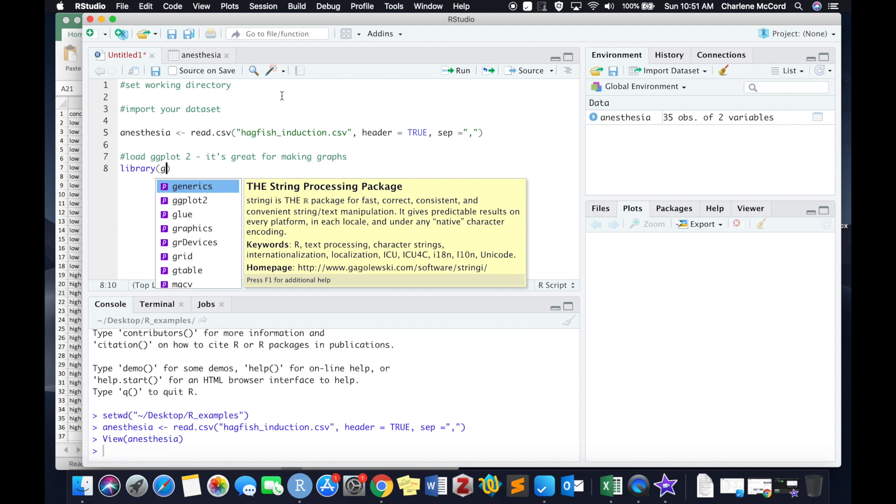
pyautogui.write('gplot2)')
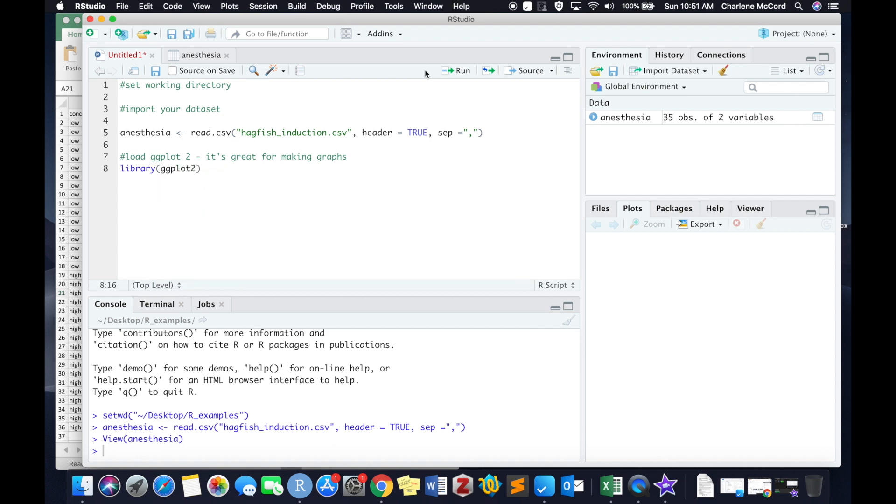
pyautogui.click(457, 70)
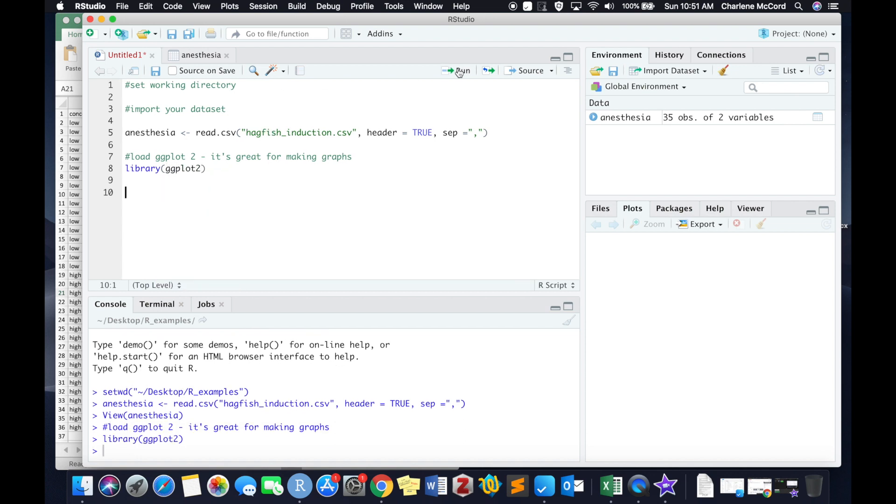
# Add comments introducing the hypothesis-testing steps and the null and alternative hypotheses.
pyautogui.write('#')
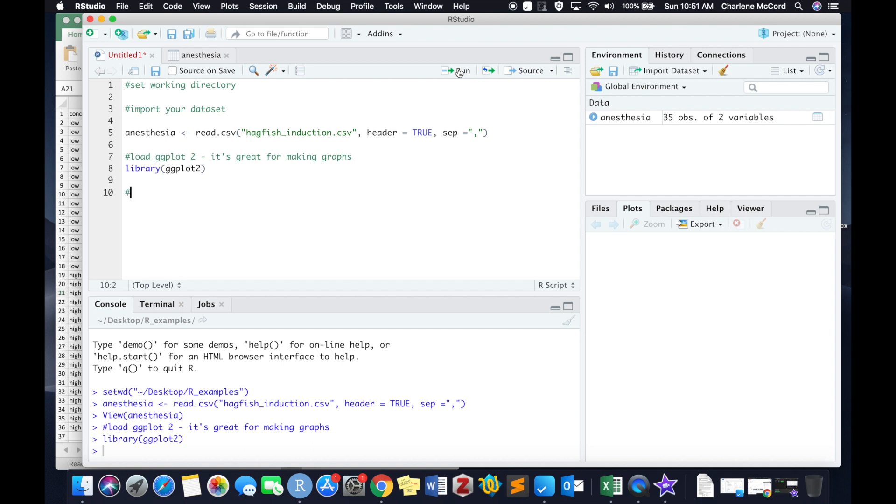
pyautogui.write("let's go through")
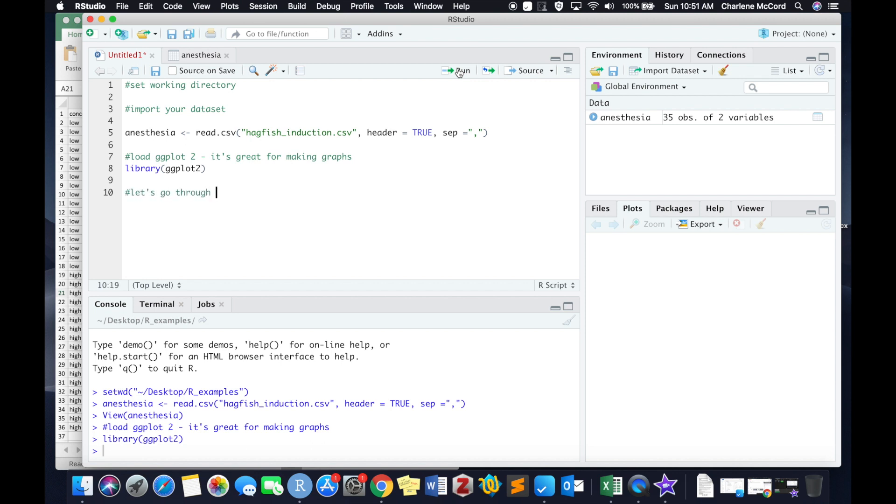
pyautogui.write('the steps of hy')
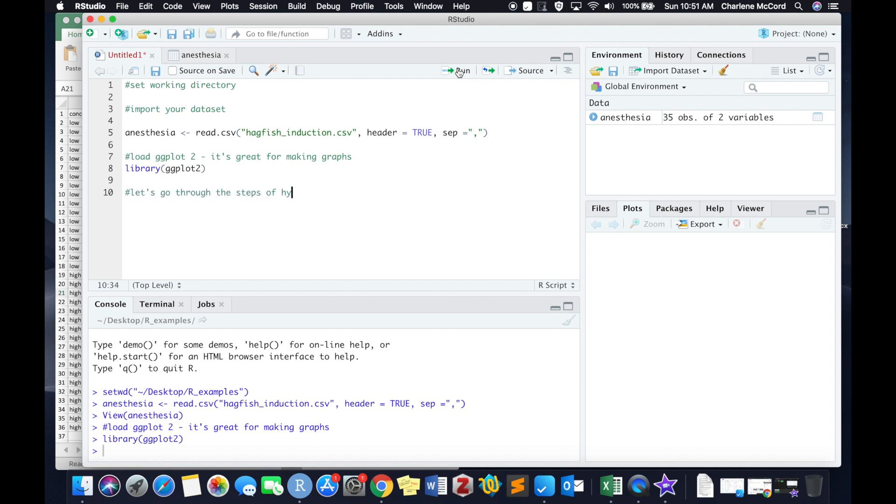
pyautogui.write('pothesis testing')
pyautogui.write('#state your')
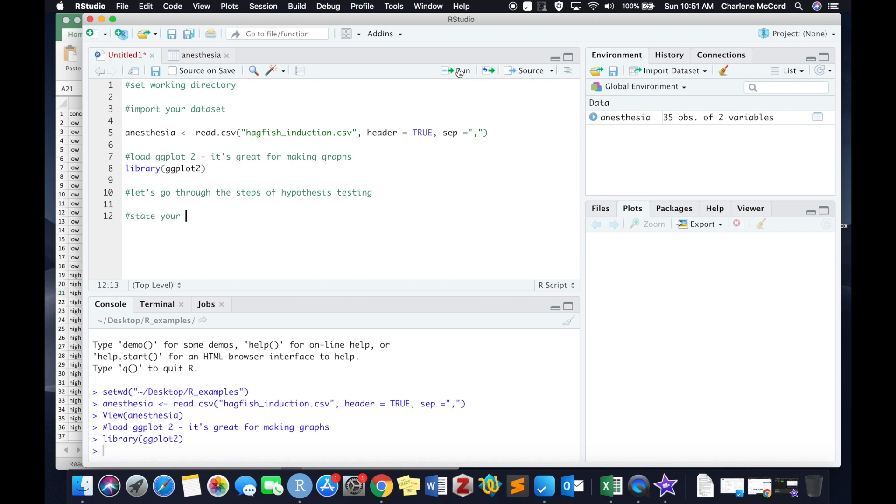
pyautogui.write('null and laternative h')
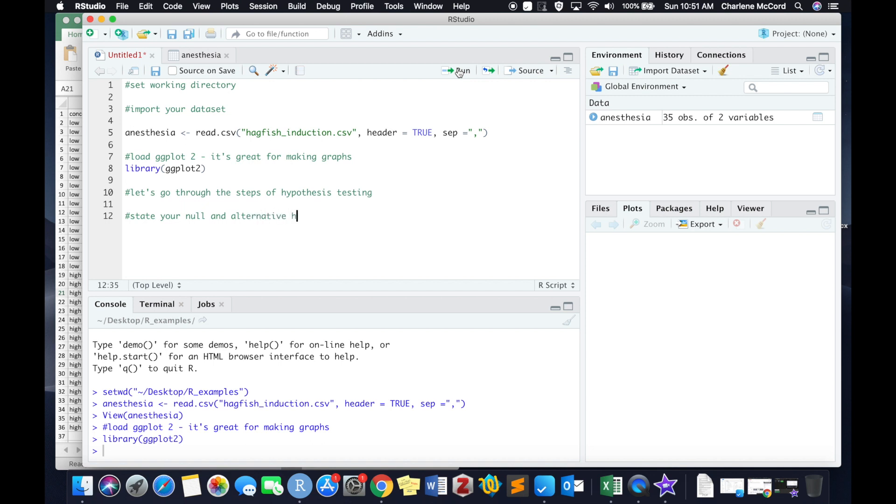
pyautogui.write('ypotheses')
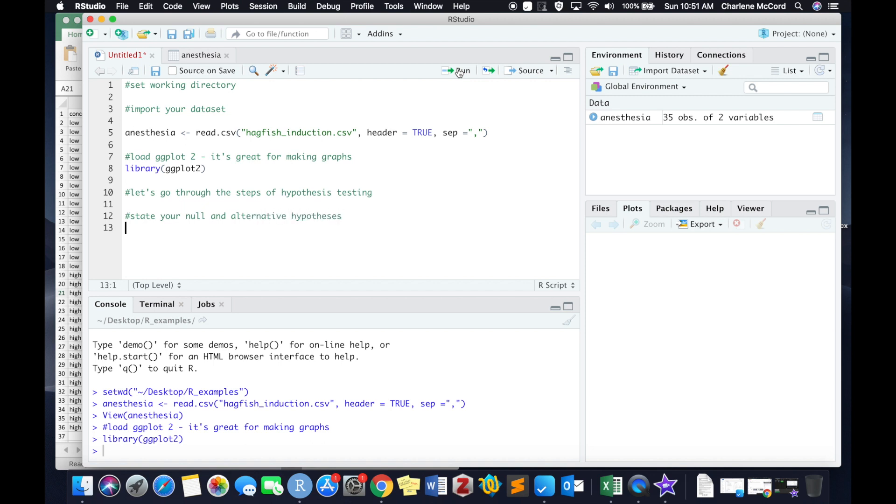
# State the null hypothesis: no difference in mean induction between concentrations of clove oil anesthesia.
pyautogui.write('##')
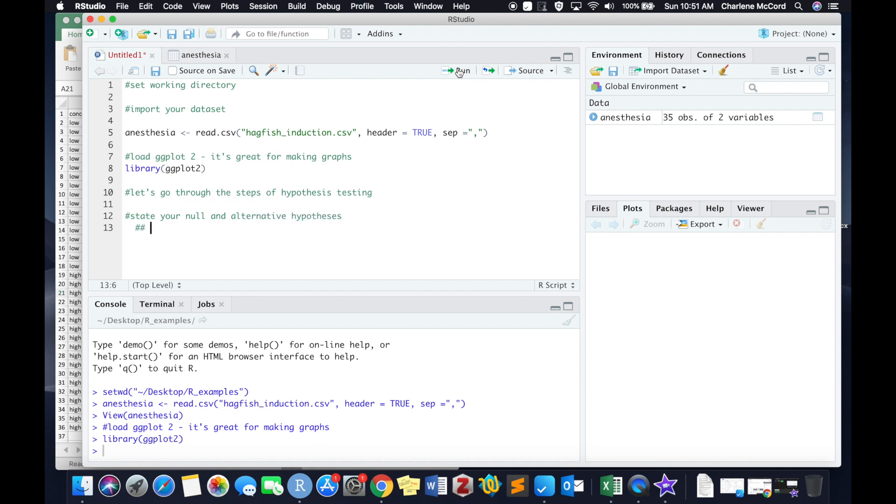
pyautogui.write('null: therei')
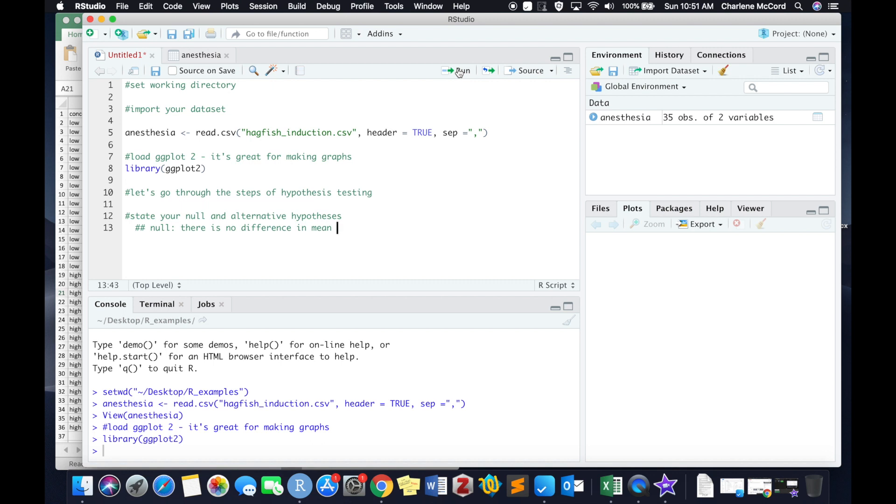
pyautogui.write('induction between between high and low')
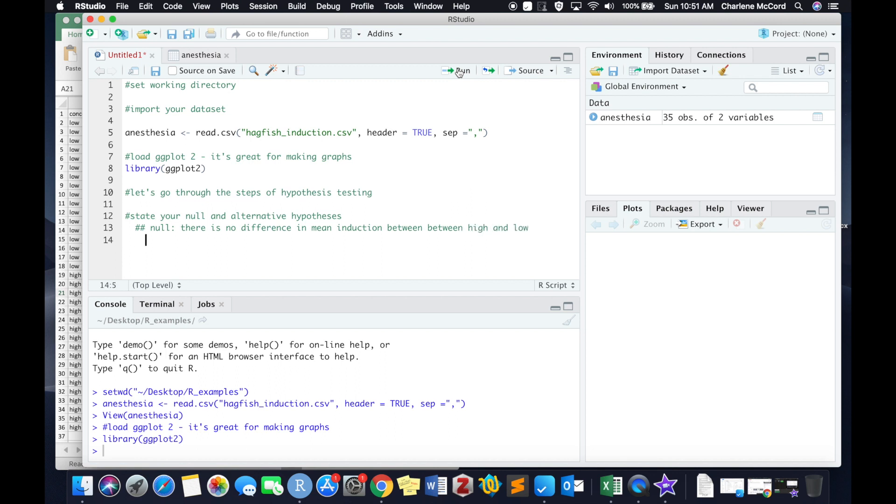
pyautogui.write('##concentrati')
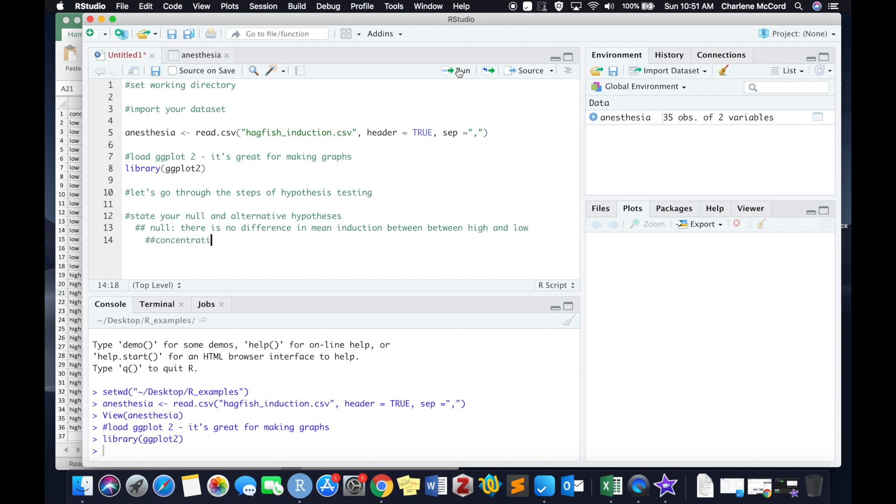
pyautogui.write('ons of')
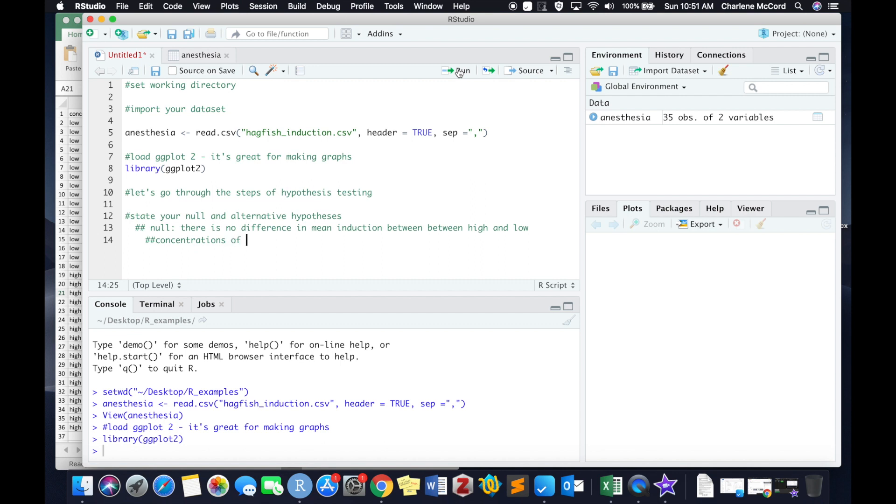
pyautogui.write('clove oil')
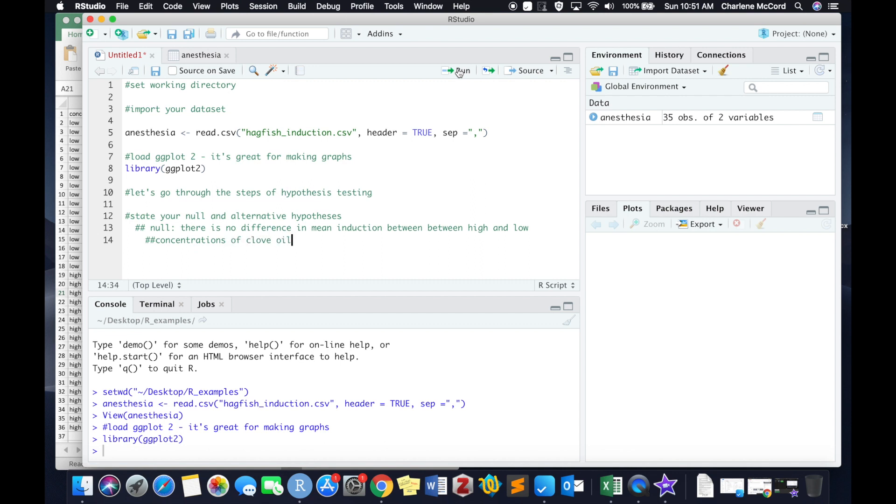
pyautogui.write('anesthesia')
pyautogui.write('##')
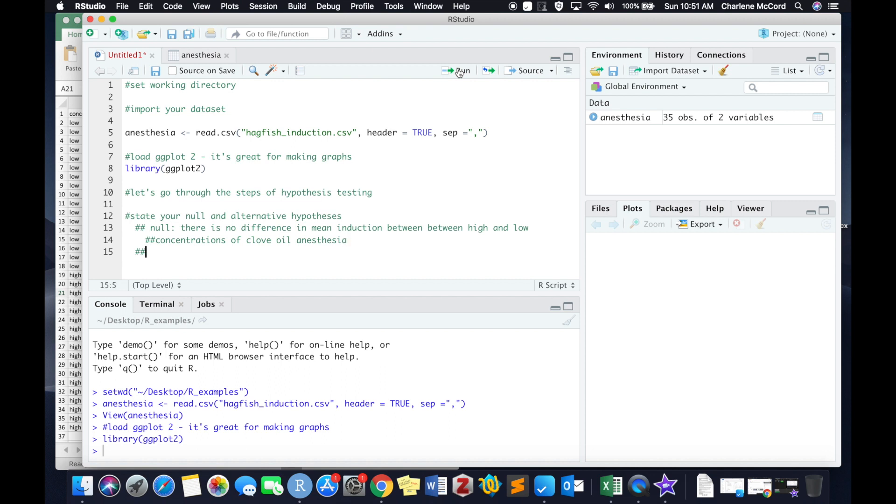
# State the alternative: a difference in mean induction between high and low concentrations of clove oil anesthesia.
pyautogui.write('alternative:')
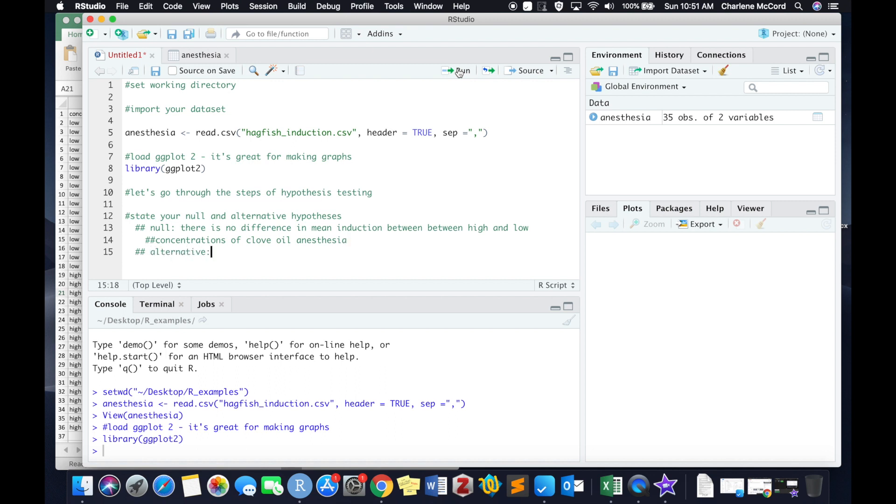
pyautogui.write('there is a di')
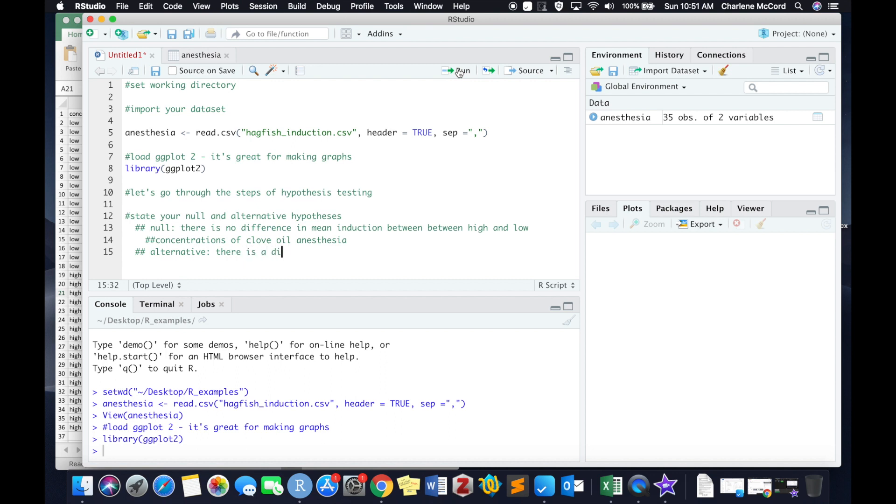
pyautogui.write('fference in mean')
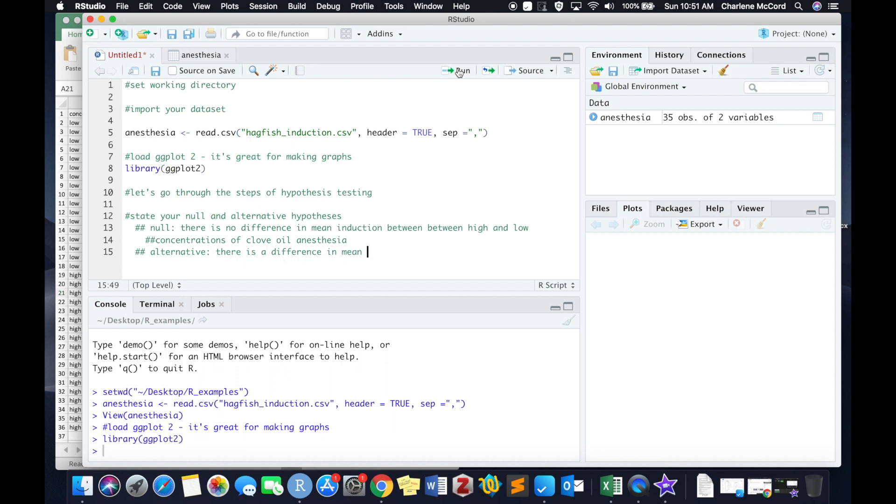
pyautogui.write('induction')
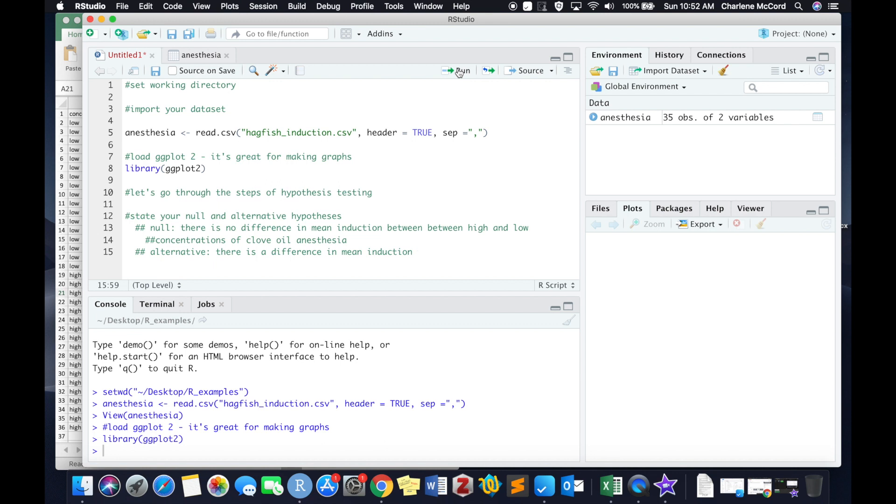
pyautogui.write('beterrn hi')
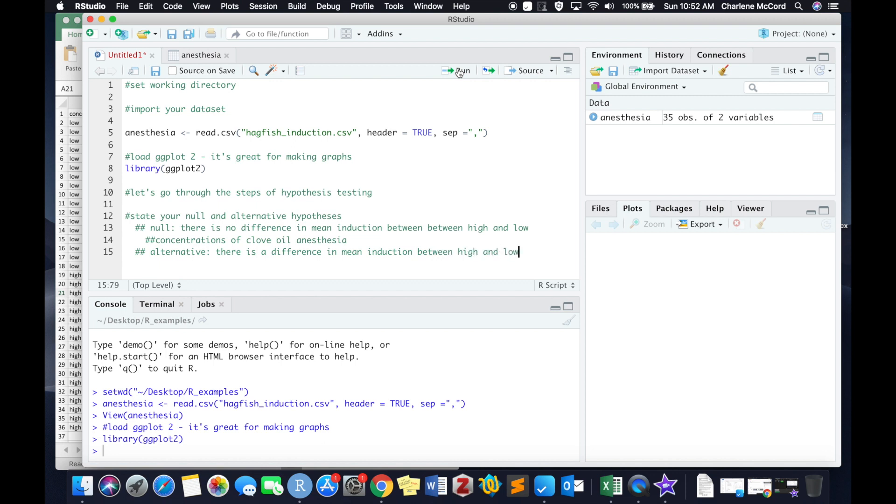
pyautogui.write('## concentrations of clove oil')
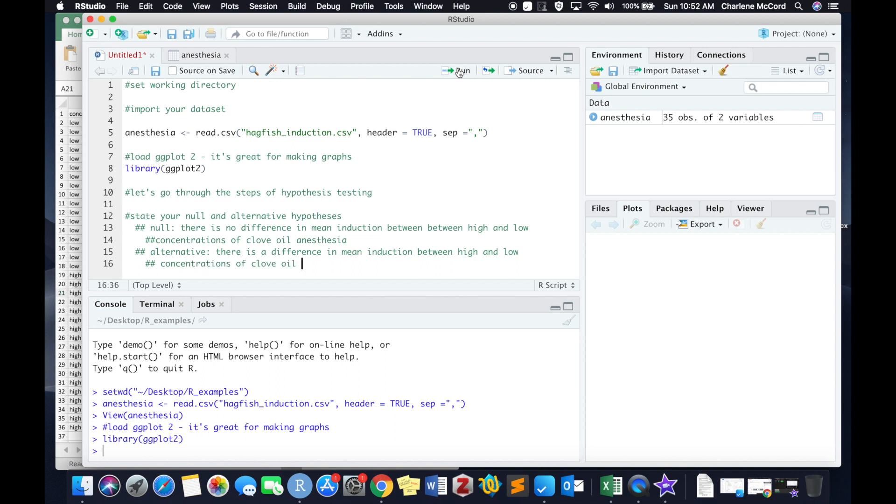
pyautogui.write('anesthesia')
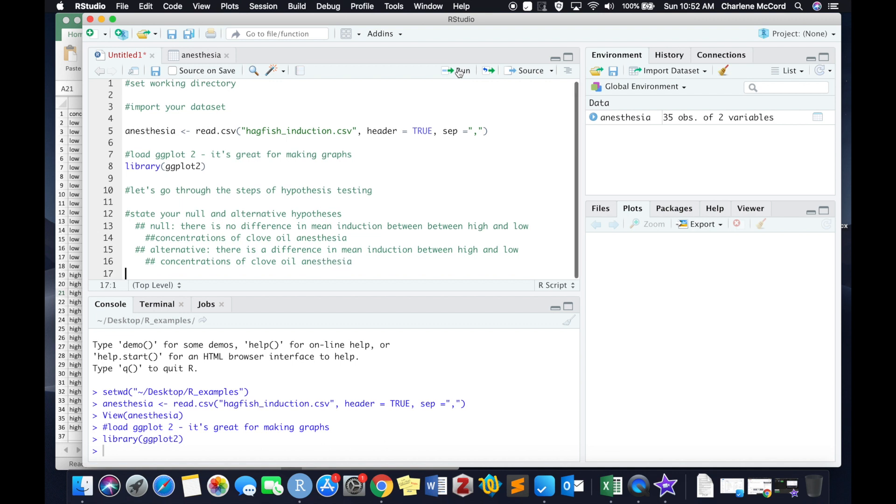
# Ask whether it is a one-sided or two-sided test and answer two-sided, no directionality implied, fixing the typo.
pyautogui.write('#is it a one')
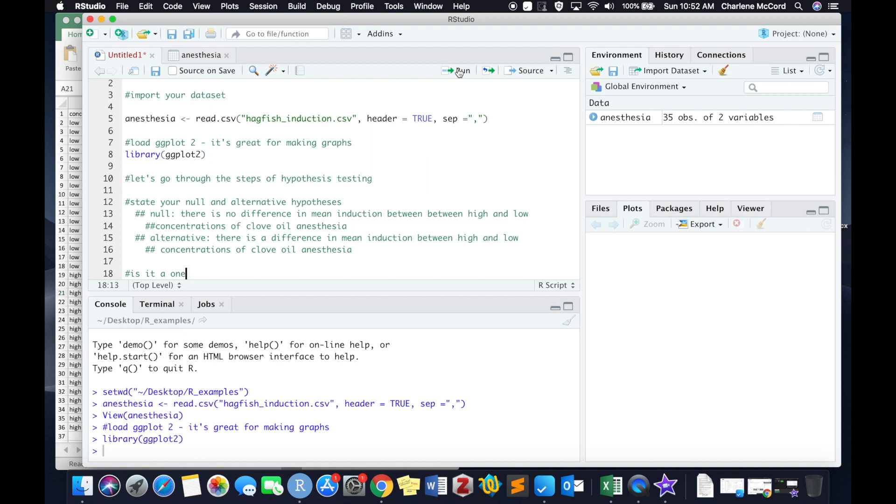
pyautogui.write('-sided or two-')
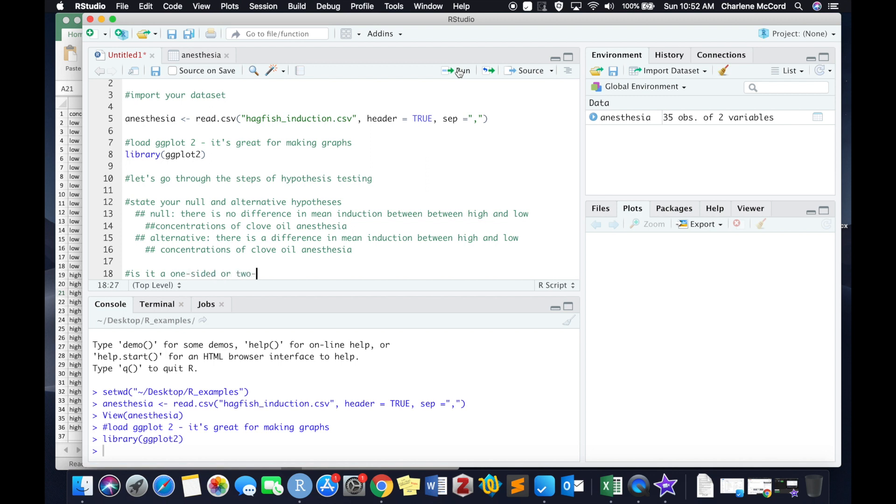
pyautogui.write('sided test?')
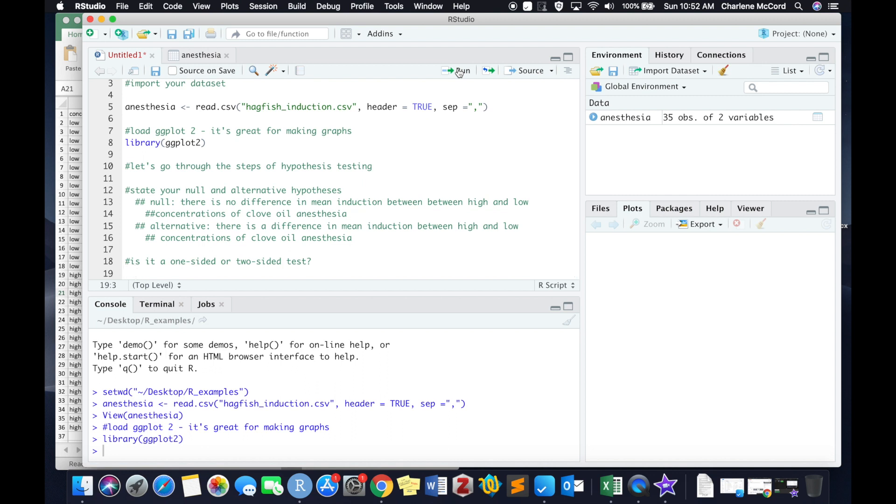
pyautogui.write('##')
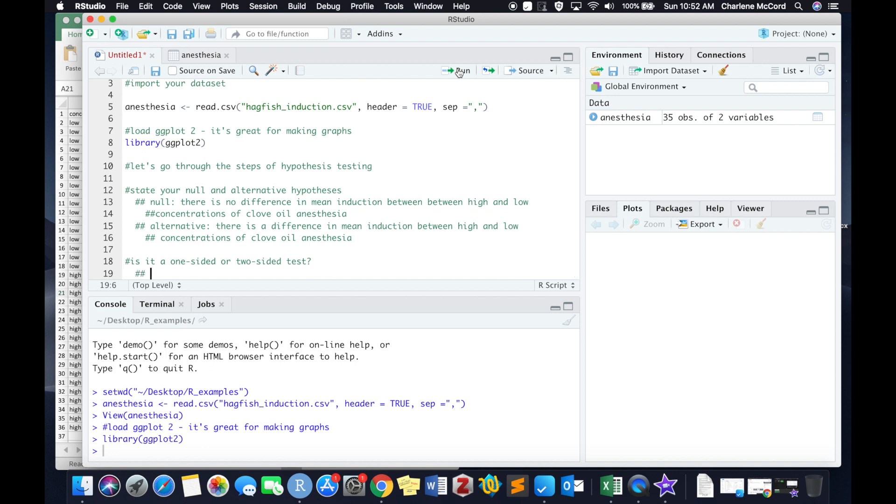
pyautogui.write('two')
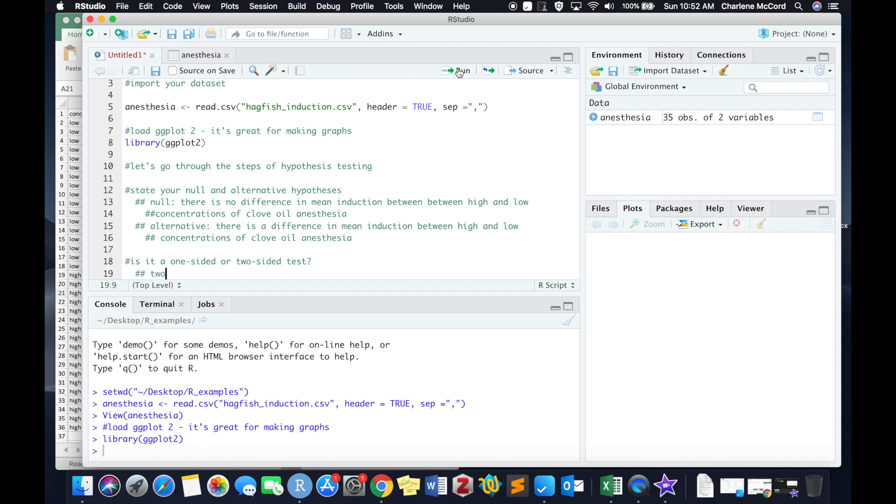
pyautogui.write('- sided. No r')
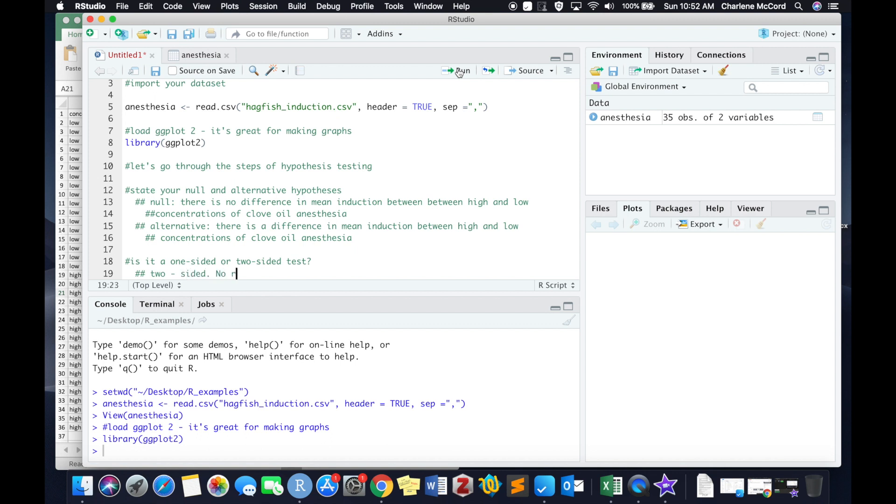
pyautogui.write('directionatlity is implie')
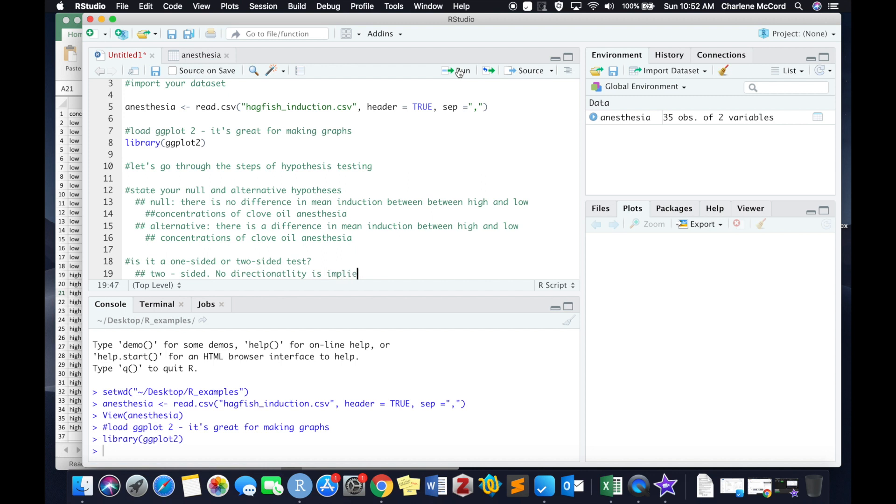
pyautogui.write('d')
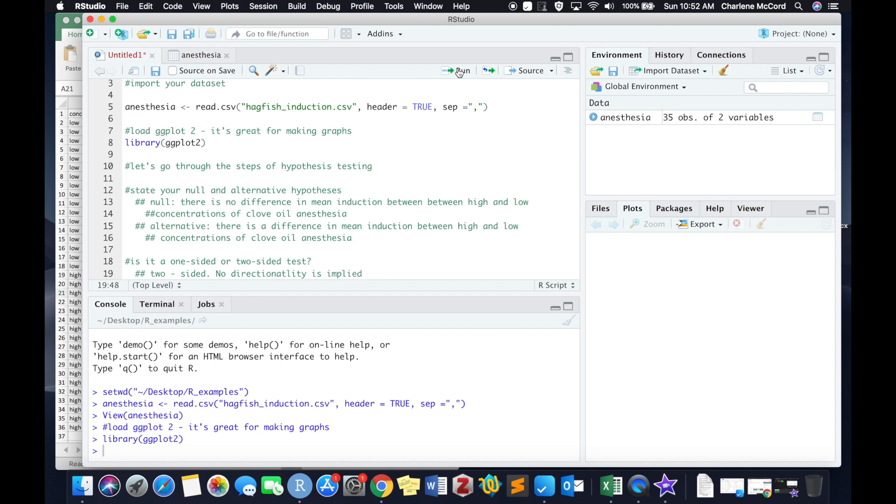
pyautogui.moveTo(342, 232)
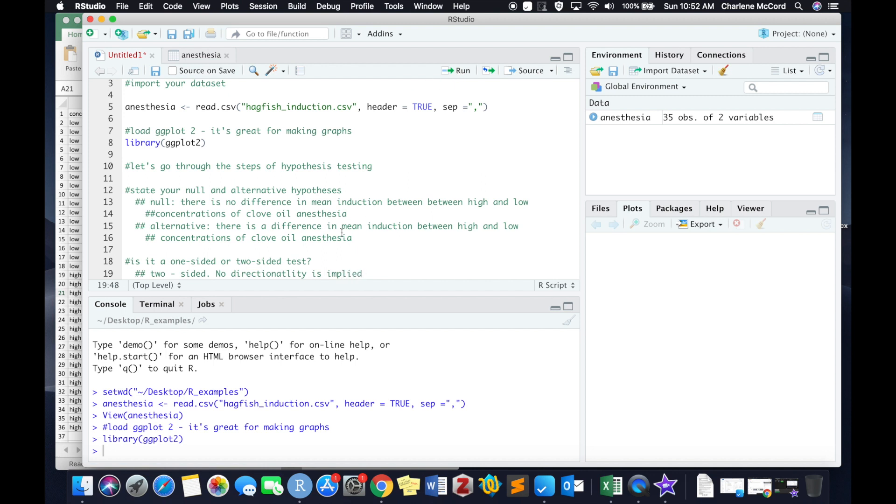
pyautogui.click(282, 274)
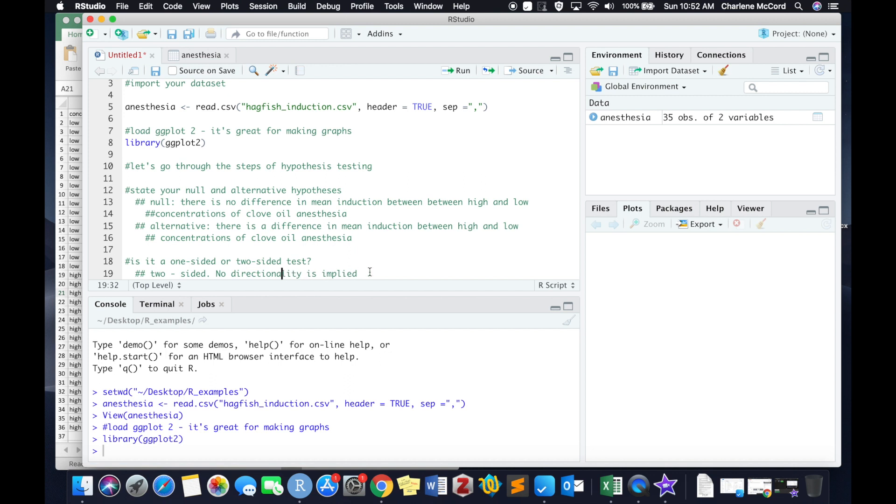
pyautogui.click(383, 274)
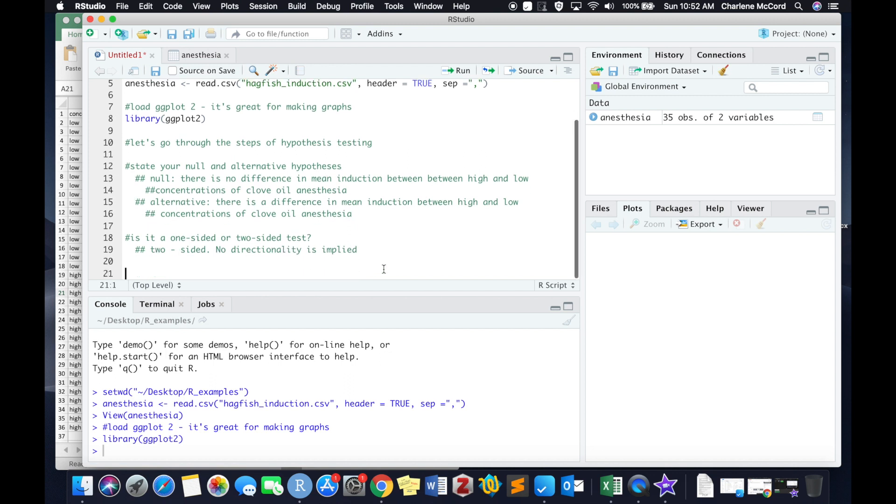
# Ask whether this is a one- or two-sample t-test and answer two-sample.
pyautogui.write('#is this a o')
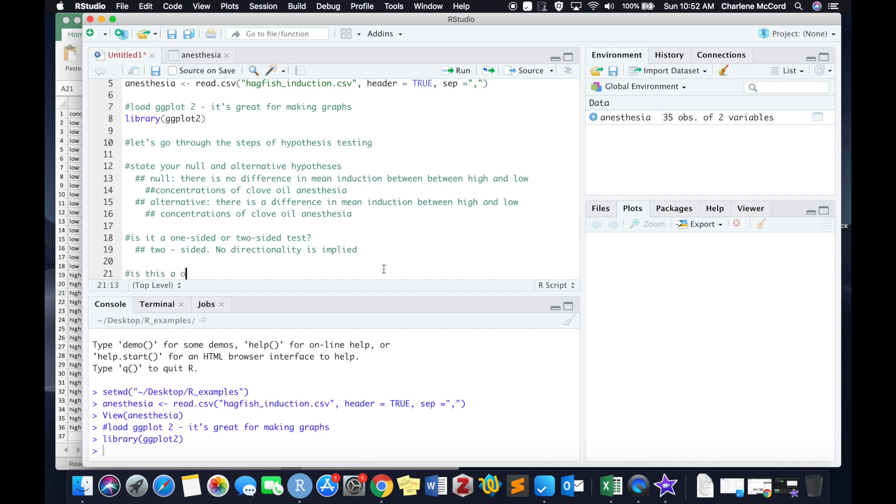
pyautogui.write('two-sample of pair')
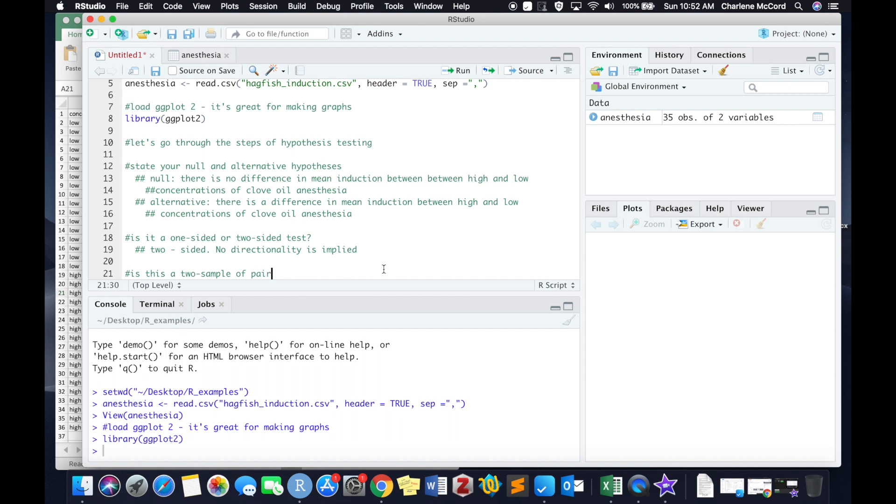
pyautogui.write('ed t-test?')
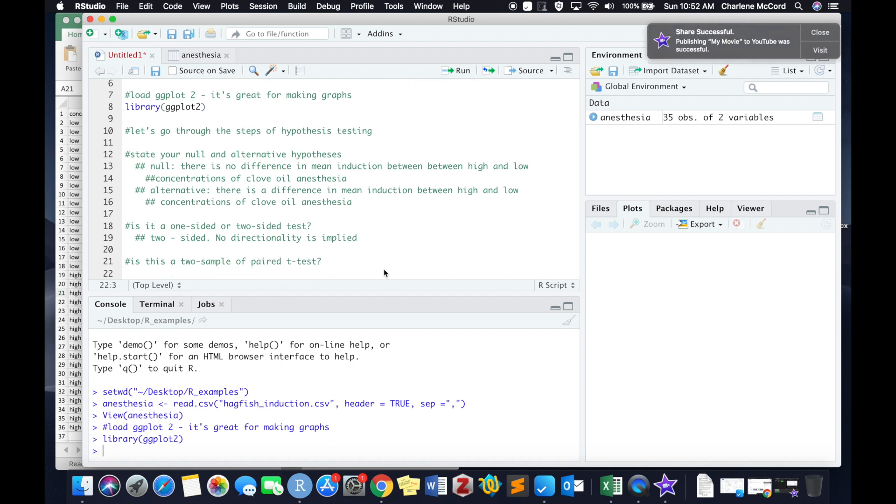
pyautogui.write('##')
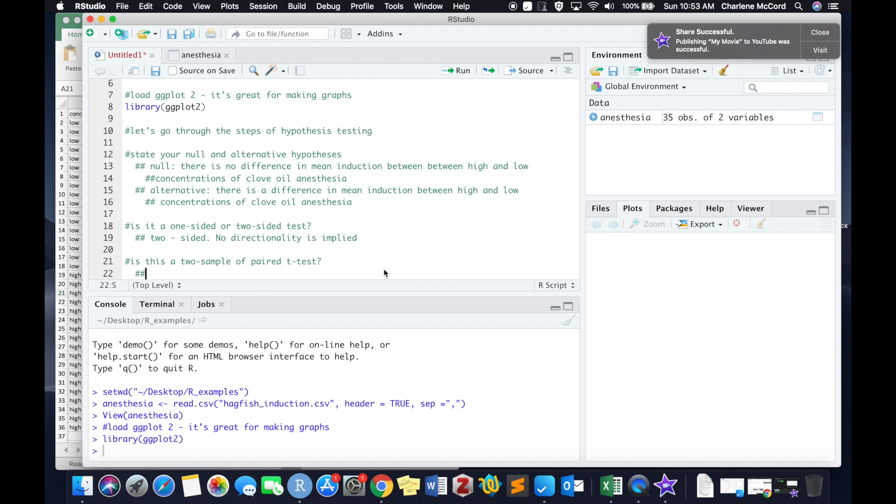
pyautogui.write('two-sample. The')
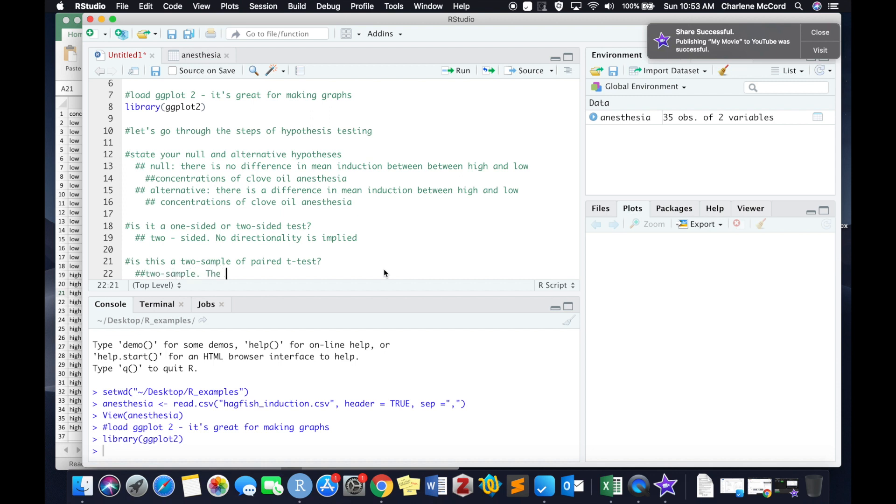
# Note that hagfish in high concentration trials are INDEPENDENT of those in low concentration trials.
pyautogui.write('hagfish')
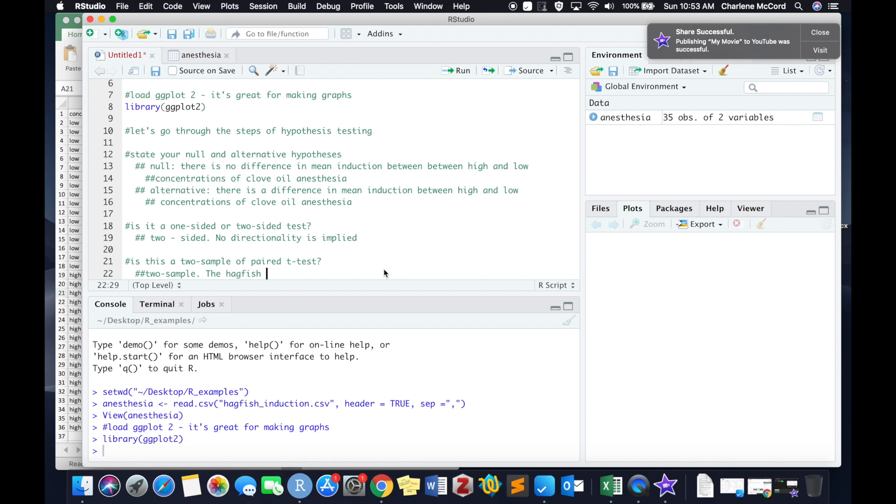
pyautogui.write('included')
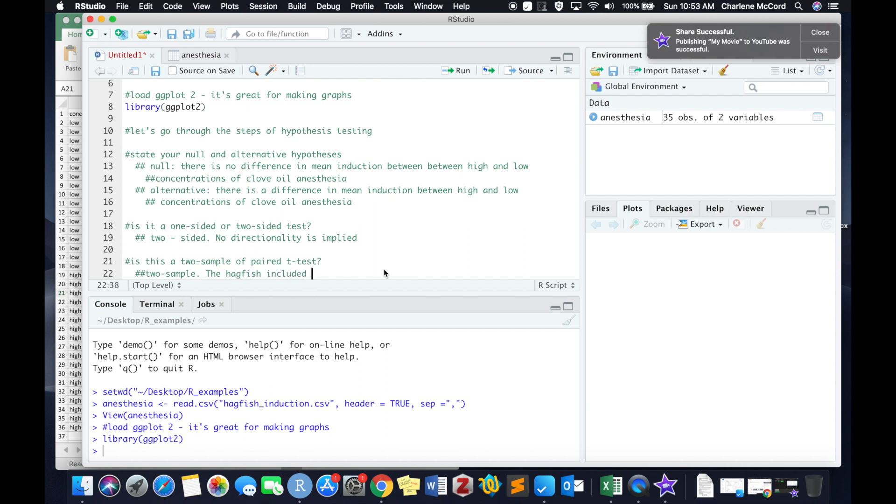
pyautogui.write('in high')
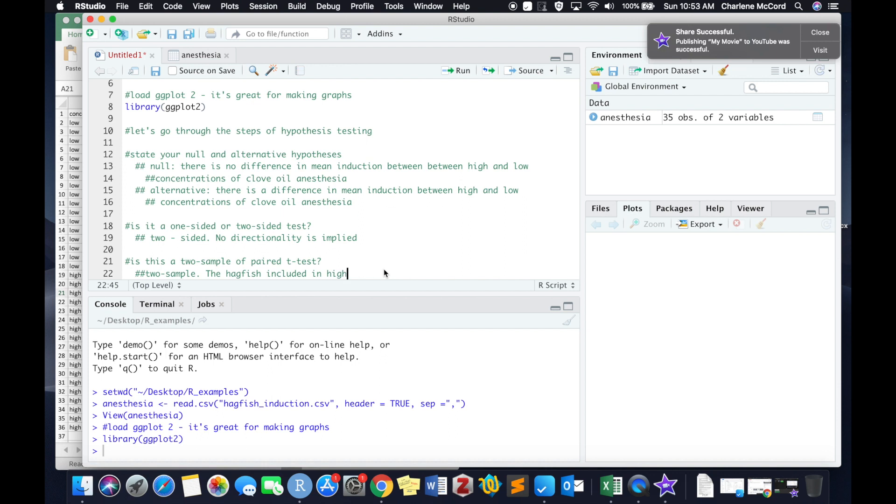
pyautogui.write('c')
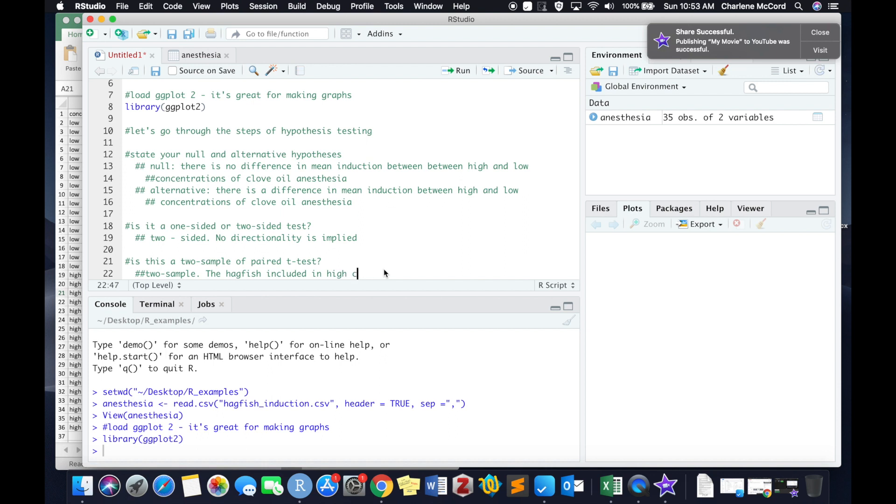
pyautogui.write('oncentration trials')
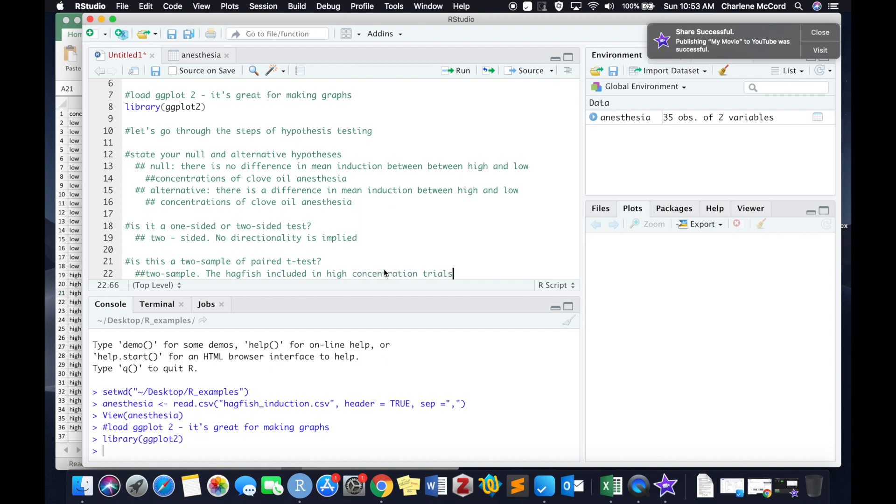
pyautogui.write('are INDEP')
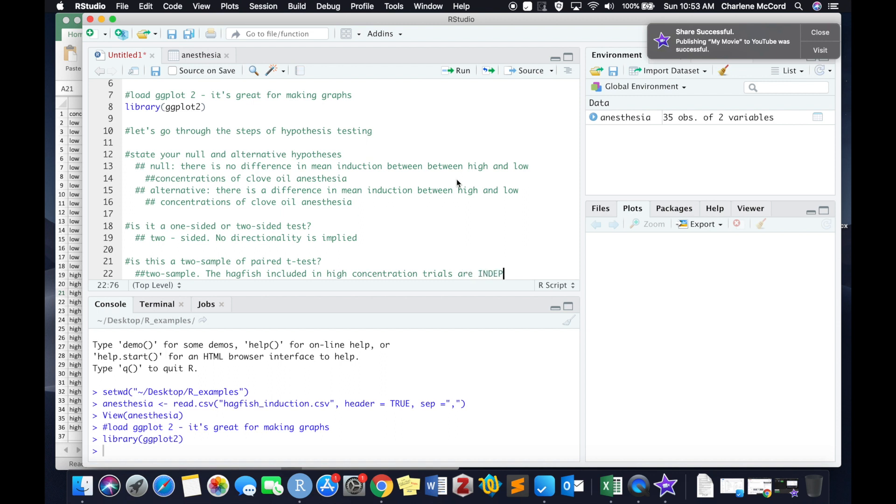
pyautogui.write('ENDENT')
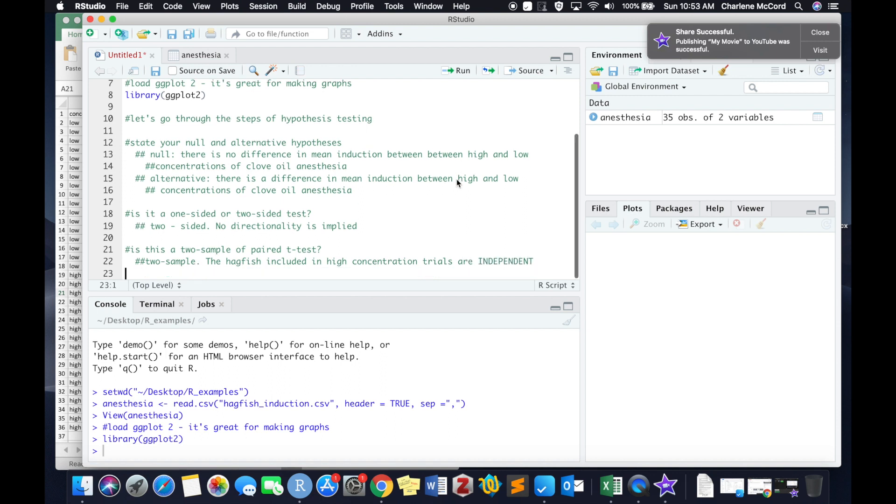
pyautogui.write('## of tho')
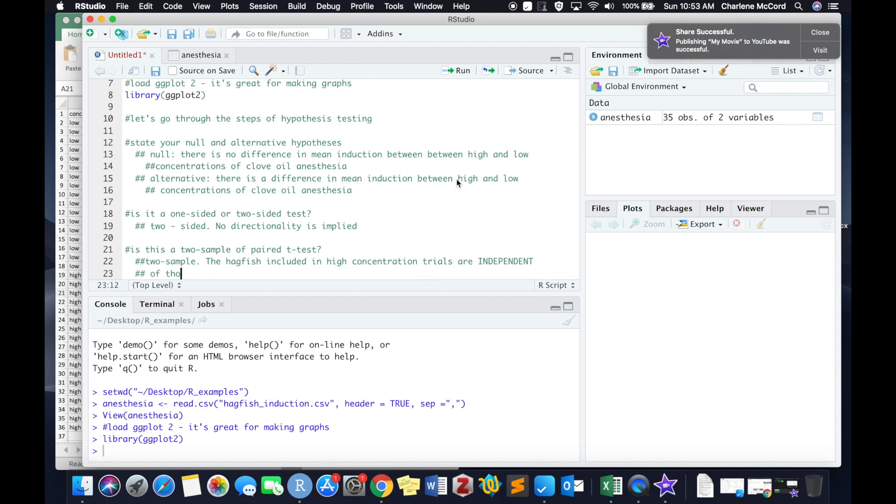
pyautogui.write('se included in the low con')
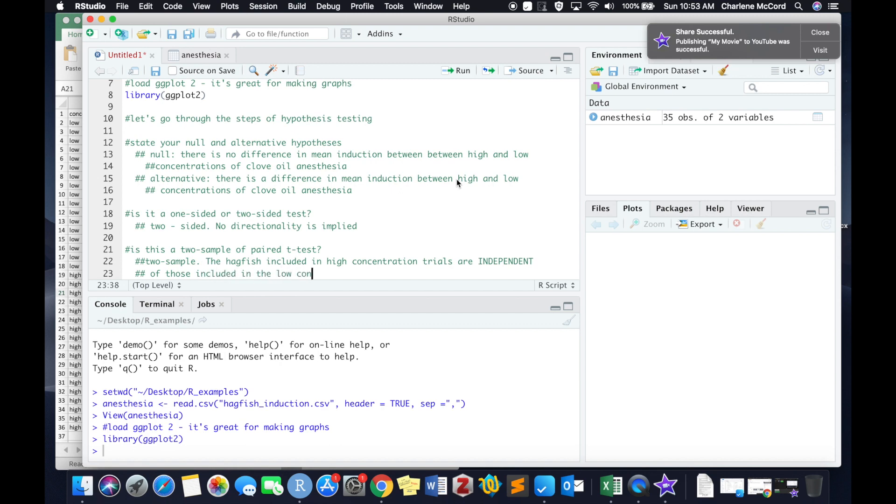
pyautogui.write('centration trial')
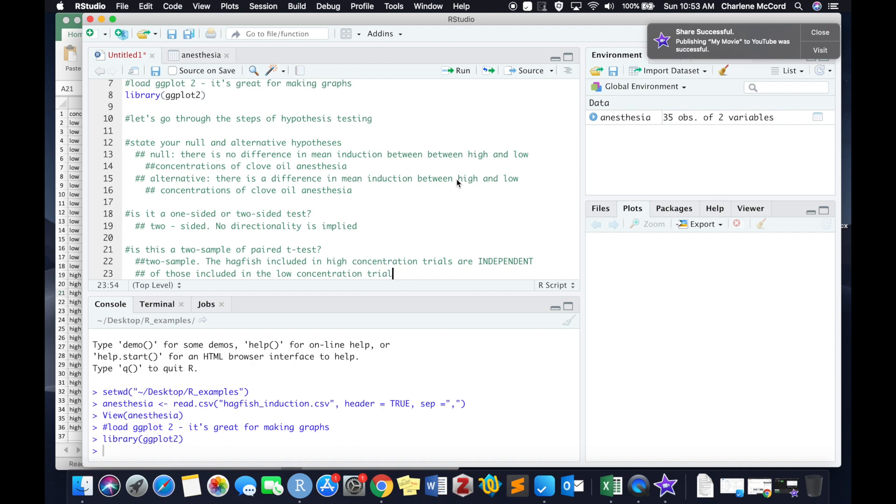
pyautogui.write('s')
pyautogui.write('#')
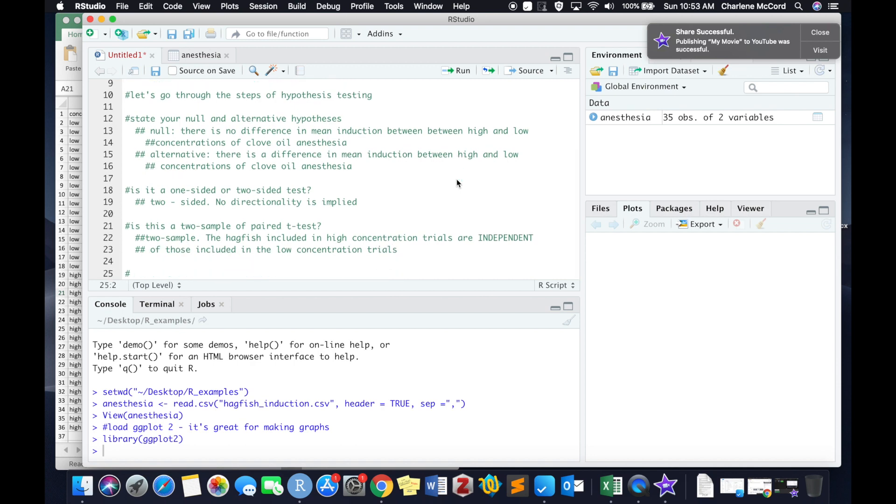
# Add a graph-the-data section noting a boxplot suits numeric and categorical data, and start a ggplot line.
pyautogui.write('graph the data!')
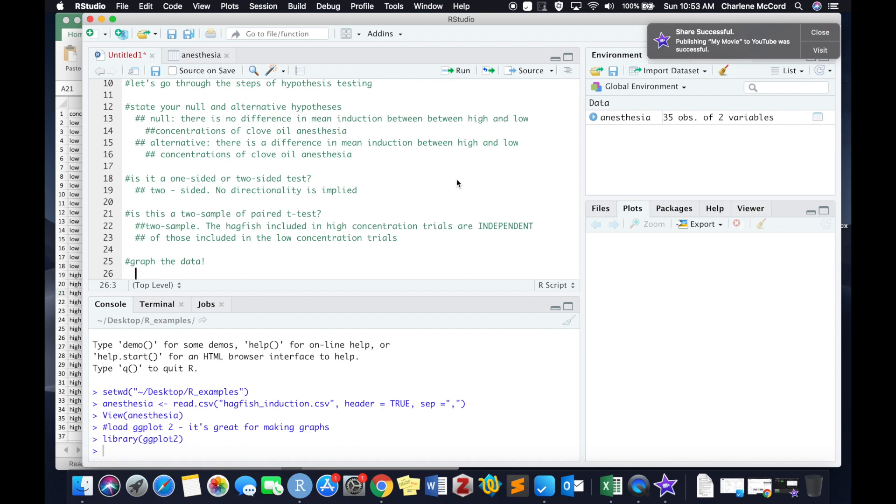
pyautogui.write('##a boxplot works great for nume')
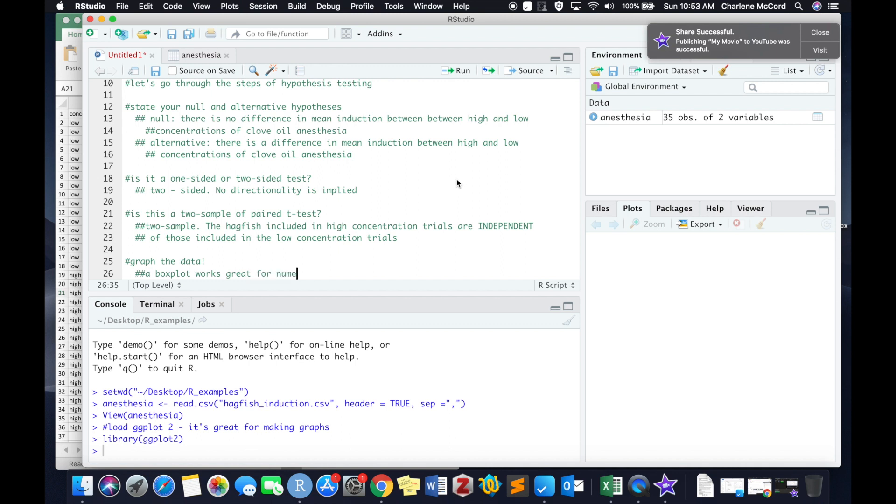
pyautogui.write('ric and')
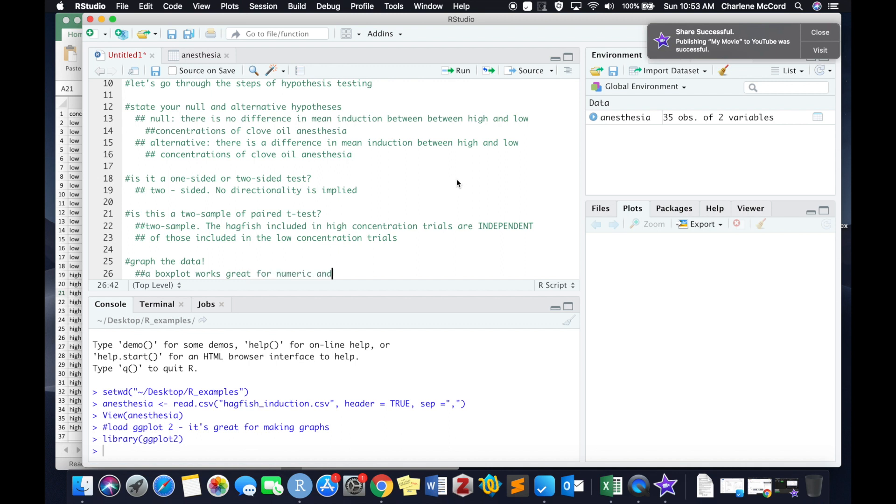
pyautogui.write('categ')
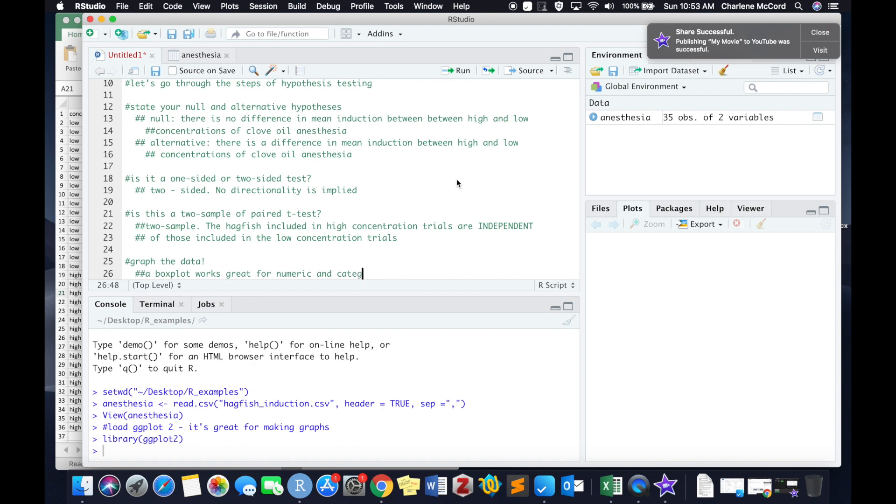
pyautogui.write('orical data')
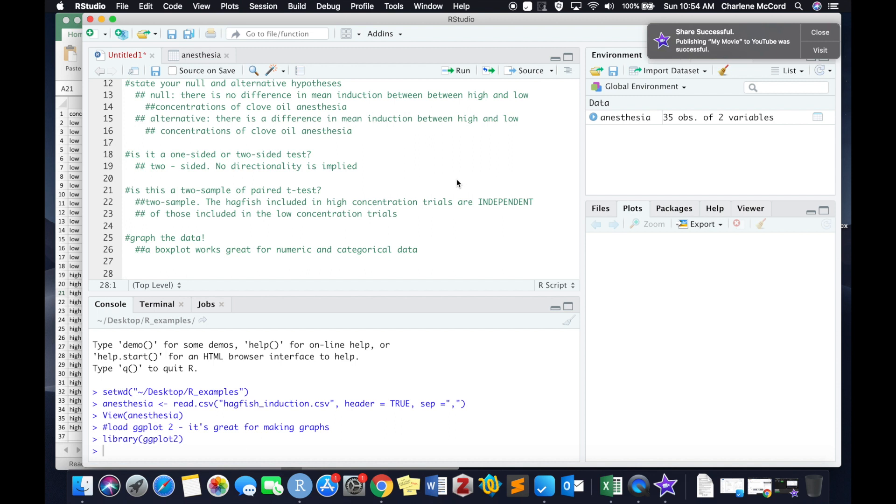
pyautogui.write('ggplot')
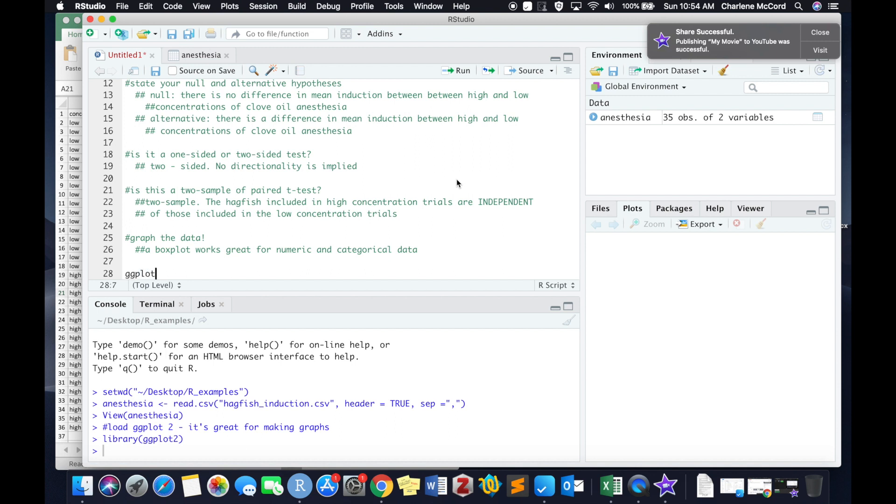
# Write ggplot(anesthesia, aes(x = concentration, y = induction_time)), checking column names in the anesthesia tab.
pyautogui.write('()')
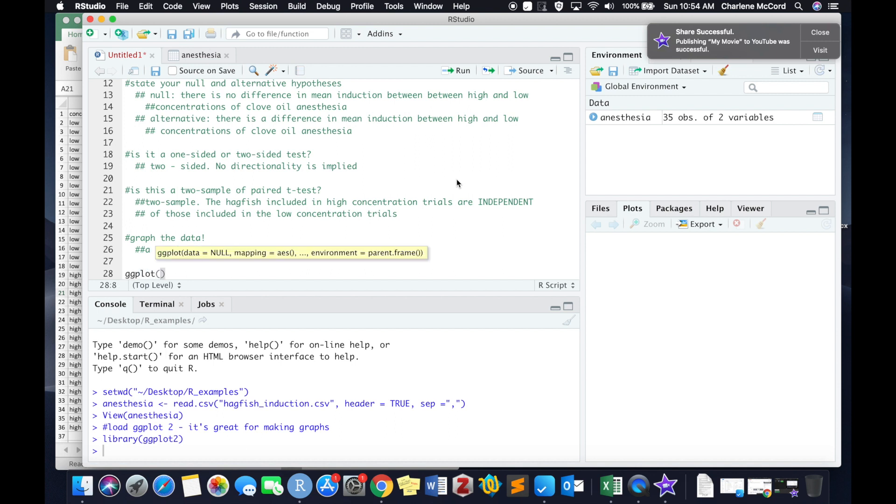
pyautogui.write('anesthe')
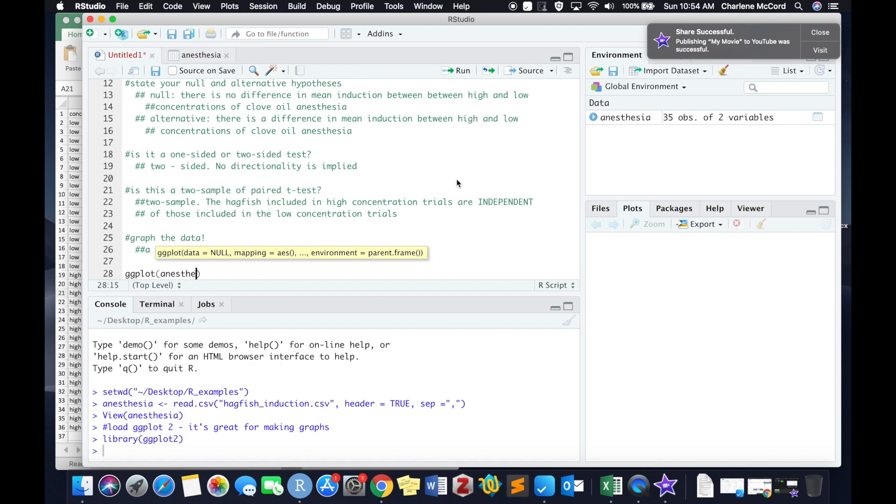
pyautogui.write('sia')
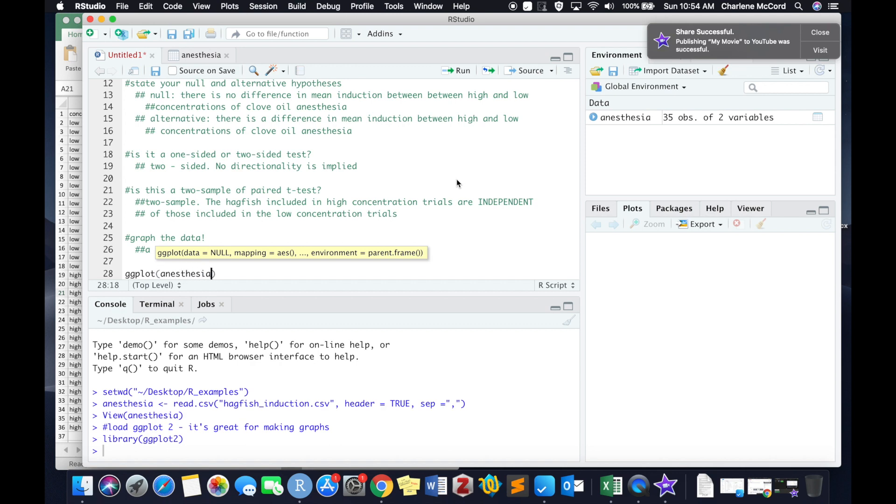
pyautogui.write(', aes(')
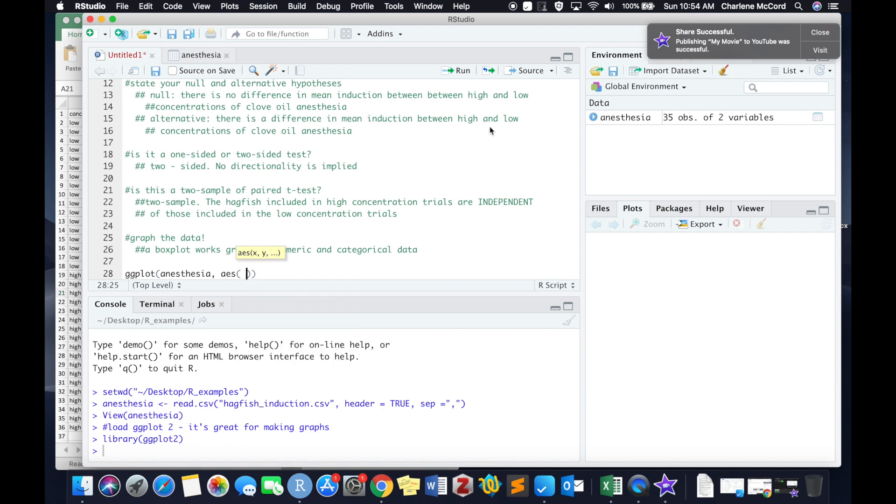
pyautogui.write('x =')
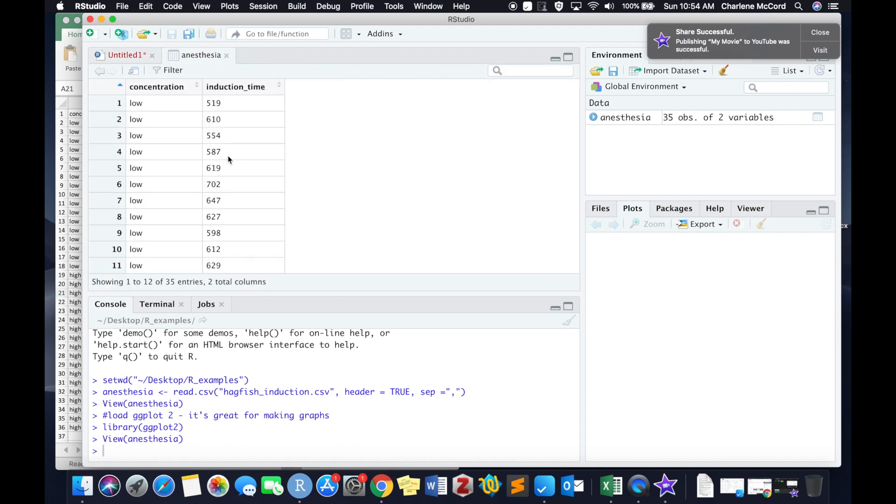
pyautogui.moveTo(158, 103)
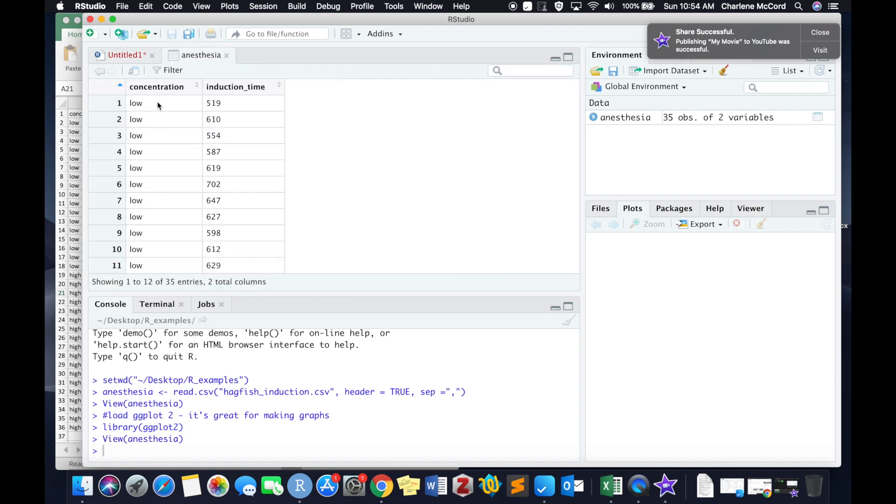
pyautogui.moveTo(152, 252)
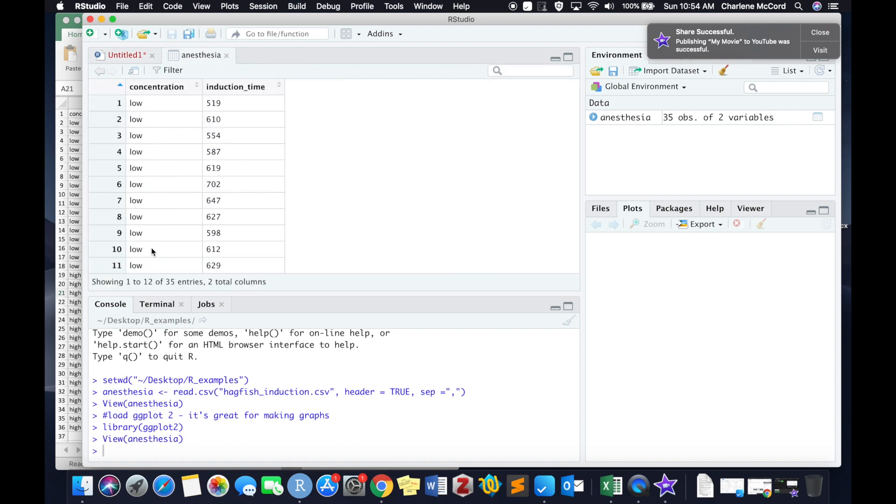
pyautogui.click(124, 56)
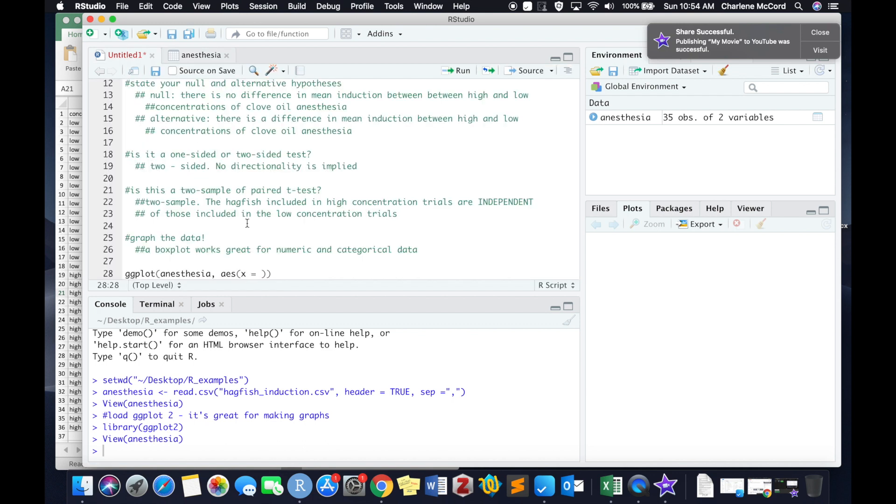
pyautogui.write('conce')
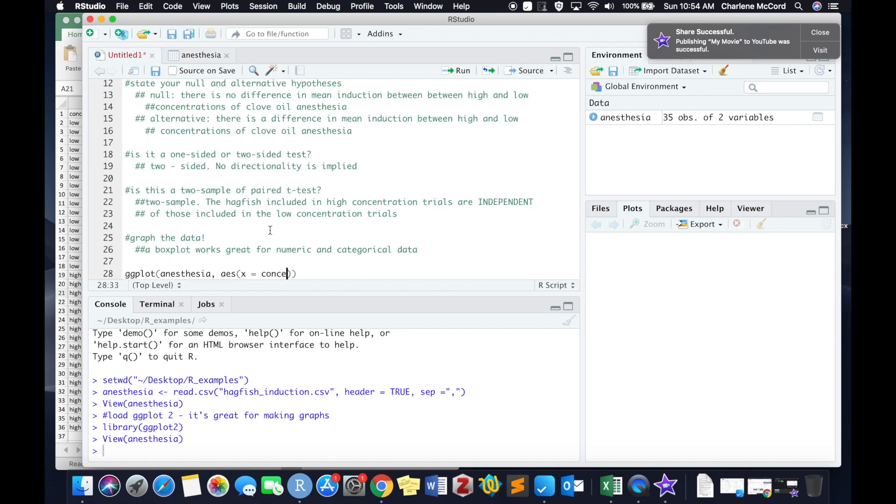
pyautogui.write('ntration')
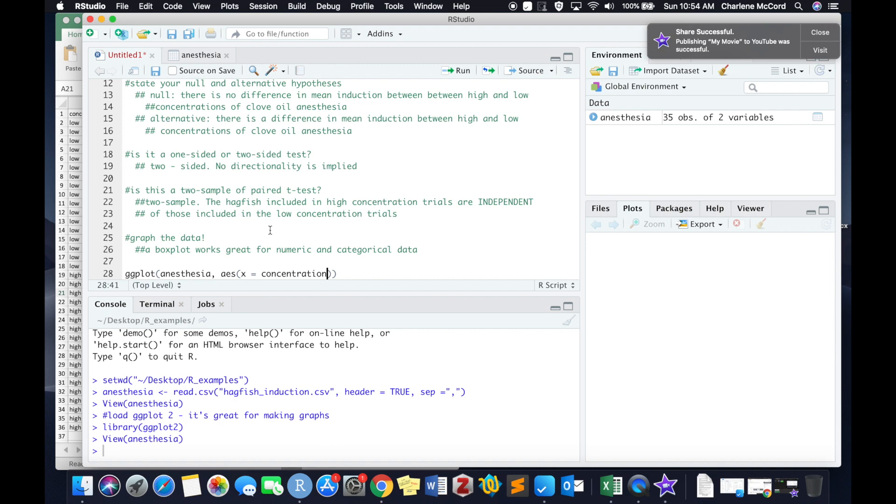
pyautogui.write(', y =')
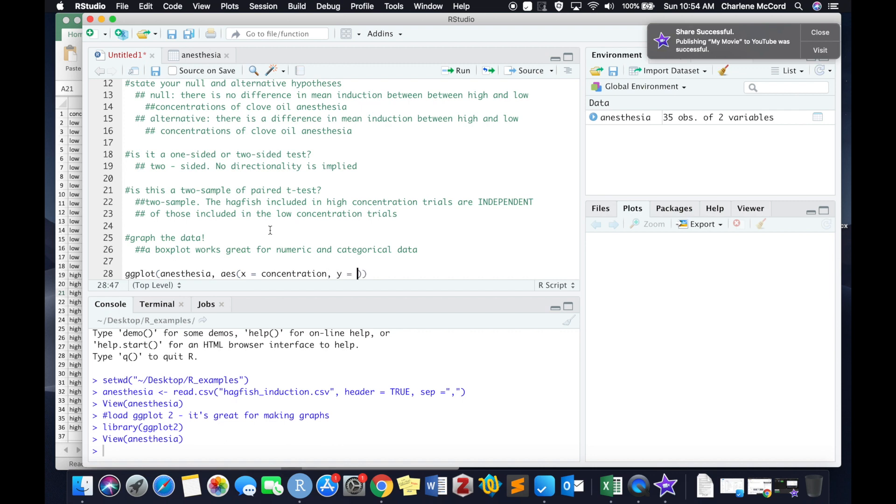
pyautogui.write('induction_ti')
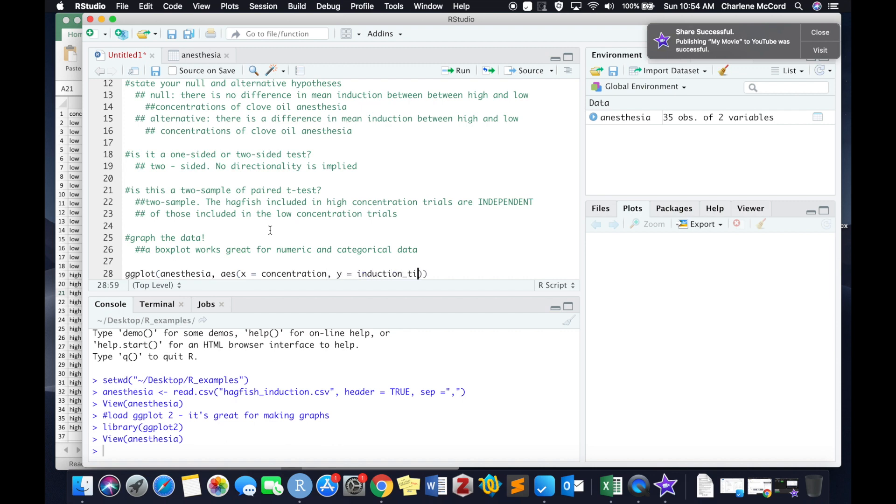
pyautogui.write('me')
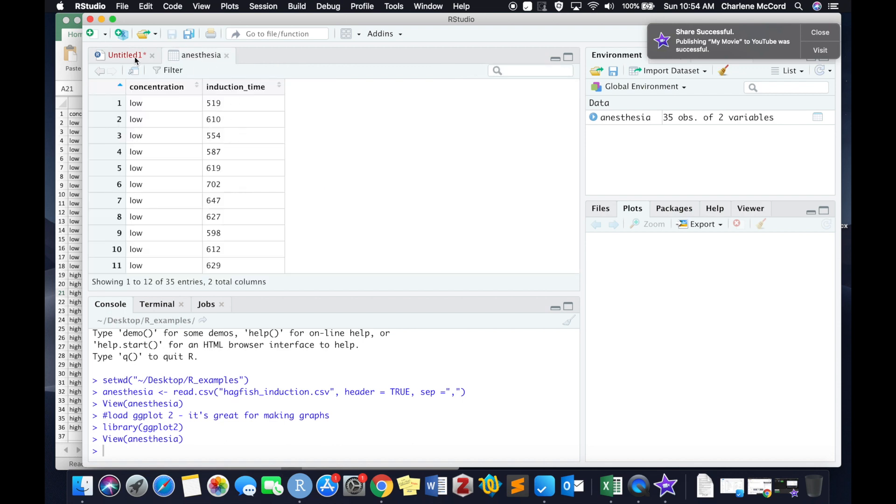
pyautogui.click(124, 56)
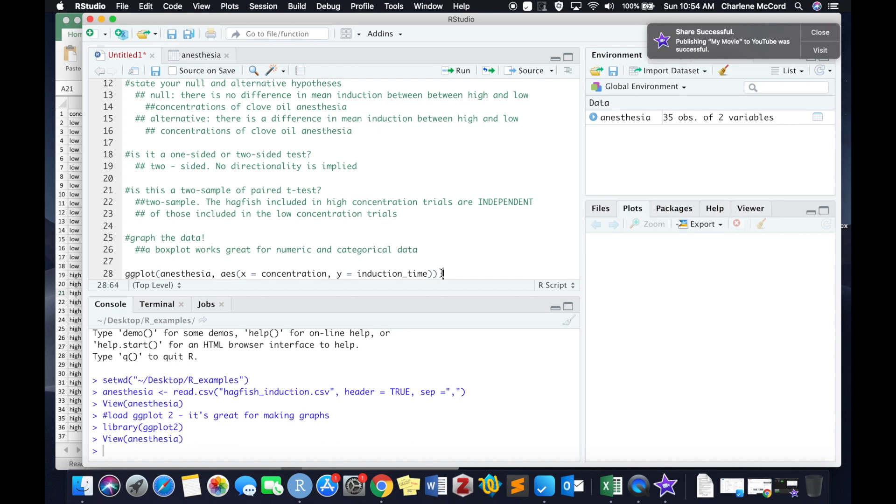
# Append + geom_boxplot() + theme_classic() and run the line to draw the boxplot.
pyautogui.write('+ geom')
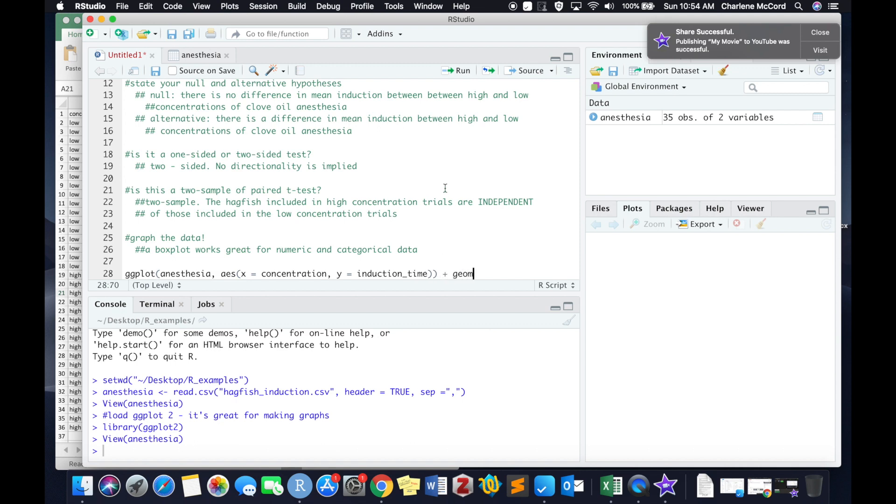
pyautogui.write('_boxplot')
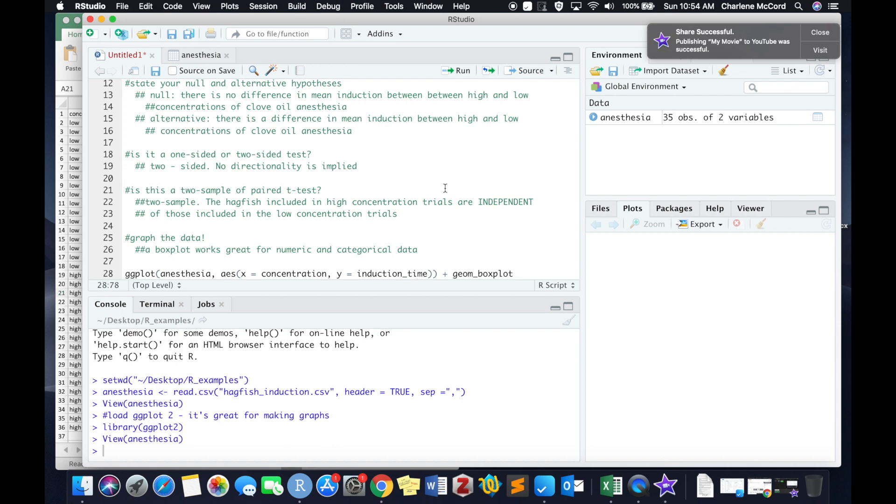
pyautogui.write('()')
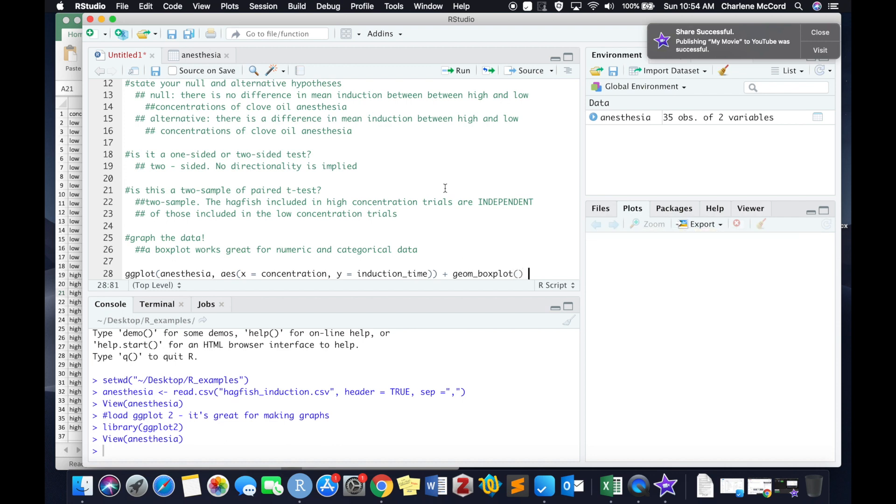
pyautogui.write('+')
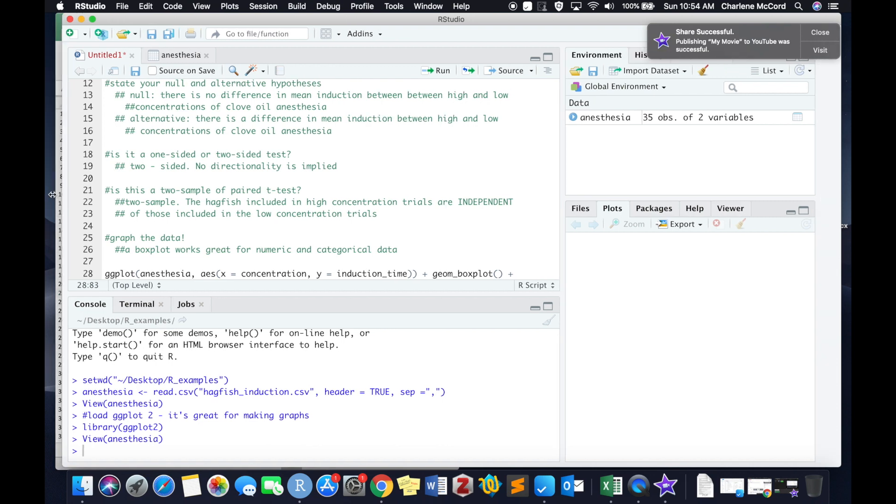
pyautogui.write('theme_classic')
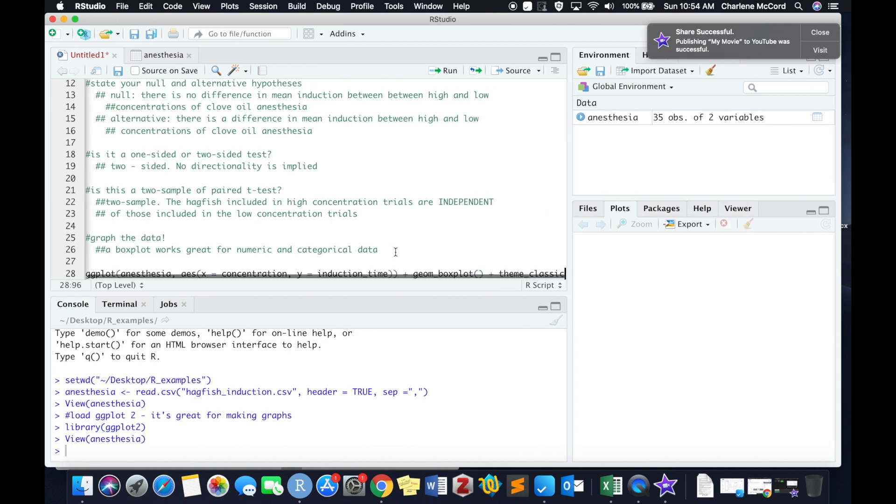
pyautogui.write('(')
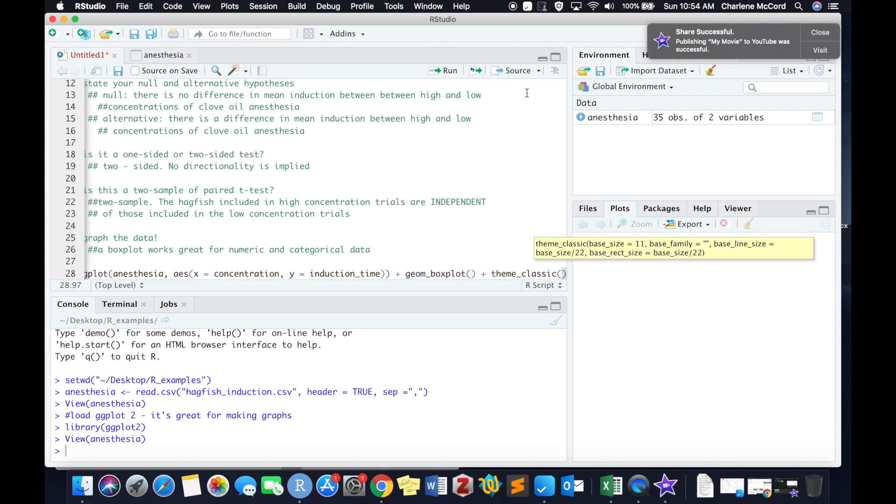
pyautogui.click(446, 70)
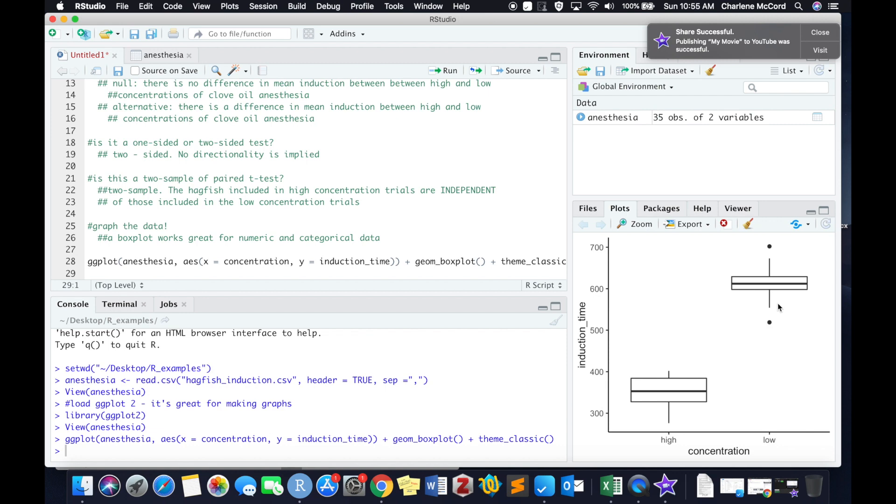
pyautogui.moveTo(677, 419)
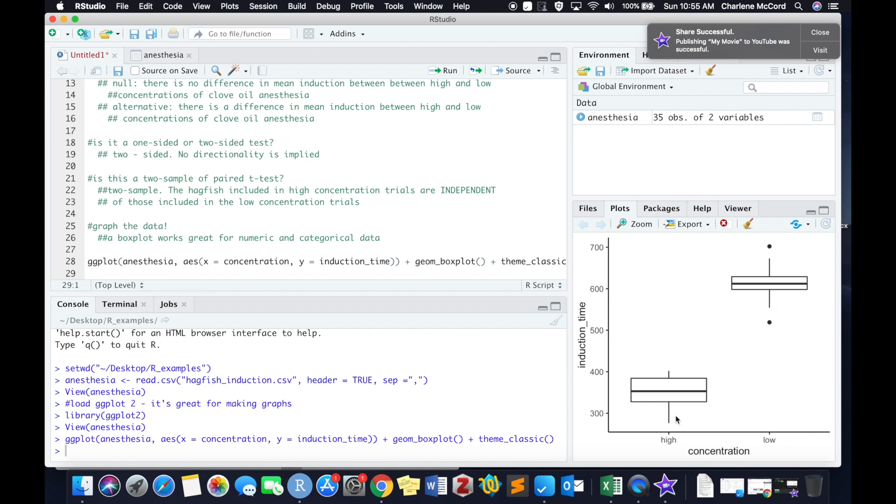
pyautogui.moveTo(775, 294)
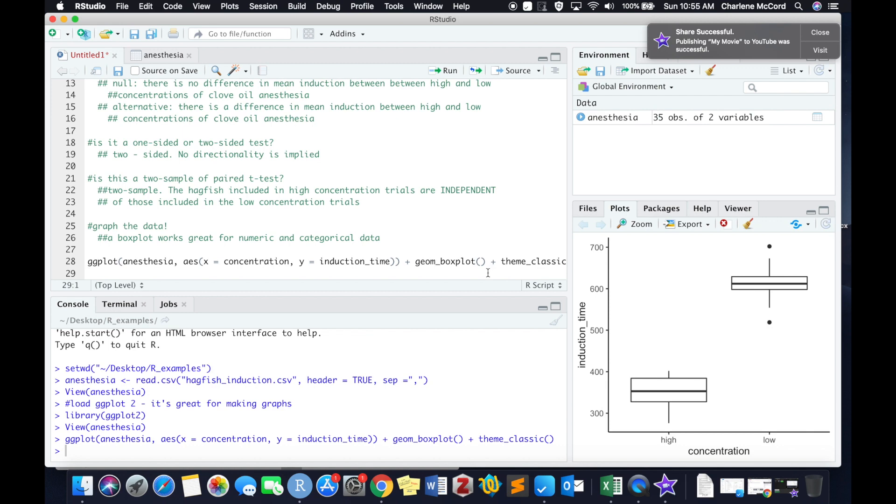
# Start a comment below the boxplot code about getting back to hypothesis testing.
pyautogui.write('#back to hypothesis testing....')
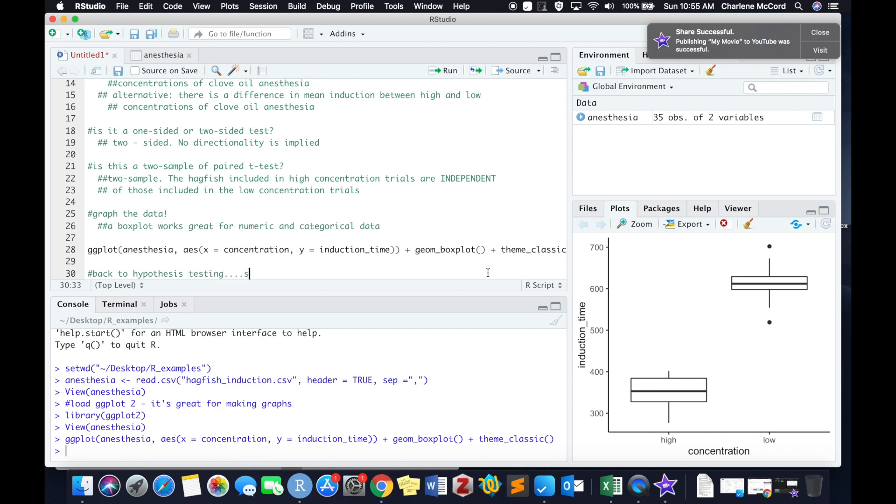
# Finish the comment as 'step 2: calculate the test statistic' and start a t.test() line.
pyautogui.write('step 2:')
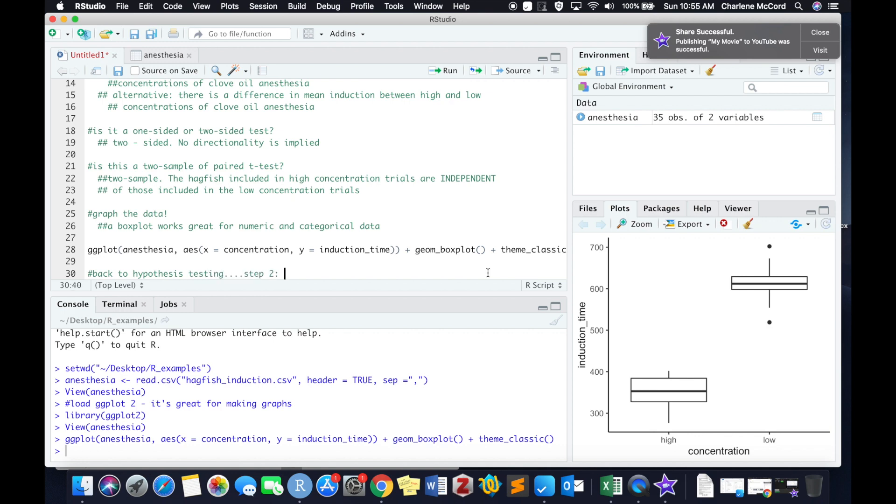
pyautogui.write('calculate the t')
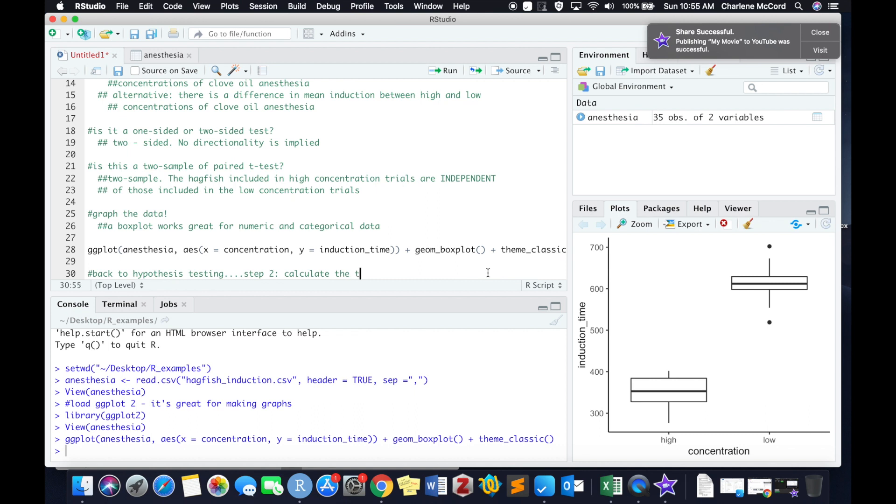
pyautogui.write('est stas')
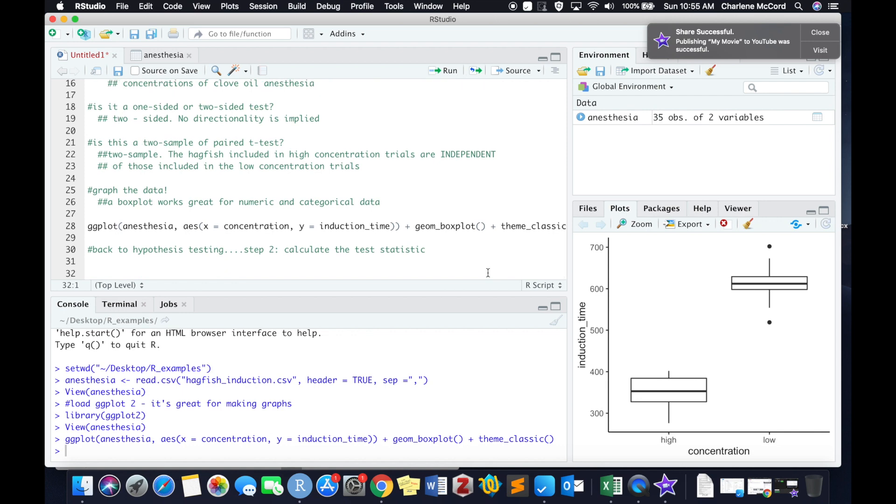
pyautogui.write('t.test')
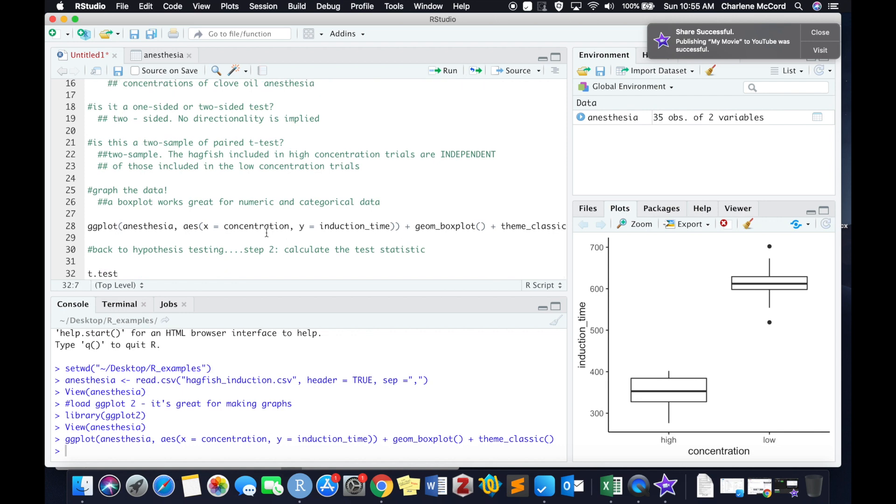
pyautogui.write('(')
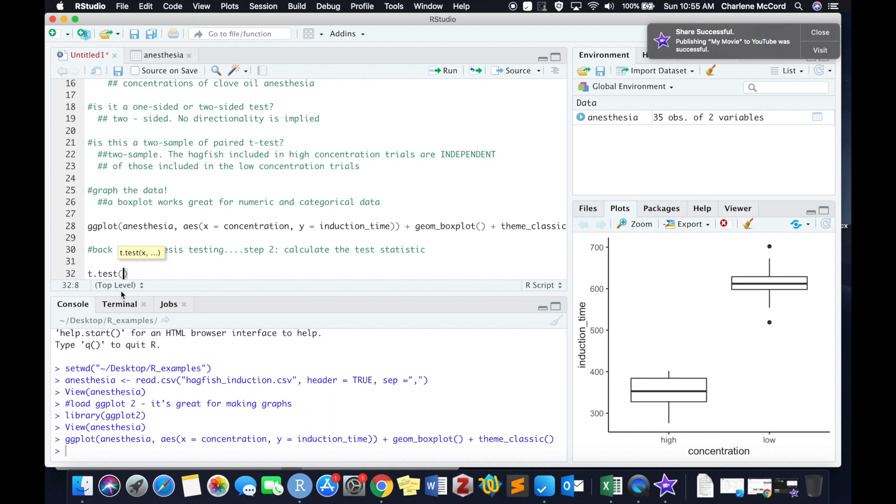
# Run ?t.test in the Console to open the Student's t-Test help page.
pyautogui.click(72, 451)
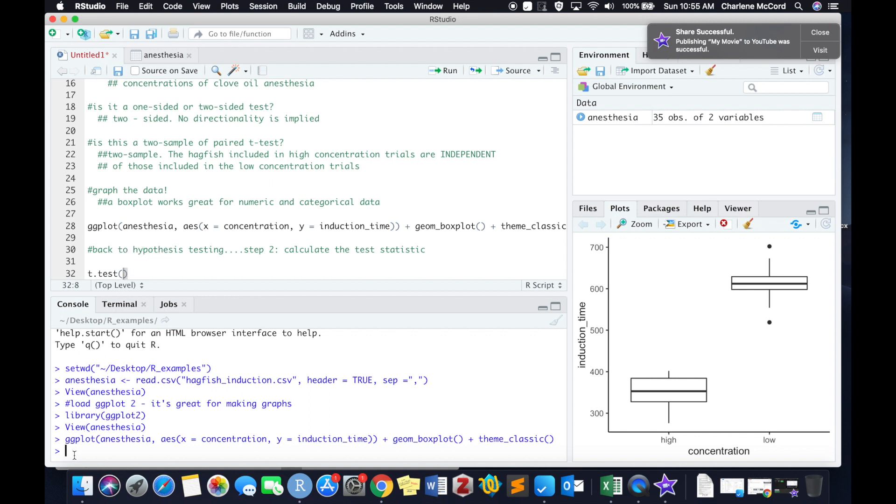
pyautogui.write('?t.test')
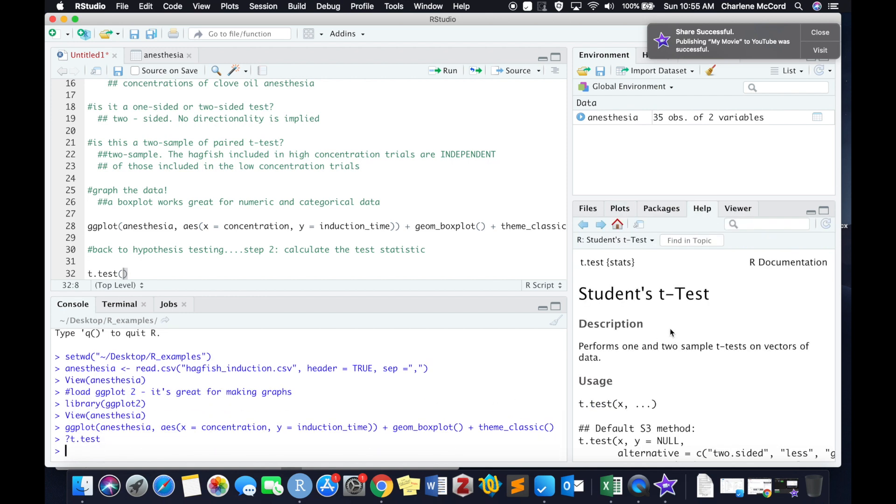
pyautogui.scroll(-3)
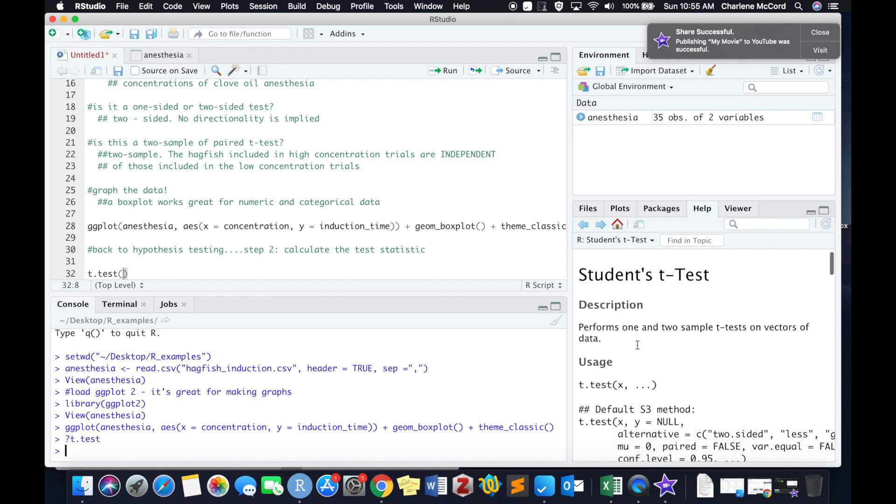
pyautogui.scroll(-3)
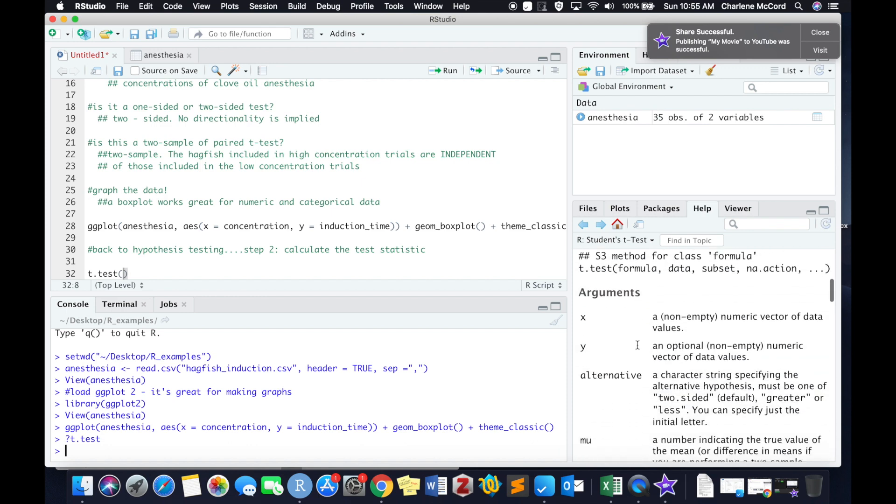
pyautogui.scroll(-3)
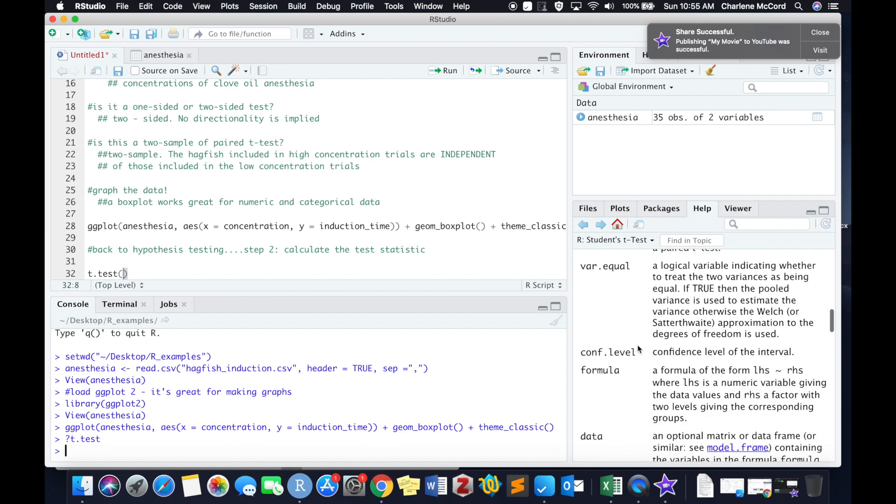
pyautogui.scroll(-3)
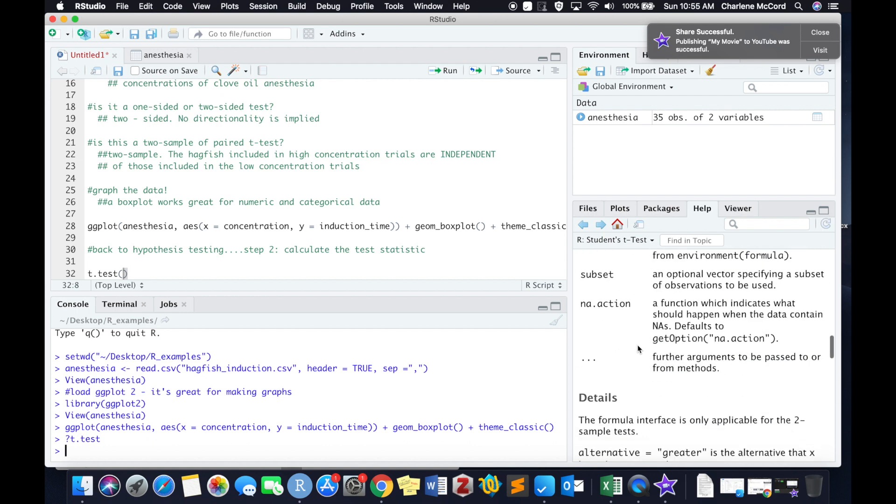
pyautogui.scroll(-3)
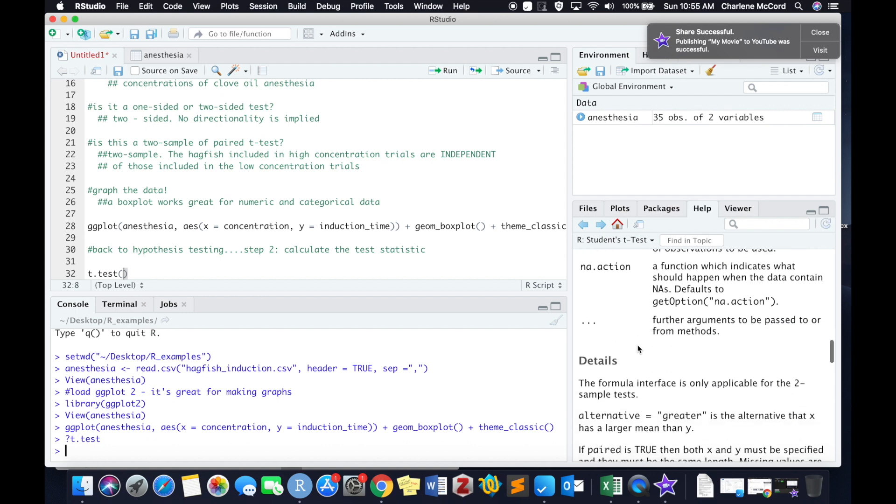
pyautogui.scroll(-3)
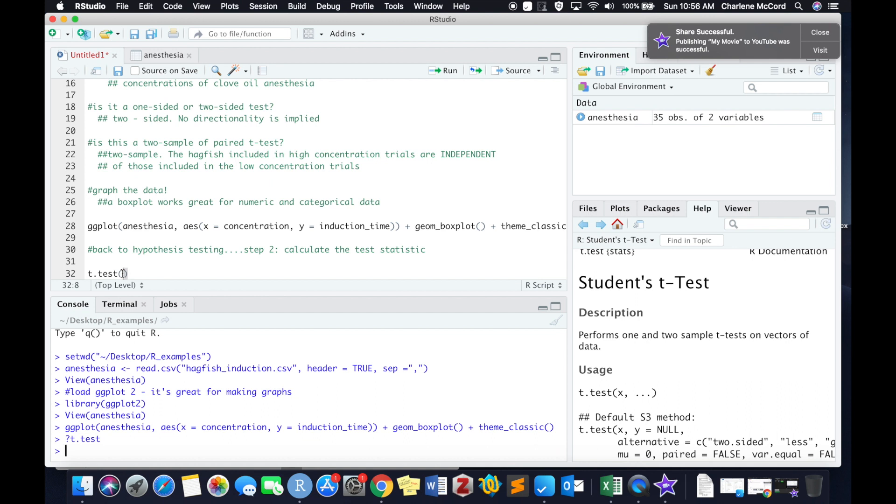
pyautogui.write('indu')
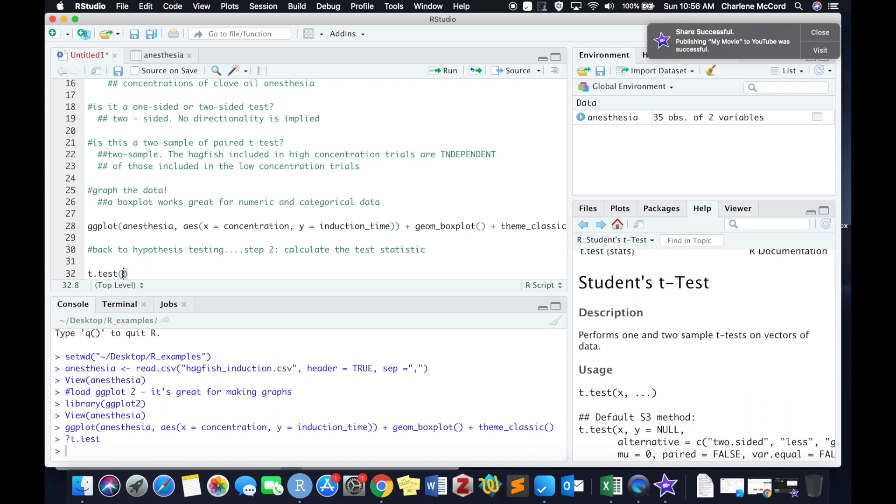
# Enter the formula induction_time ~ concentration as the first t.test argument.
pyautogui.write('induction_time')
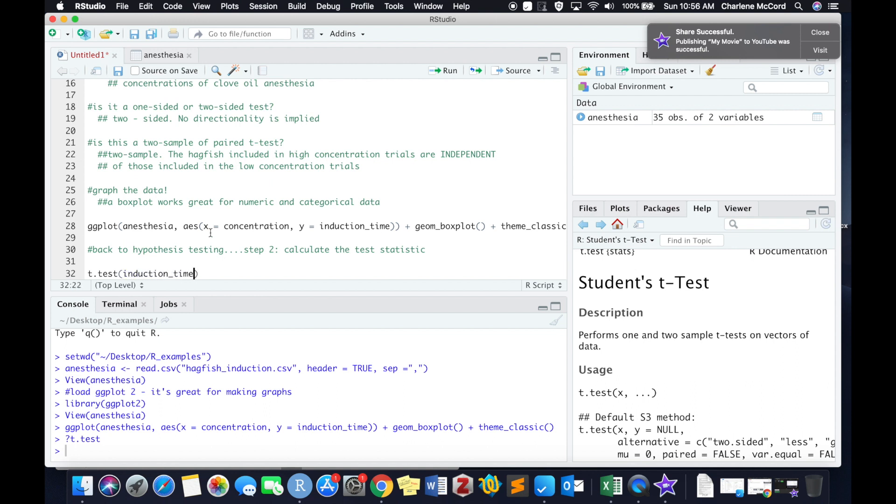
pyautogui.write('~')
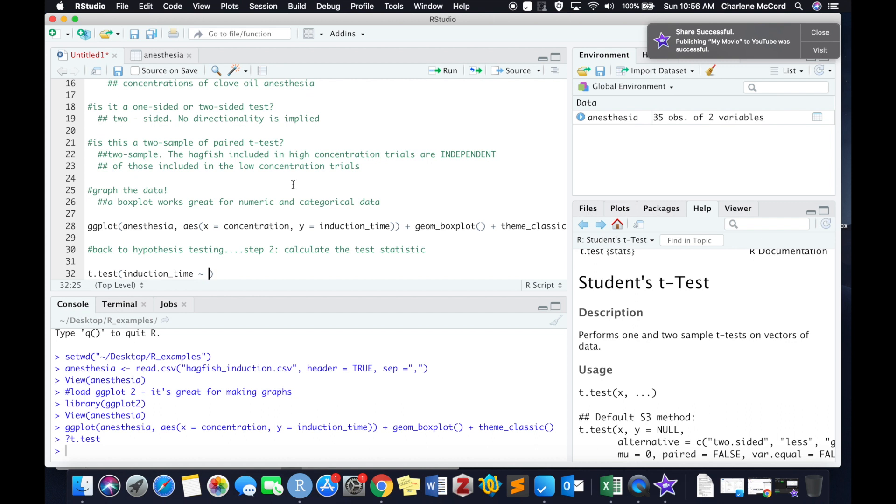
pyautogui.write('concentration')
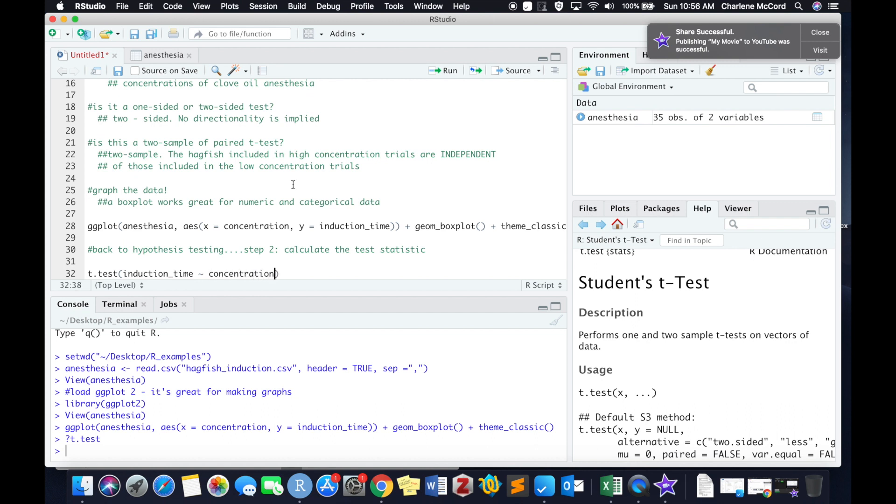
pyautogui.write(',')
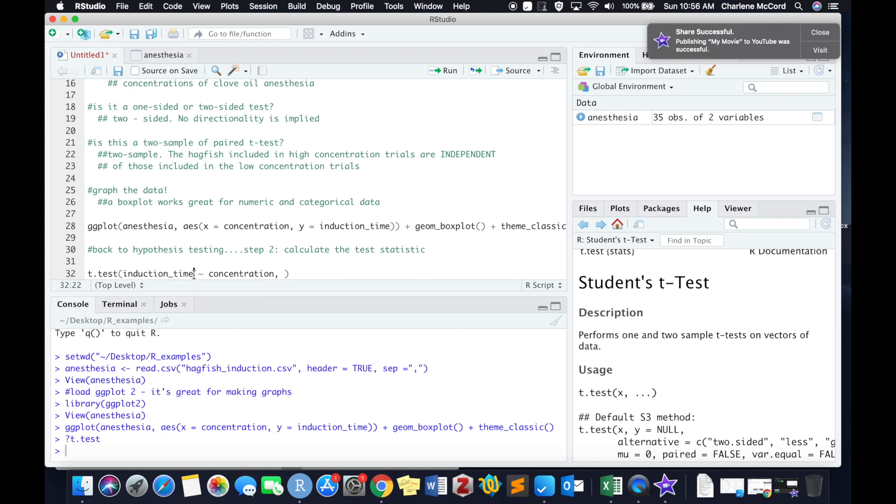
# Highlight the response and grouping variables, then add data = anesthesia.
pyautogui.doubleClick(156, 274)
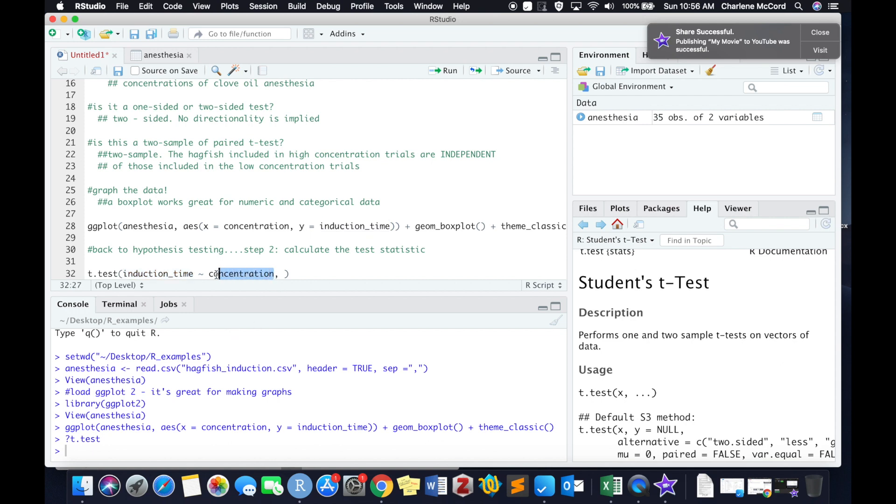
pyautogui.doubleClick(246, 274)
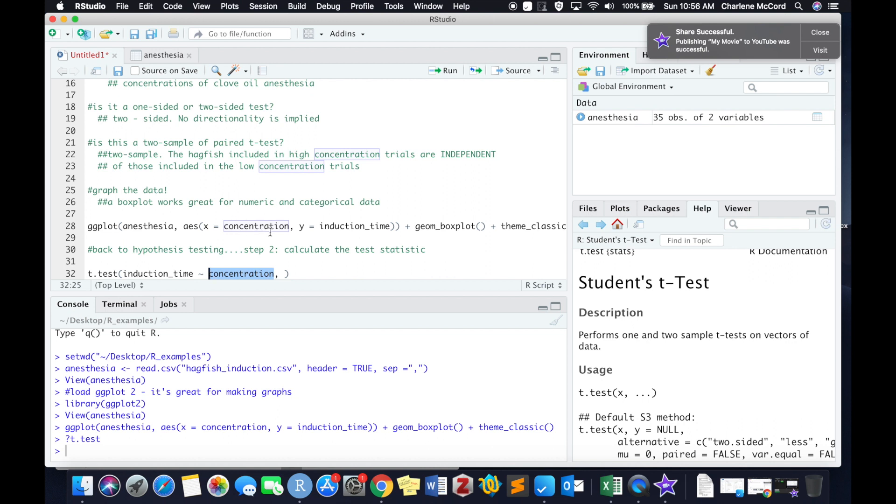
pyautogui.write('data =')
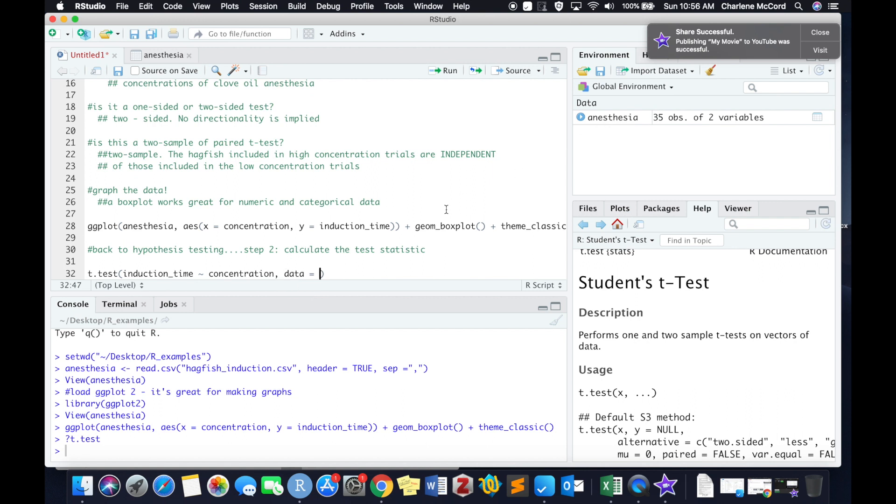
pyautogui.write('anesthesia')
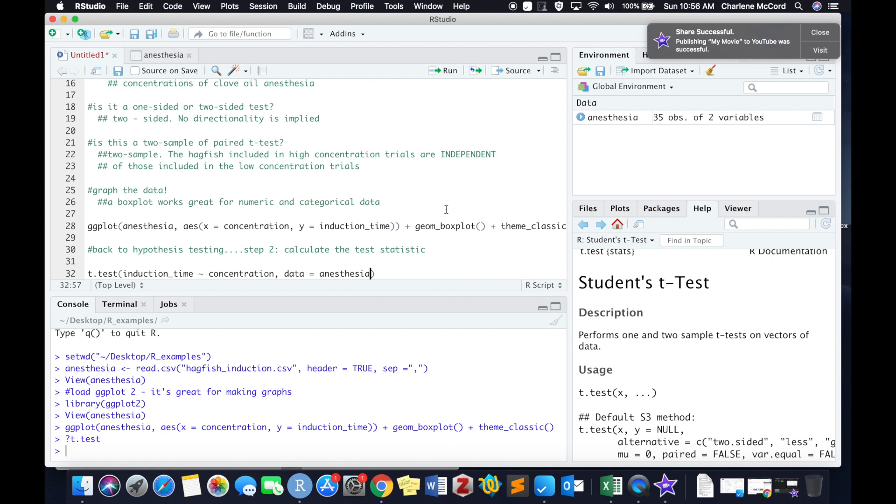
pyautogui.moveTo(404, 185)
pyautogui.write(', var.equal = TRUE')
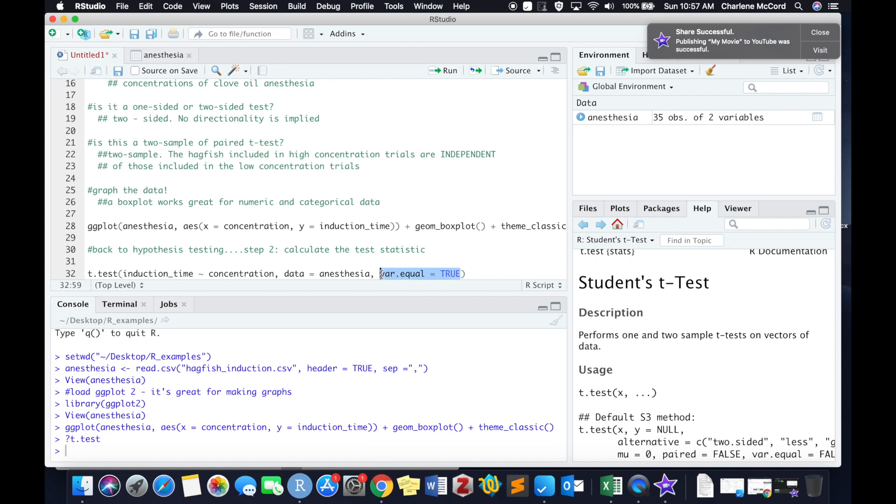
# Review the var.equal help entry and continue the call after var.equal = TRUE toward paired = FALSE.
pyautogui.scroll(-3)
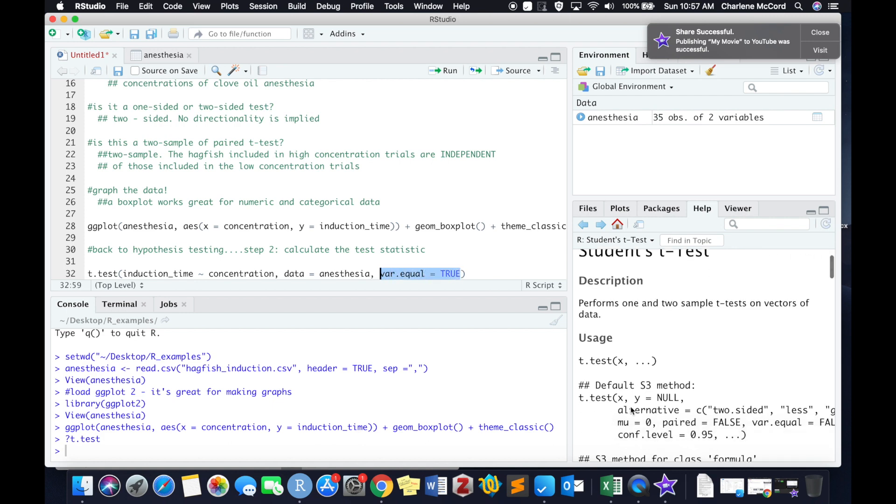
pyautogui.scroll(-3)
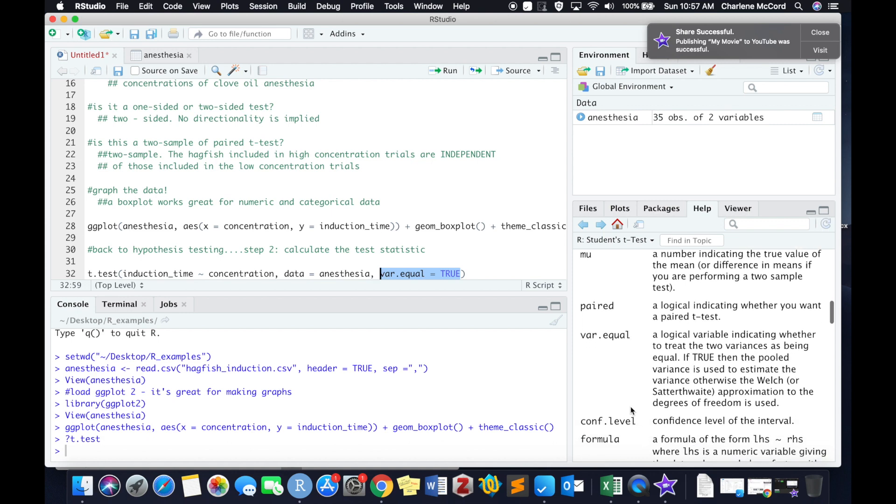
pyautogui.moveTo(760, 370)
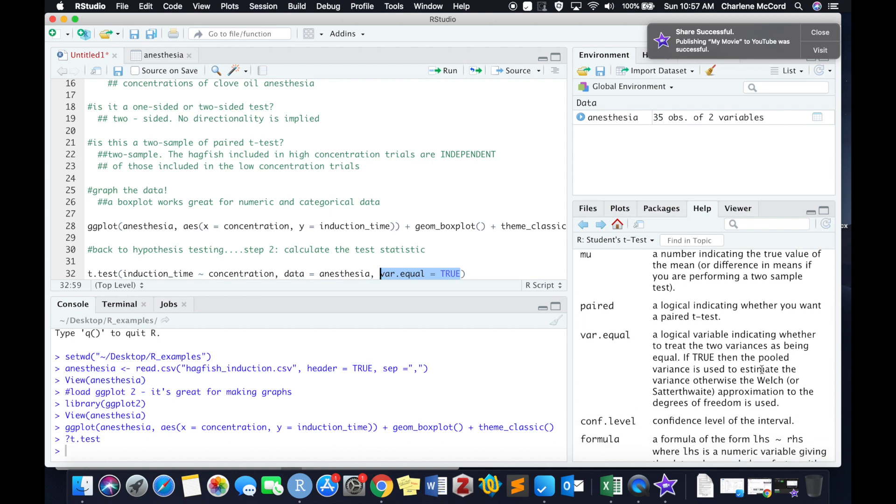
pyautogui.moveTo(719, 399)
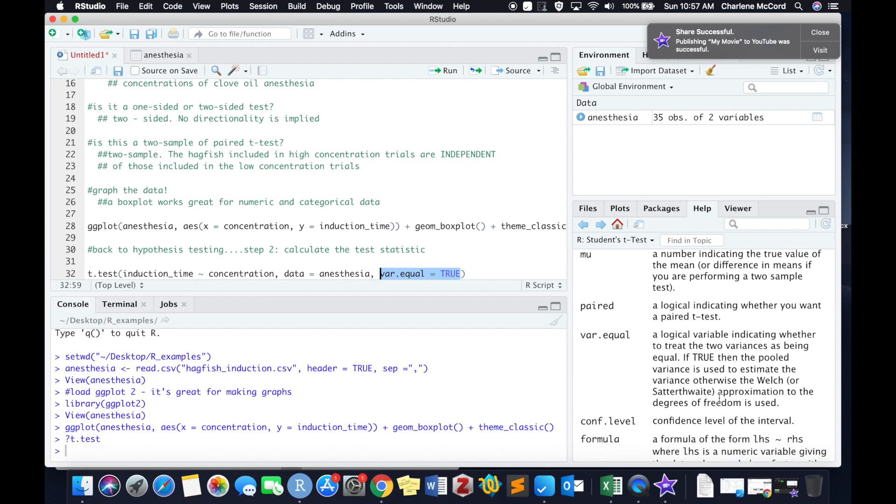
pyautogui.click(457, 274)
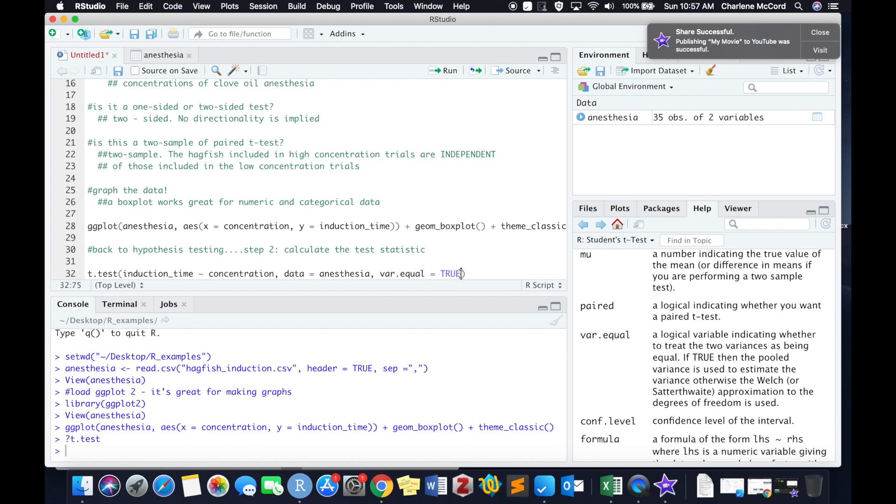
pyautogui.write(', paired = FALSE')
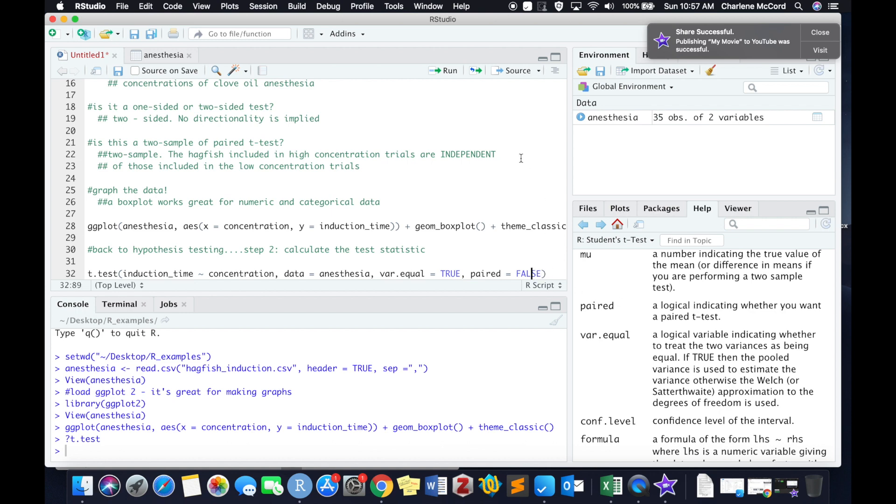
pyautogui.moveTo(449, 70)
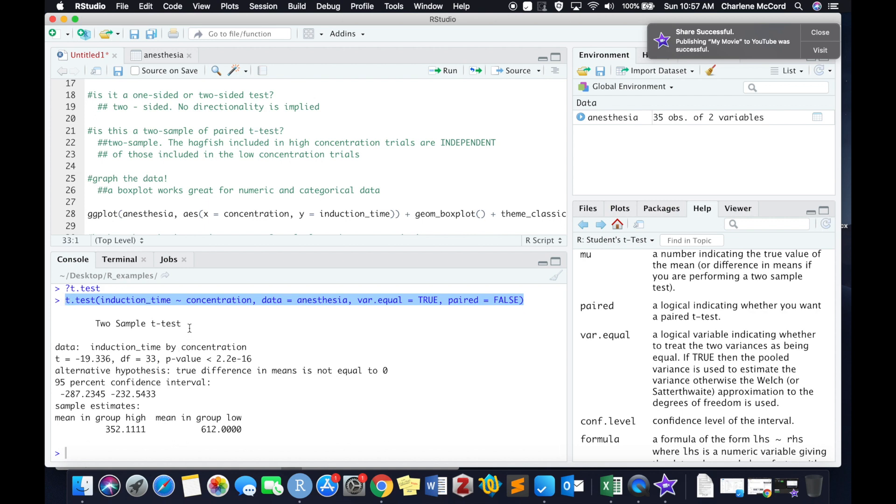
pyautogui.doubleClick(138, 324)
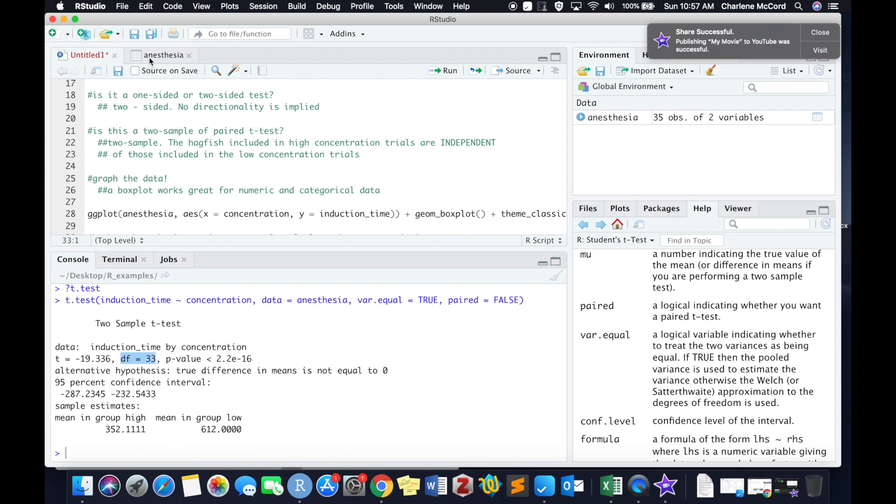
pyautogui.click(164, 55)
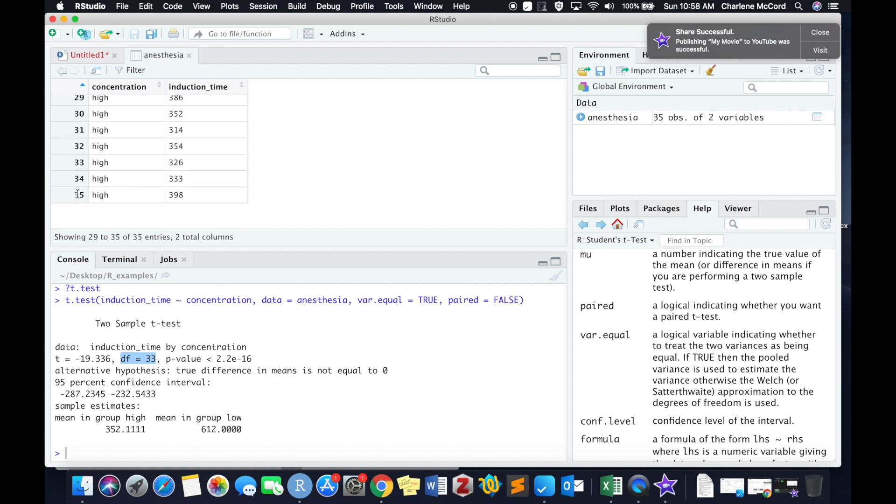
pyautogui.click(86, 55)
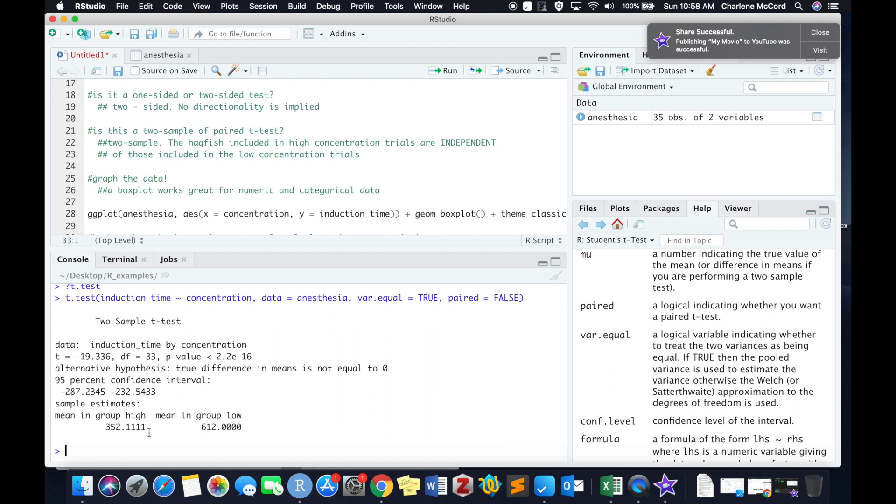
pyautogui.doubleClick(124, 426)
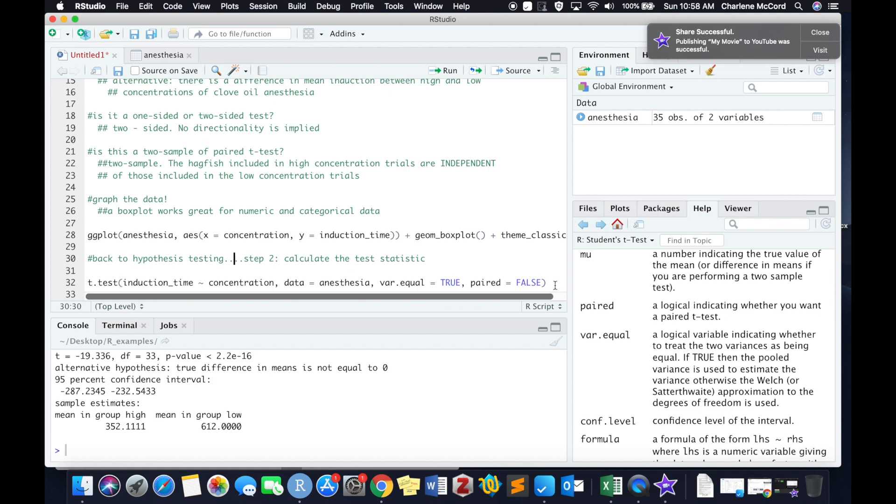
pyautogui.scroll(-3)
pyautogui.write('##  t')
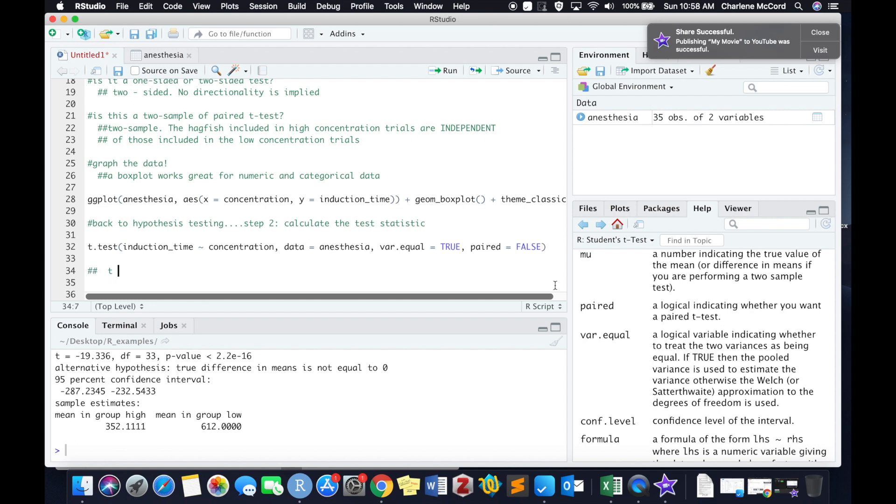
# Record the test statistic as ## t = -19.336 below the t.test call.
pyautogui.write('= -')
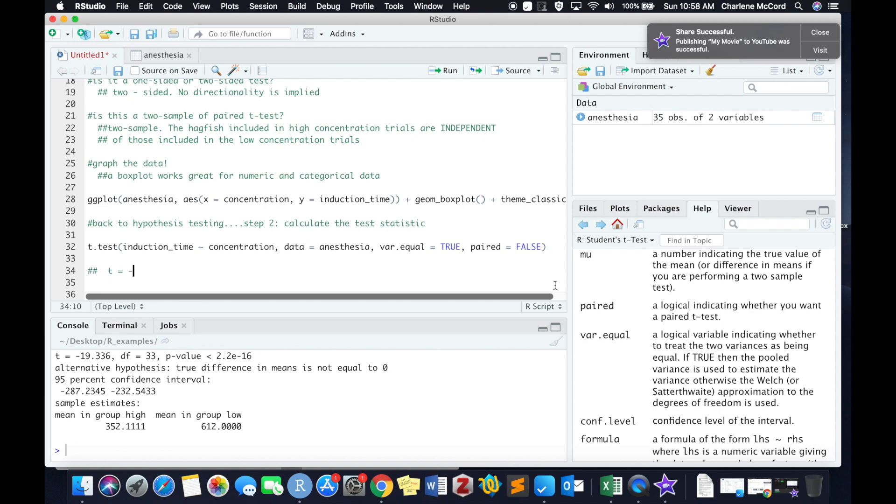
pyautogui.write('19.336')
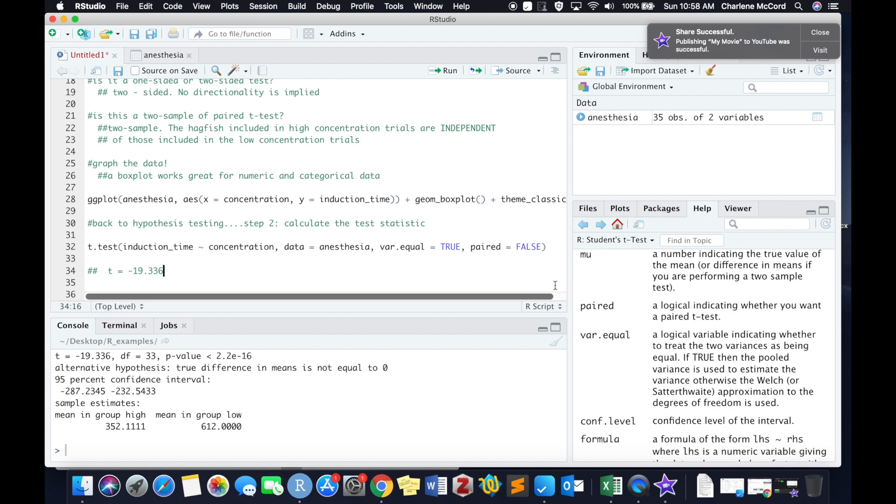
pyautogui.click(89, 282)
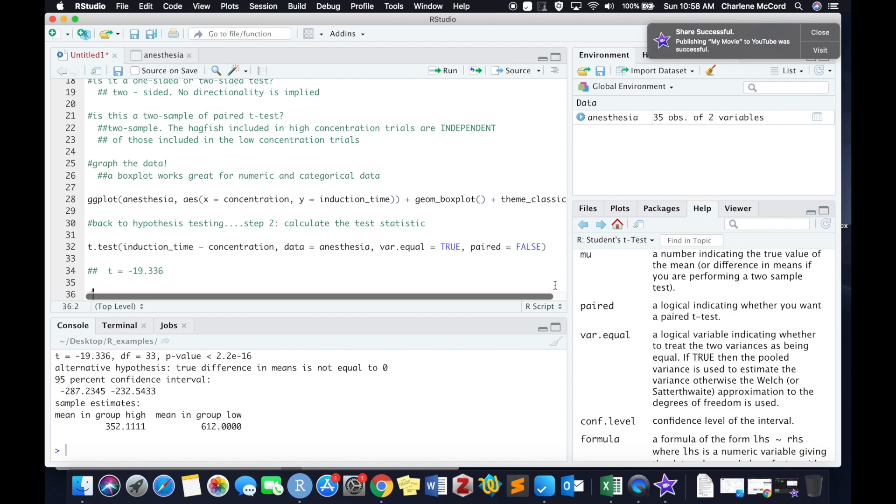
# Add the step 3 'calculate your p-value' heading and ## p = 2.2 e-16.
pyautogui.click(118, 292)
pyautogui.write('#step 3:')
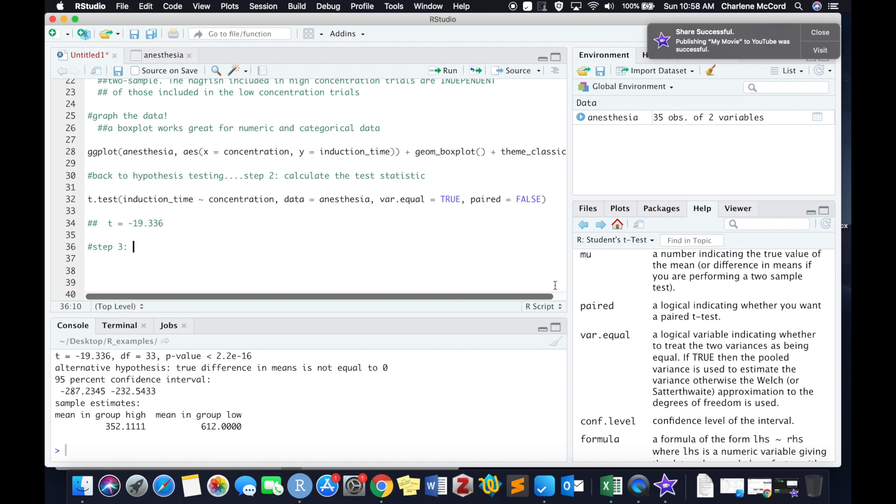
pyautogui.write('calculate your p-value')
pyautogui.click(325, 271)
pyautogui.write('## p =')
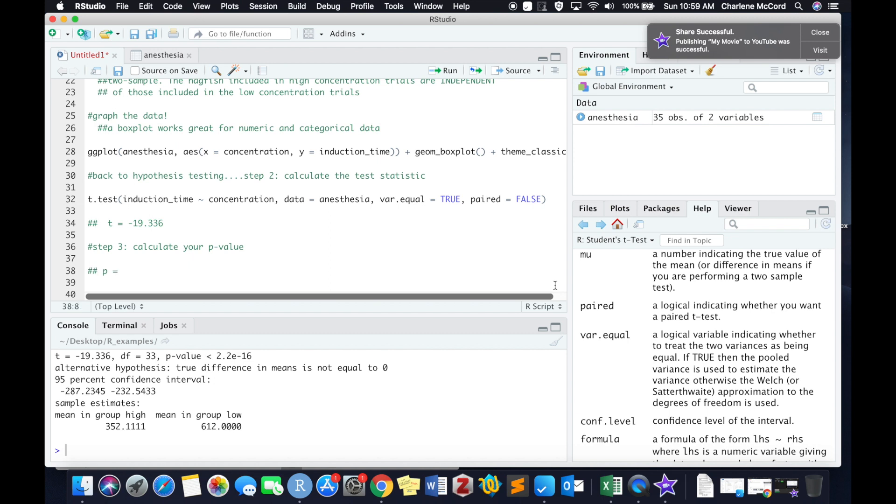
pyautogui.write('2.2 e')
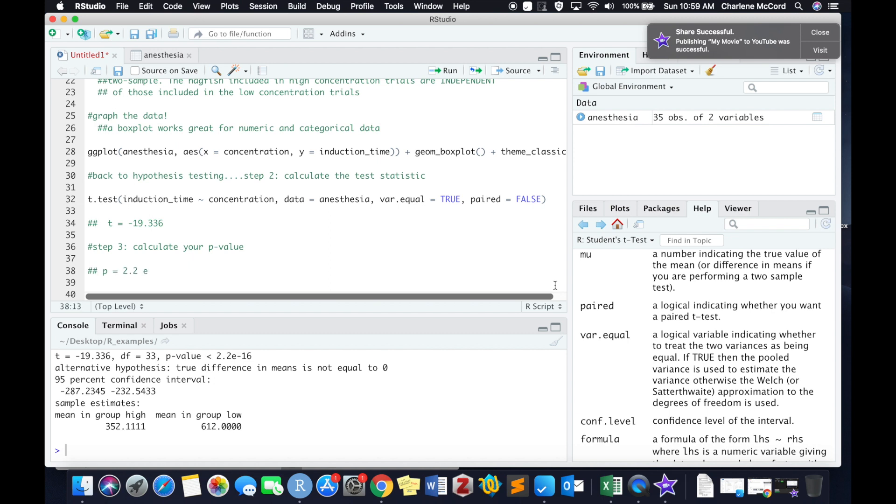
pyautogui.write('-16')
pyautogui.click(325, 294)
pyautogui.write('#')
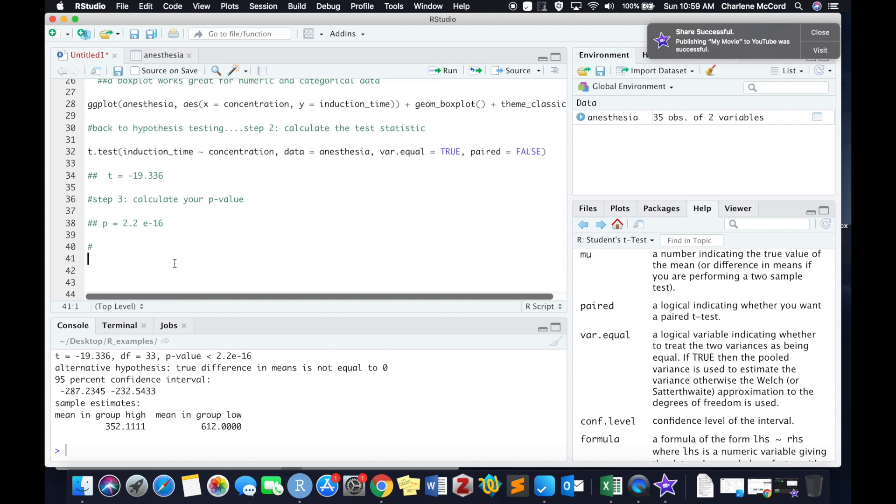
# Add the '# Step 4: state your conclusions' heading and start the ## conclusion comment.
pyautogui.write('Step 4:')
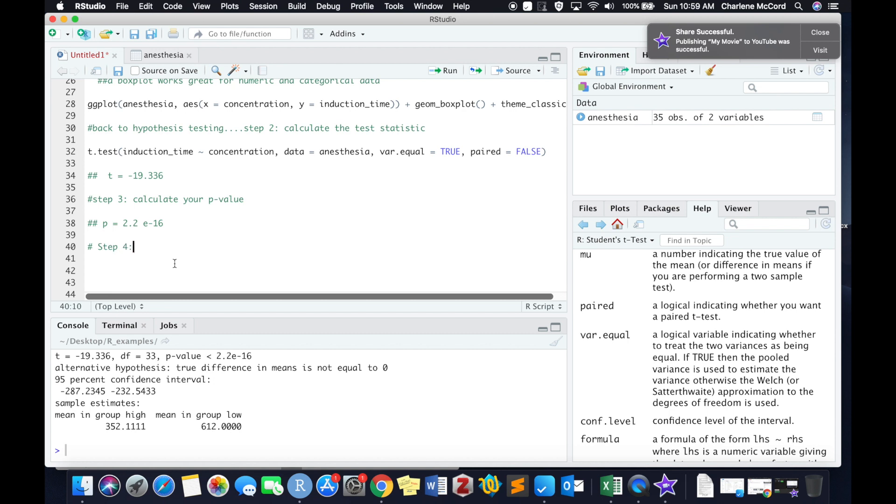
pyautogui.write('state your c')
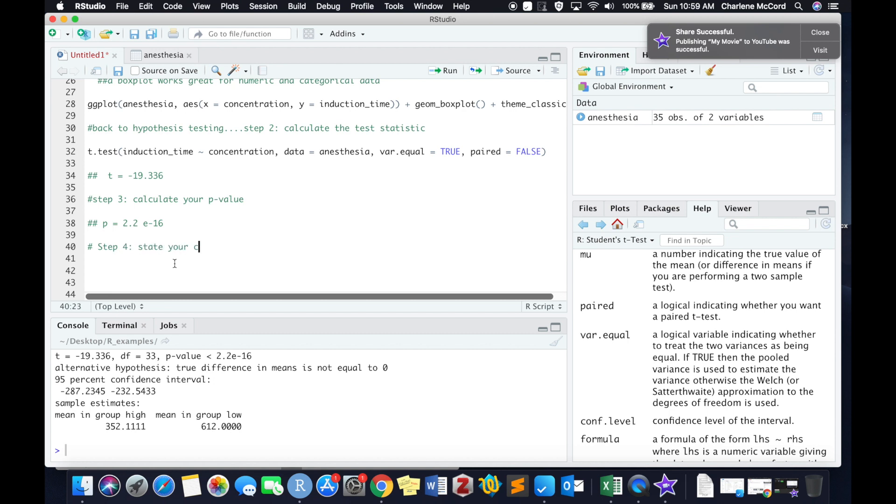
pyautogui.write('onclusions')
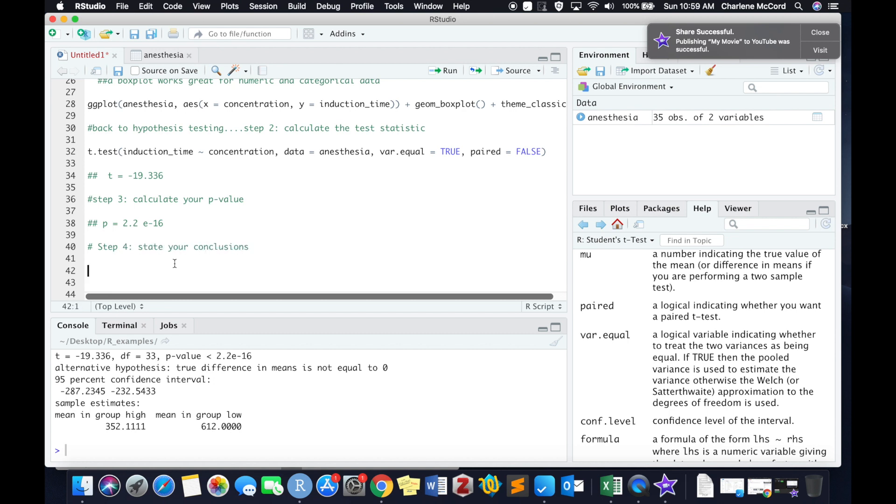
pyautogui.write('#')
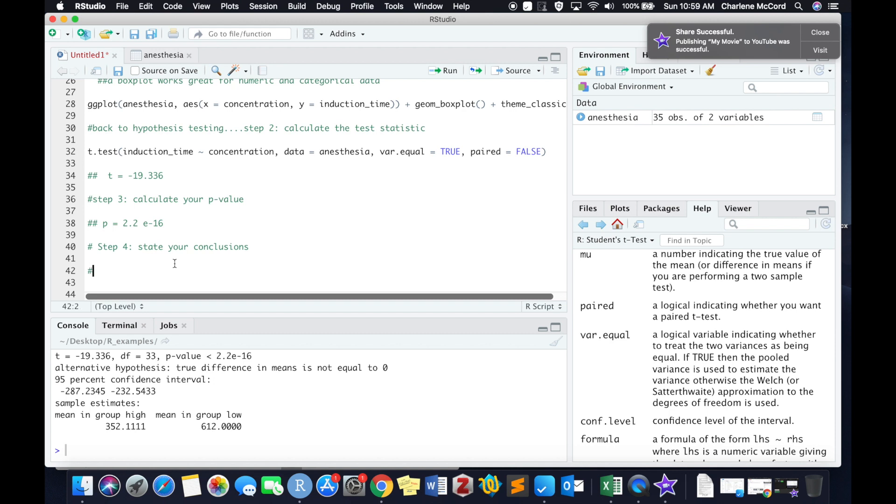
pyautogui.write('#')
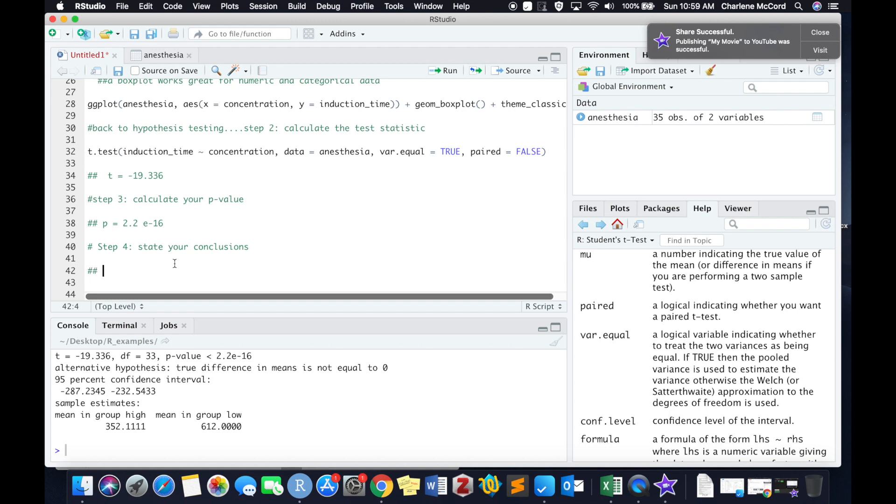
pyautogui.write('0')
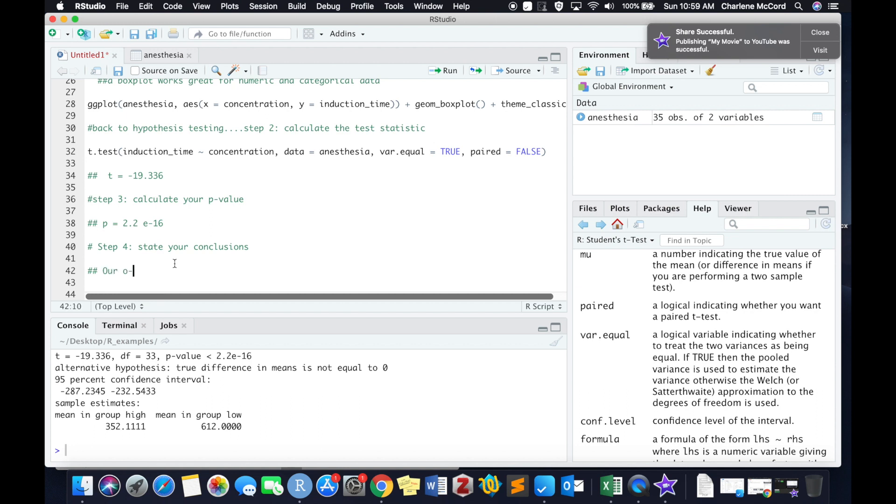
# Write that the p-value is 2.2 e-16, so reject the null of no difference in mean induction time between doses.
pyautogui.write('p-value')
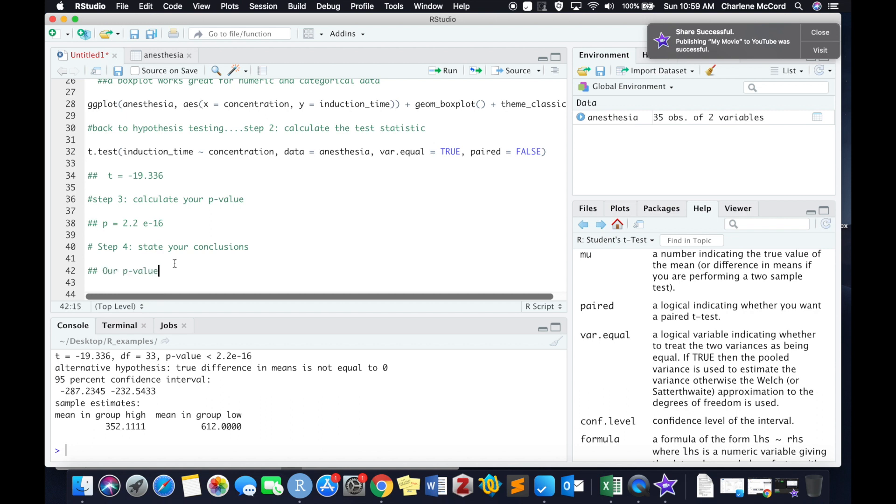
pyautogui.write('is 2.2')
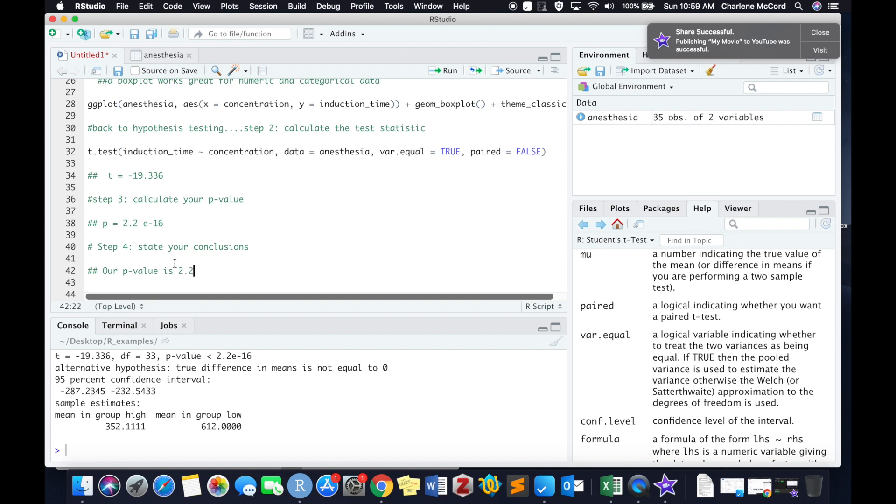
pyautogui.write('e-16')
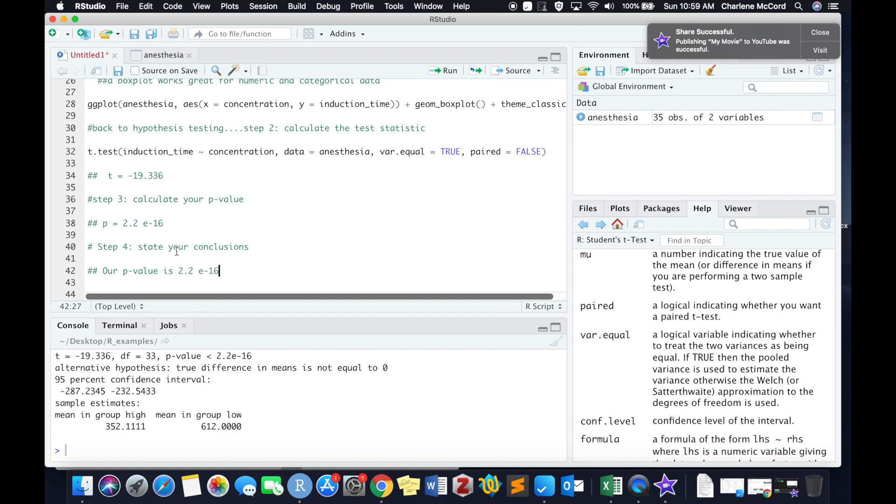
pyautogui.write(', therefore we can reject the null hypothesis')
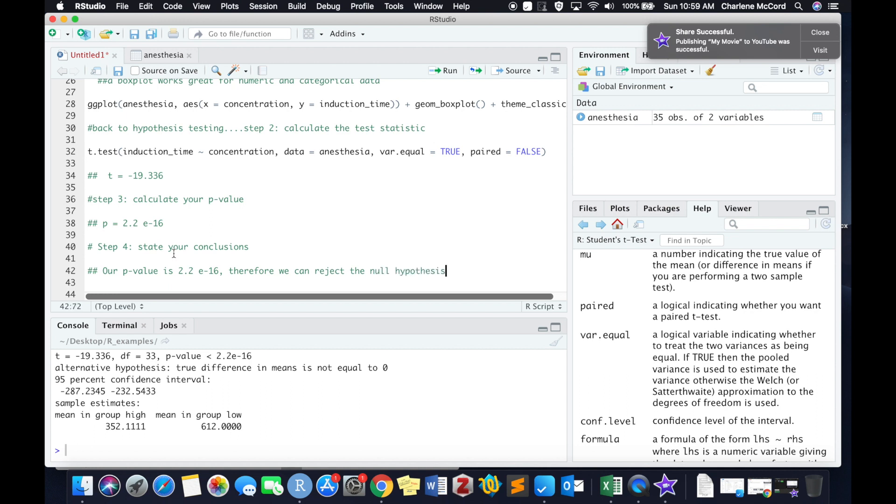
pyautogui.write('that there is n')
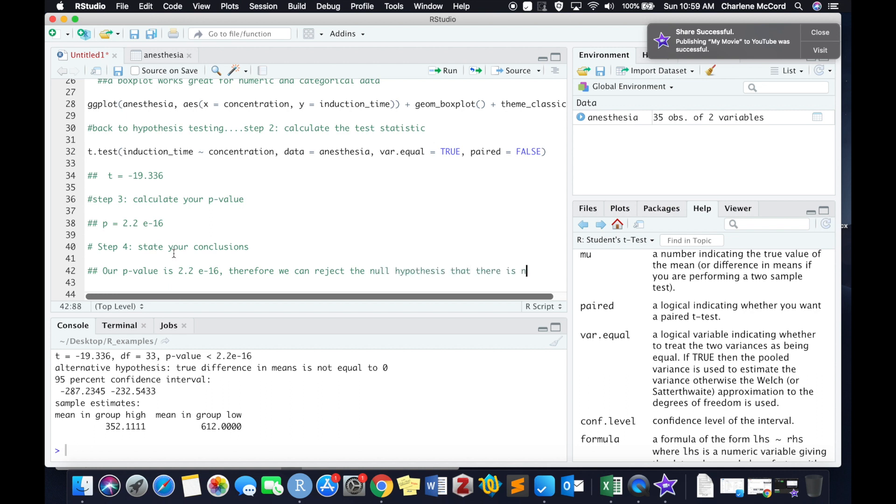
pyautogui.write('o')
pyautogui.click(318, 282)
pyautogui.write('##difference in')
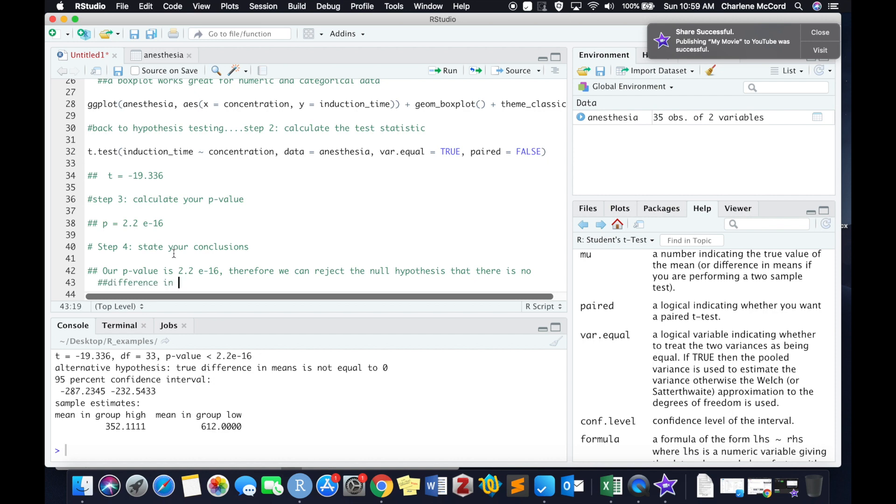
pyautogui.write('mean induction time between hagfish given high and lo')
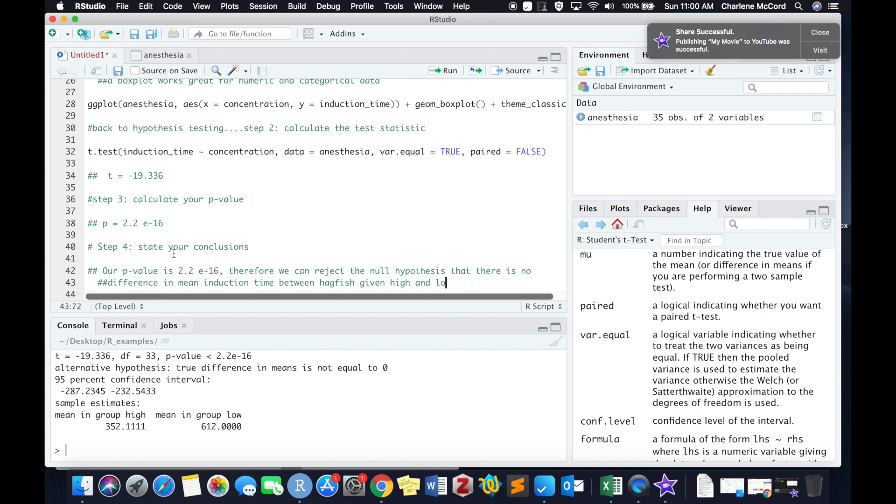
pyautogui.write('doses of clove oil')
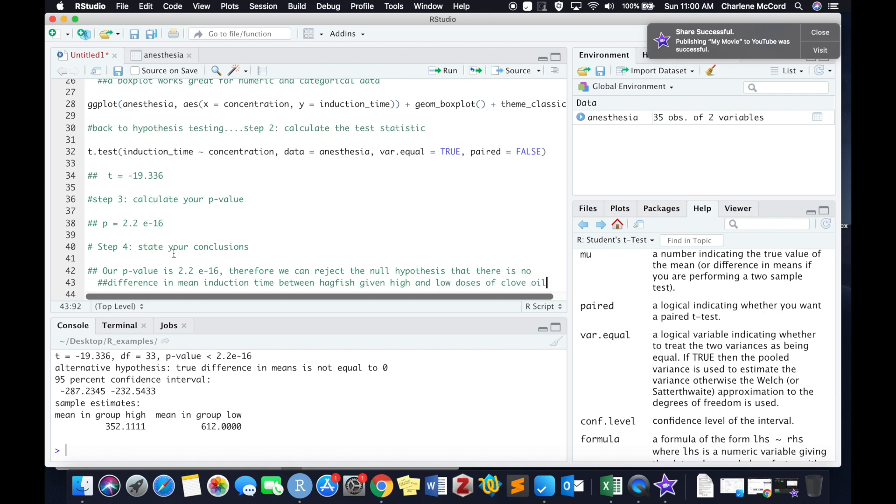
pyautogui.moveTo(547, 282)
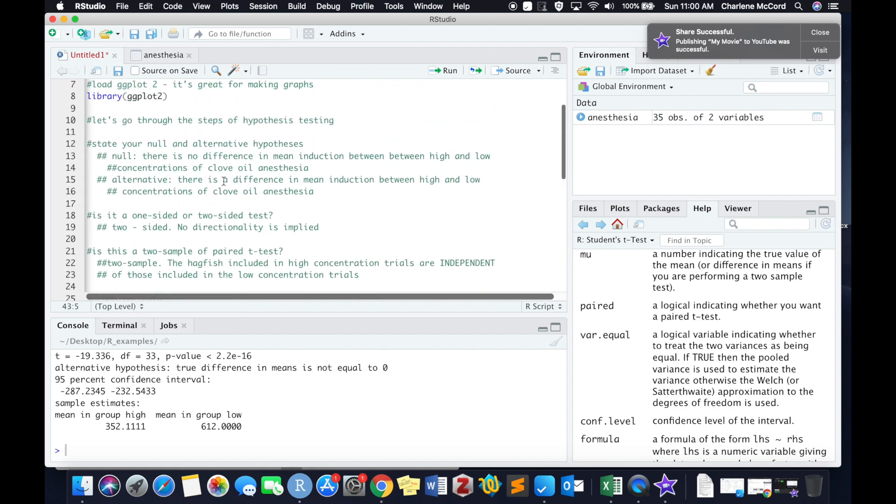
pyautogui.doubleClick(288, 167)
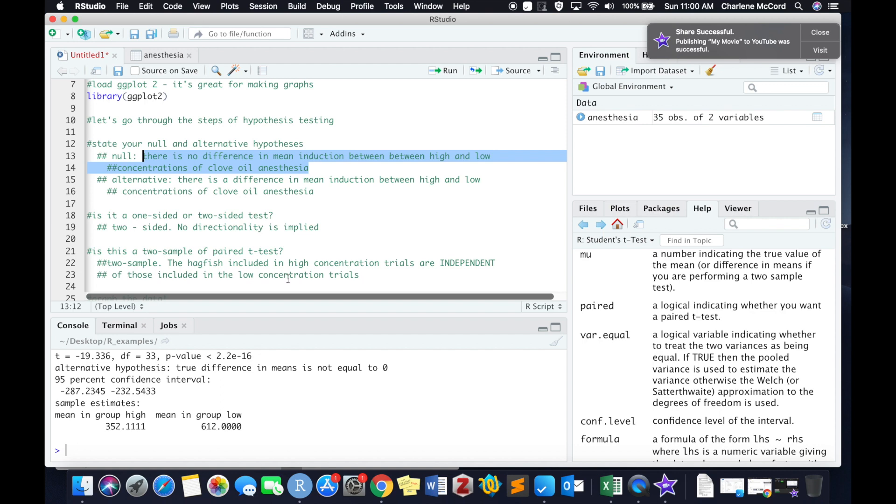
pyautogui.scroll(-3)
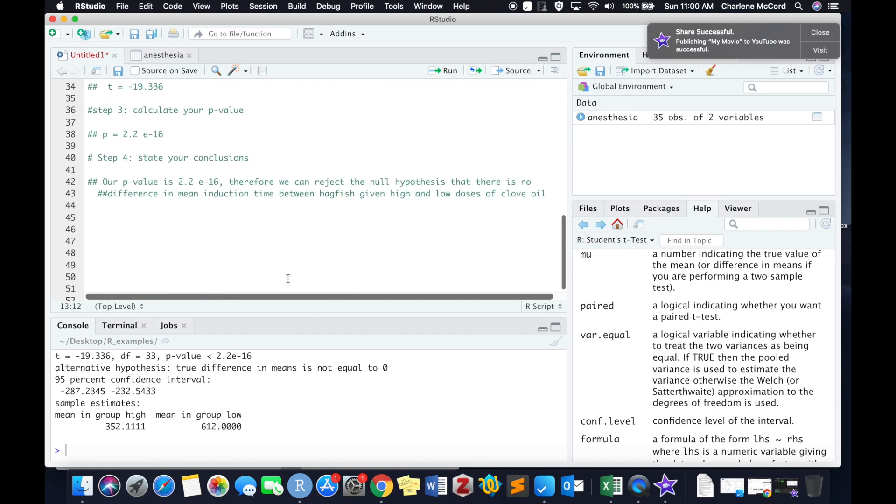